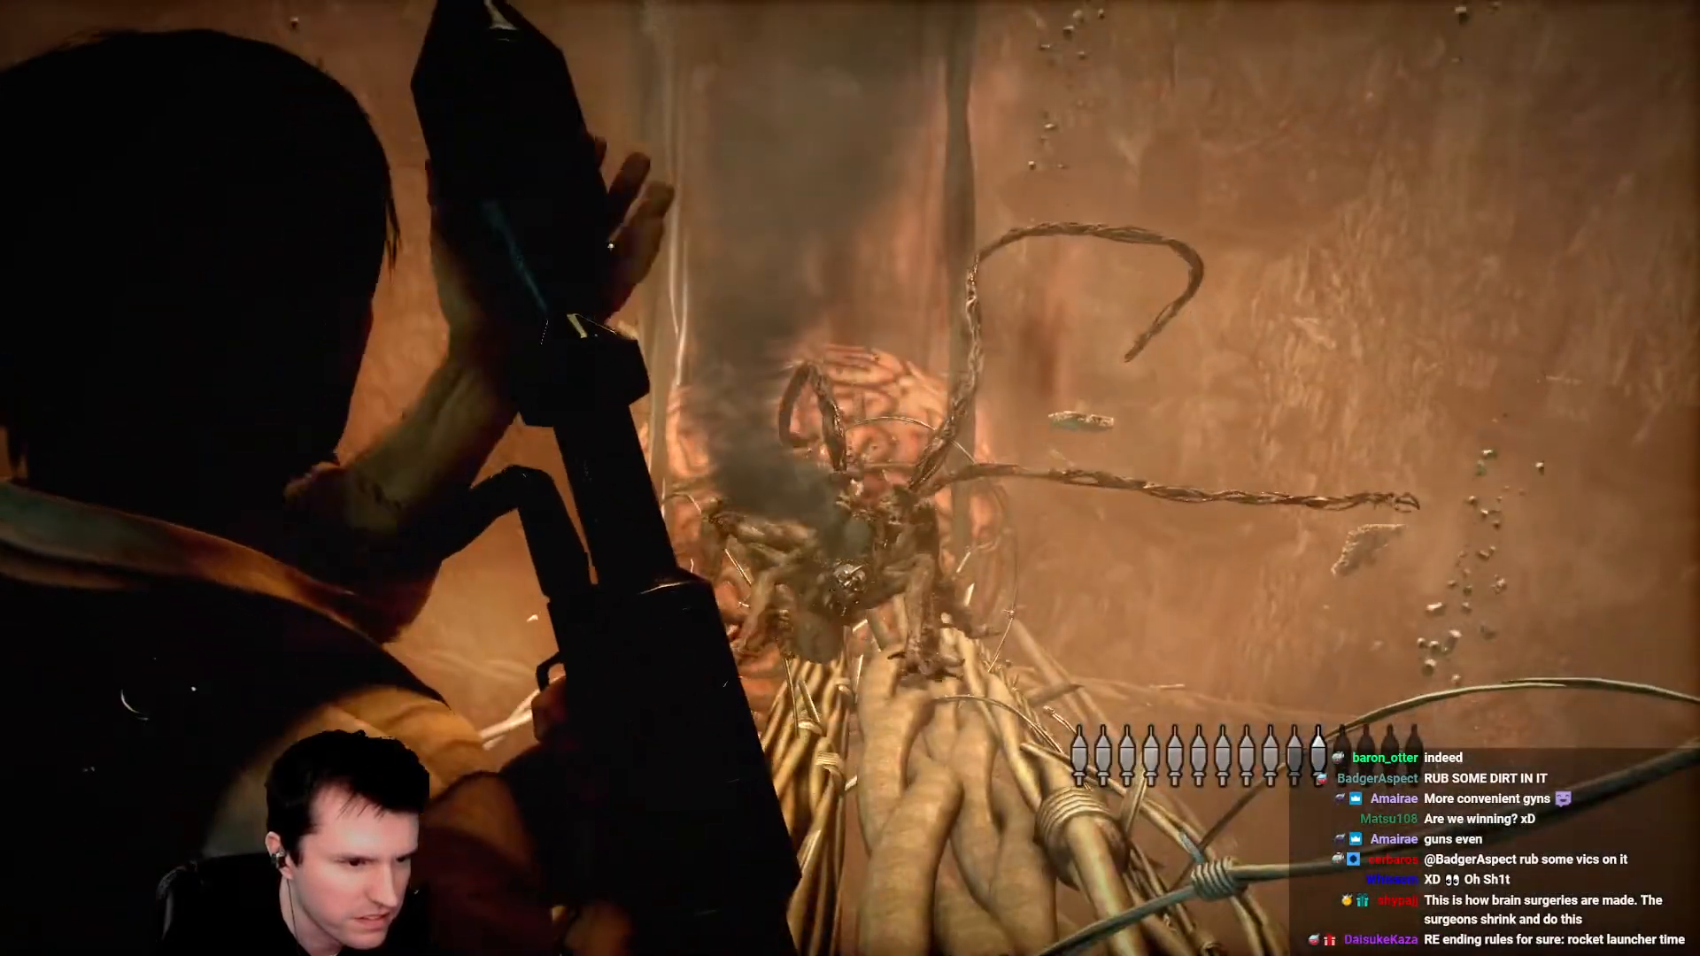
Advance through the ending sequence and credits until the Machine Gun clear bonus is announced.
{"action": "key", "text": "space"}
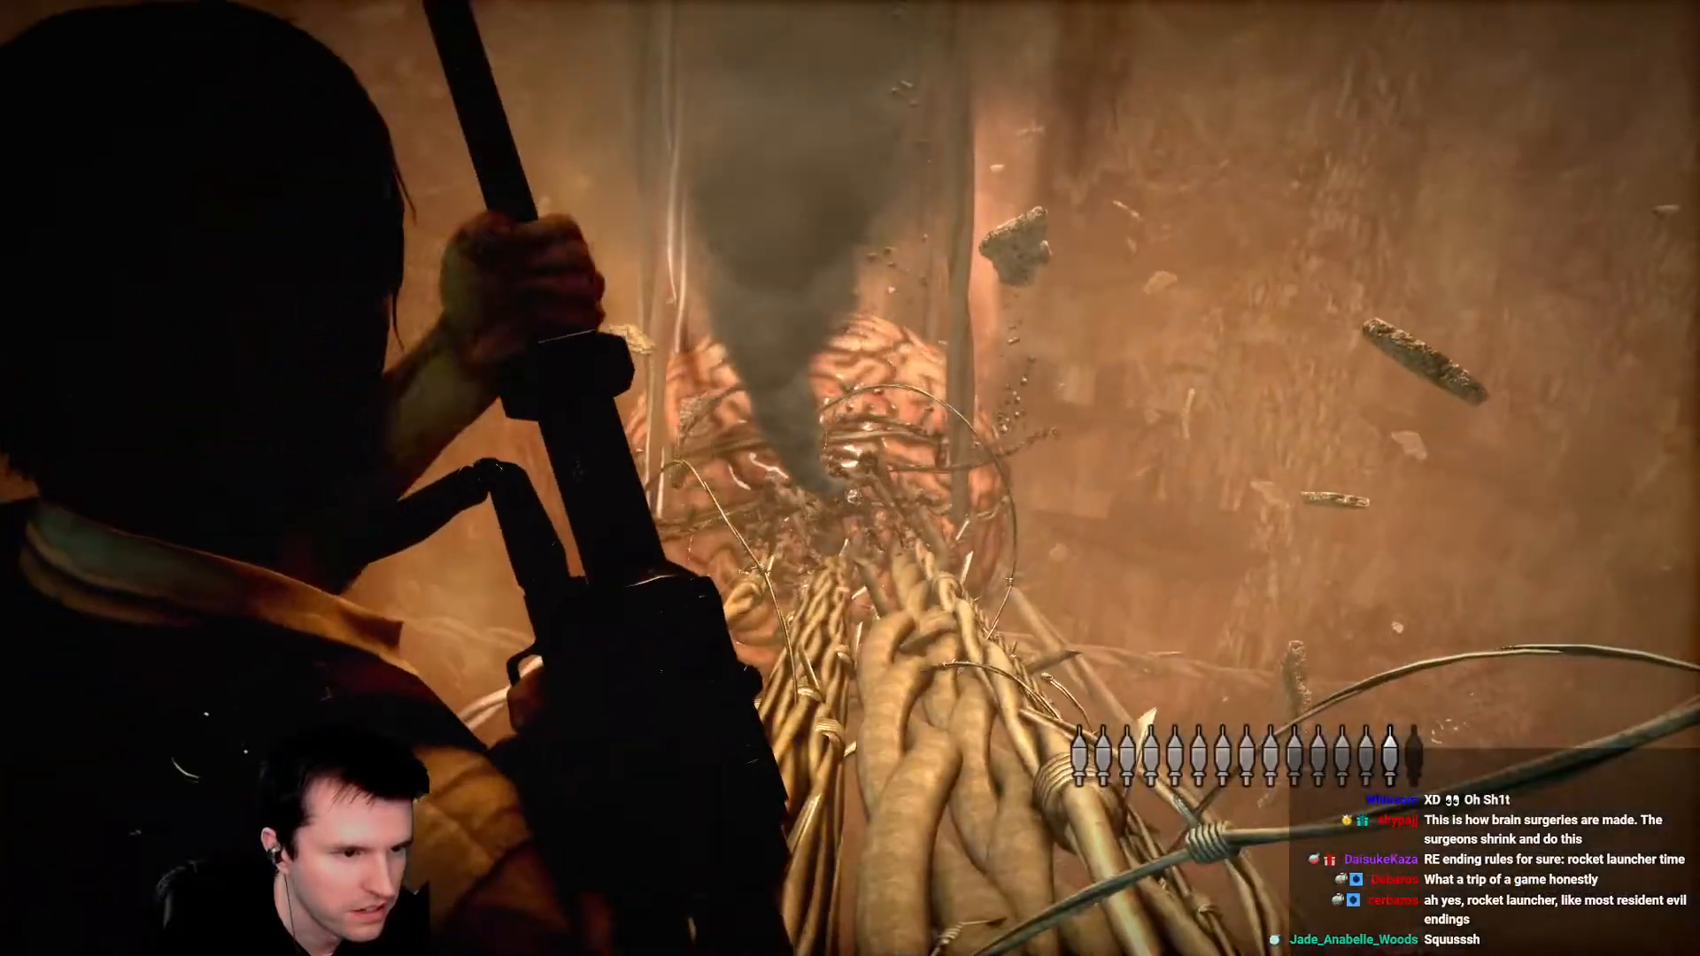
{"action": "key", "text": "space"}
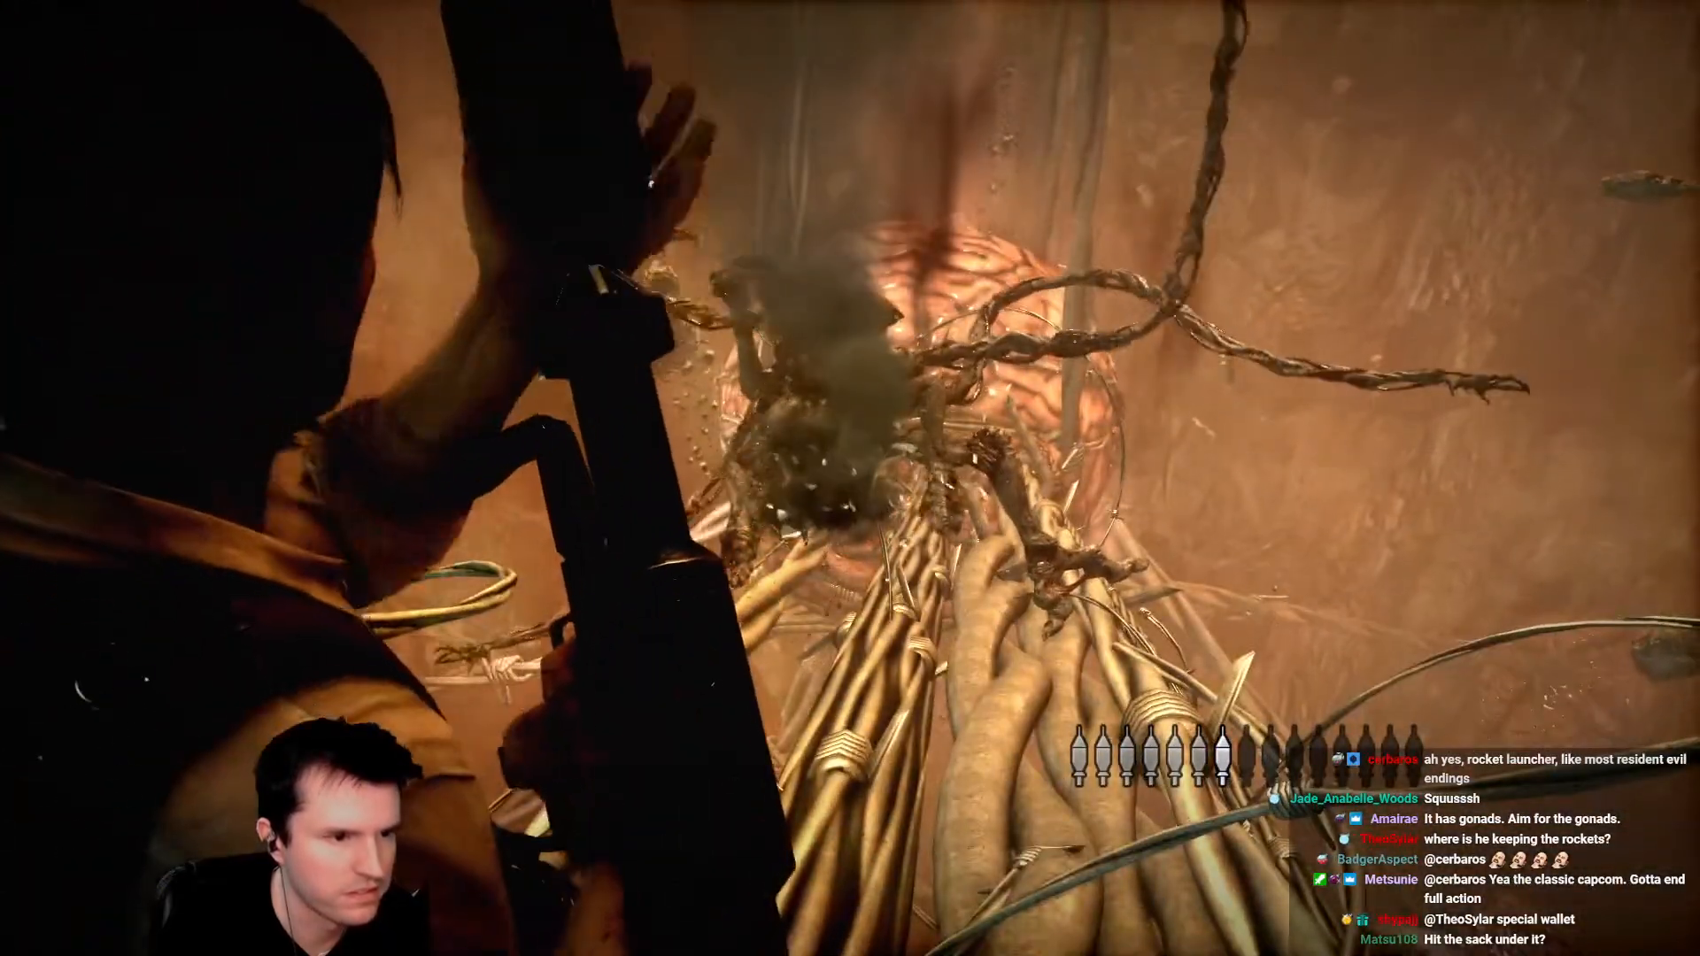
{"action": "key", "text": "space"}
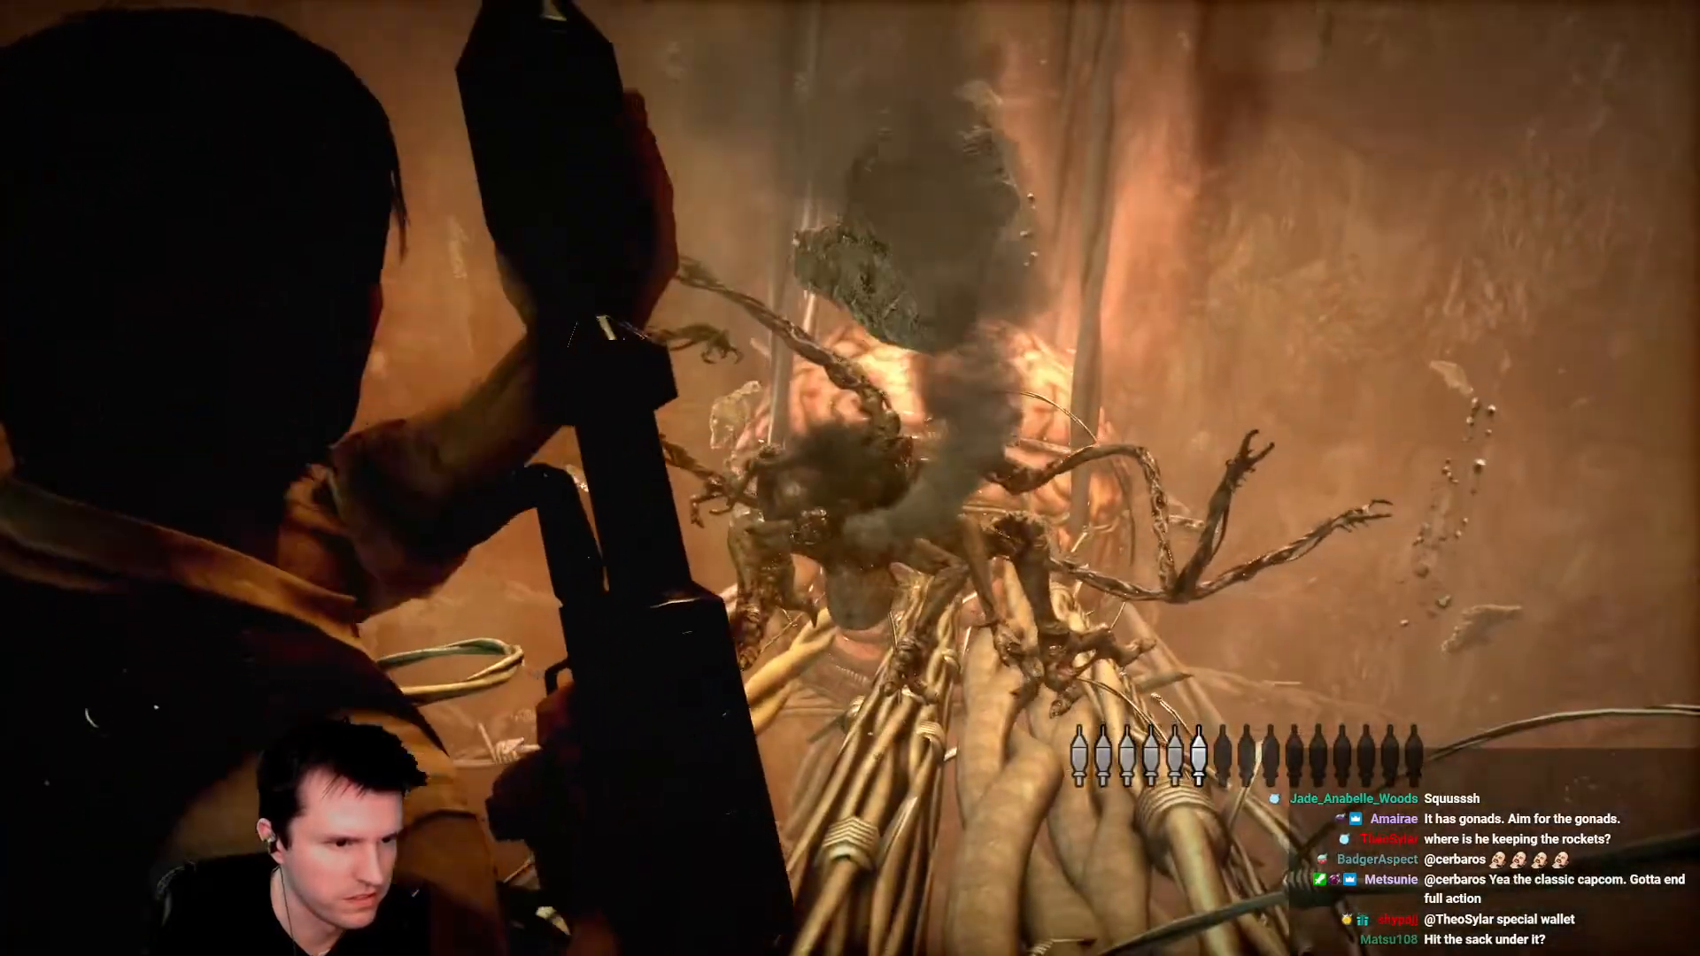
{"action": "key", "text": "space"}
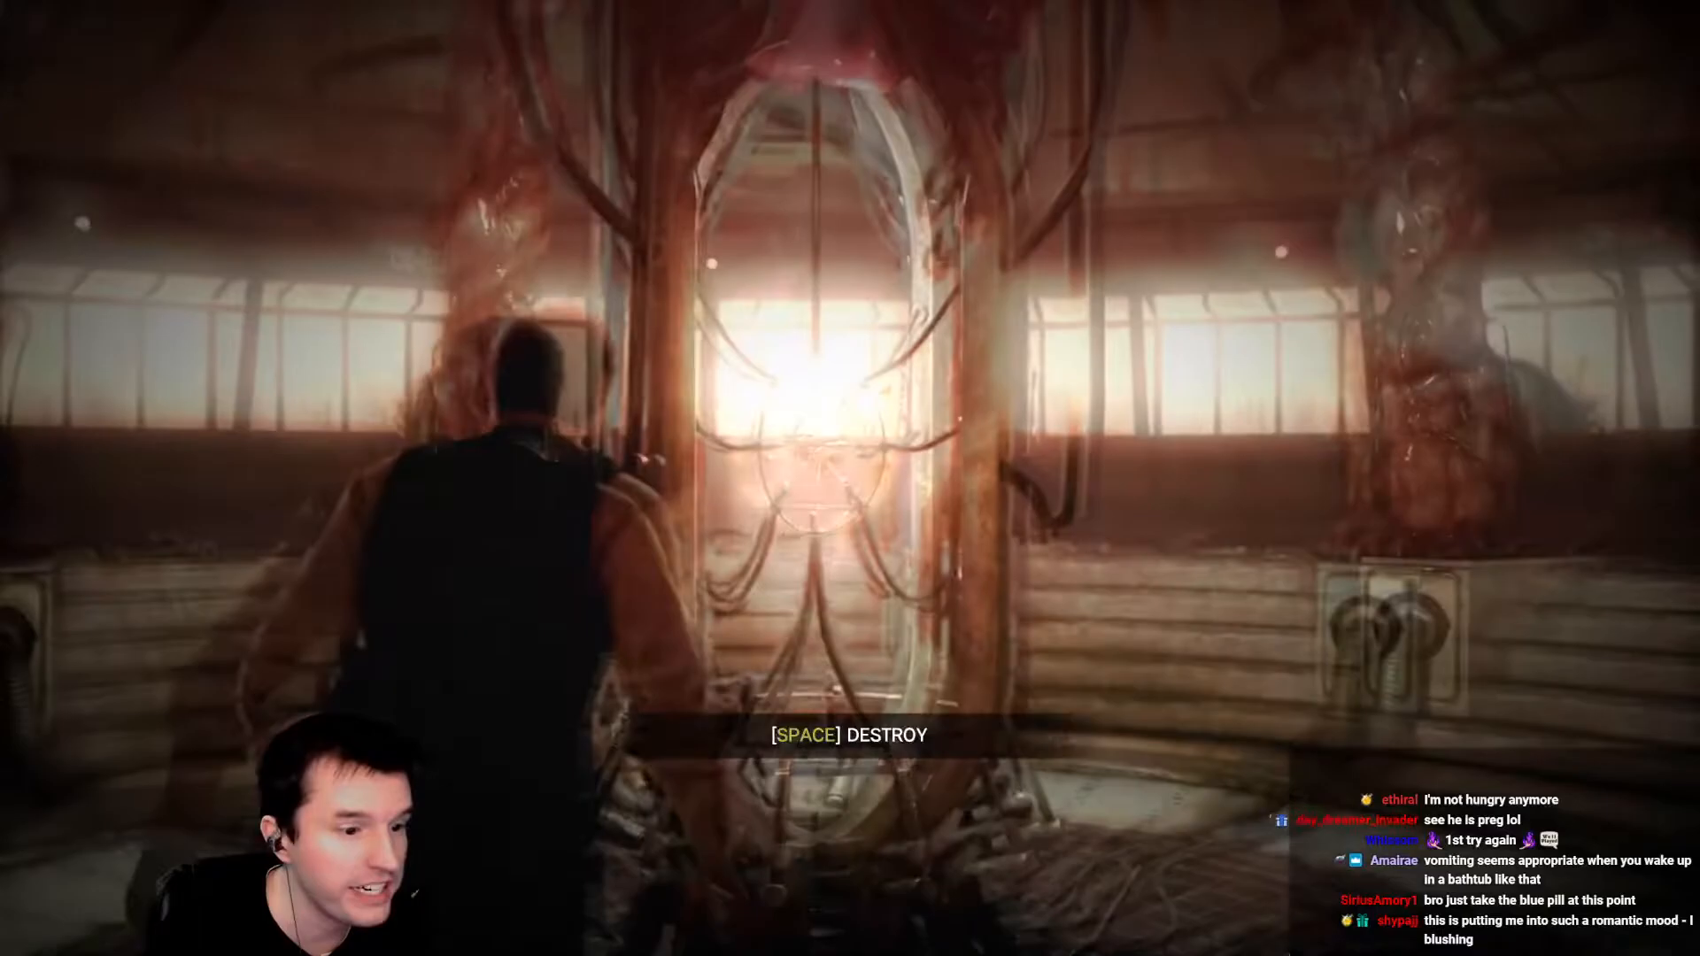
{"action": "key", "text": "space"}
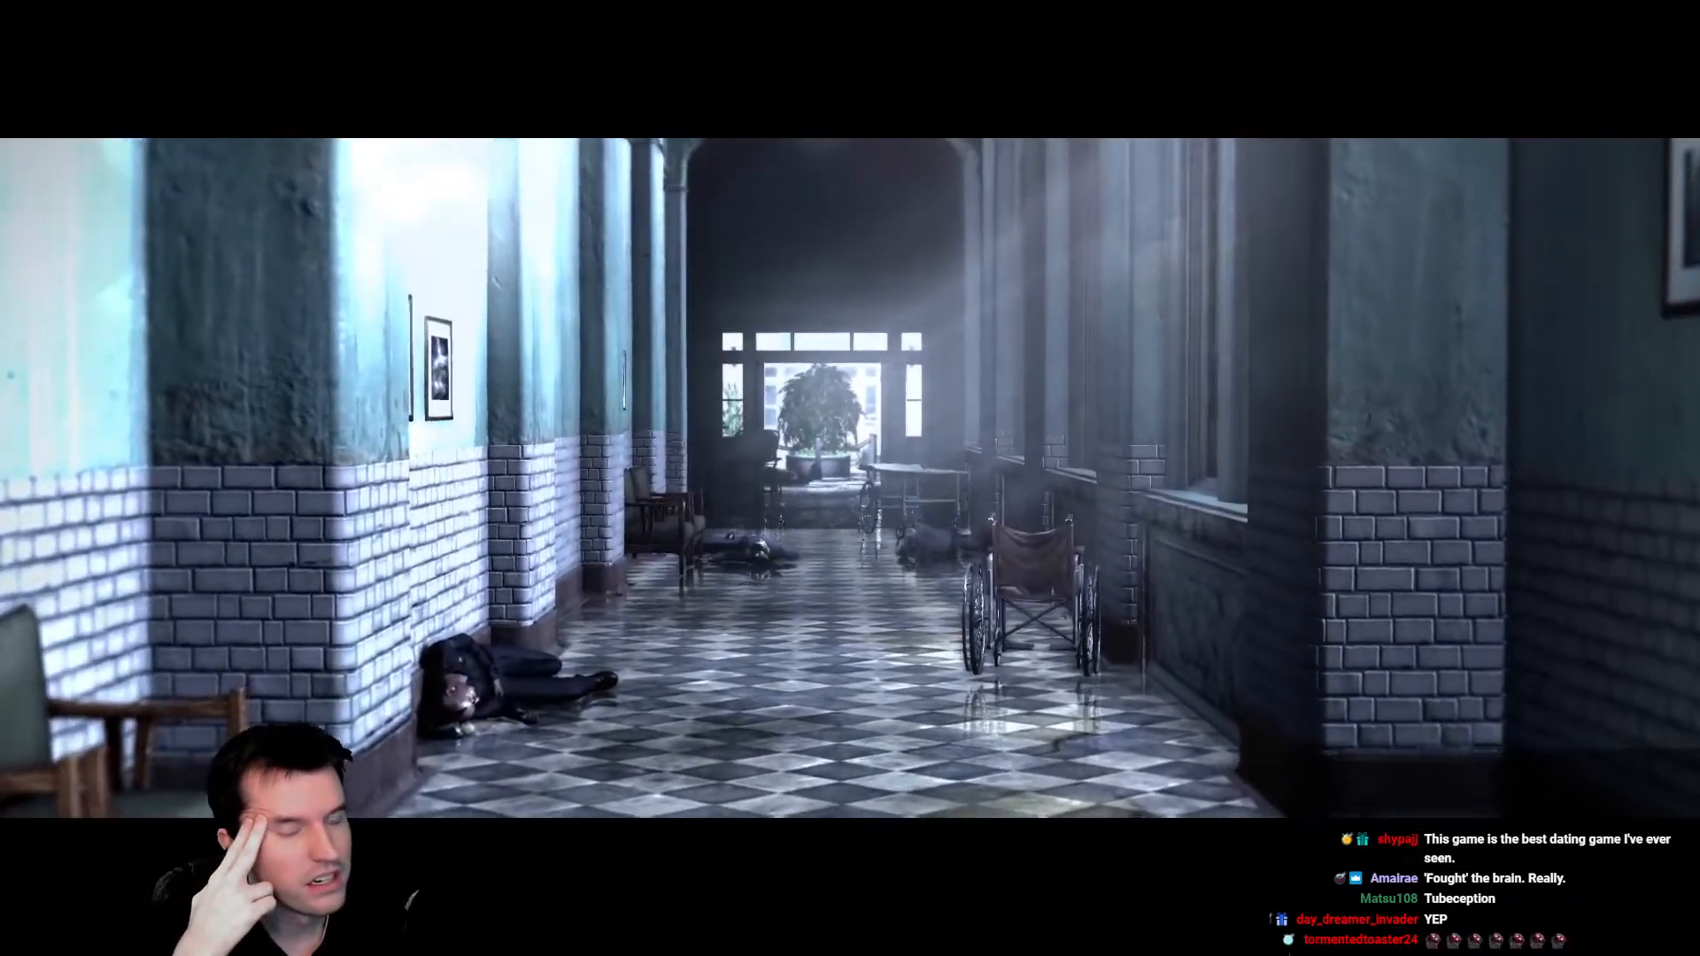
{"action": "key", "text": "w"}
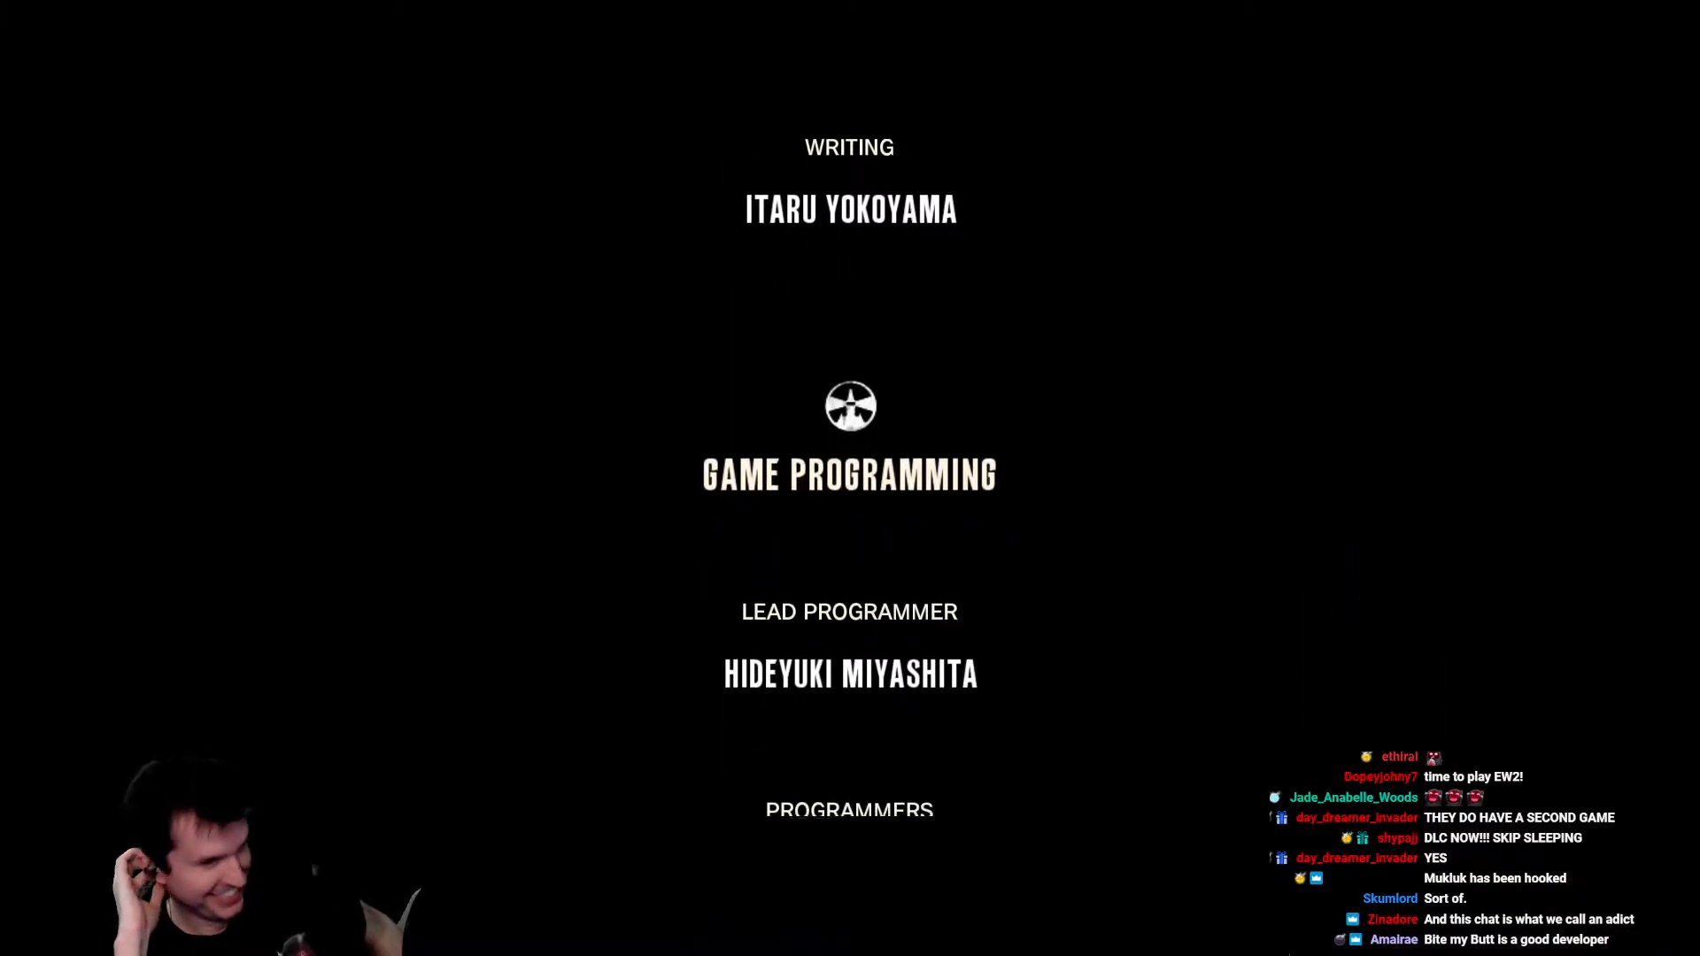
{"action": "scroll", "scroll_direction": "up", "scroll_amount": 3}
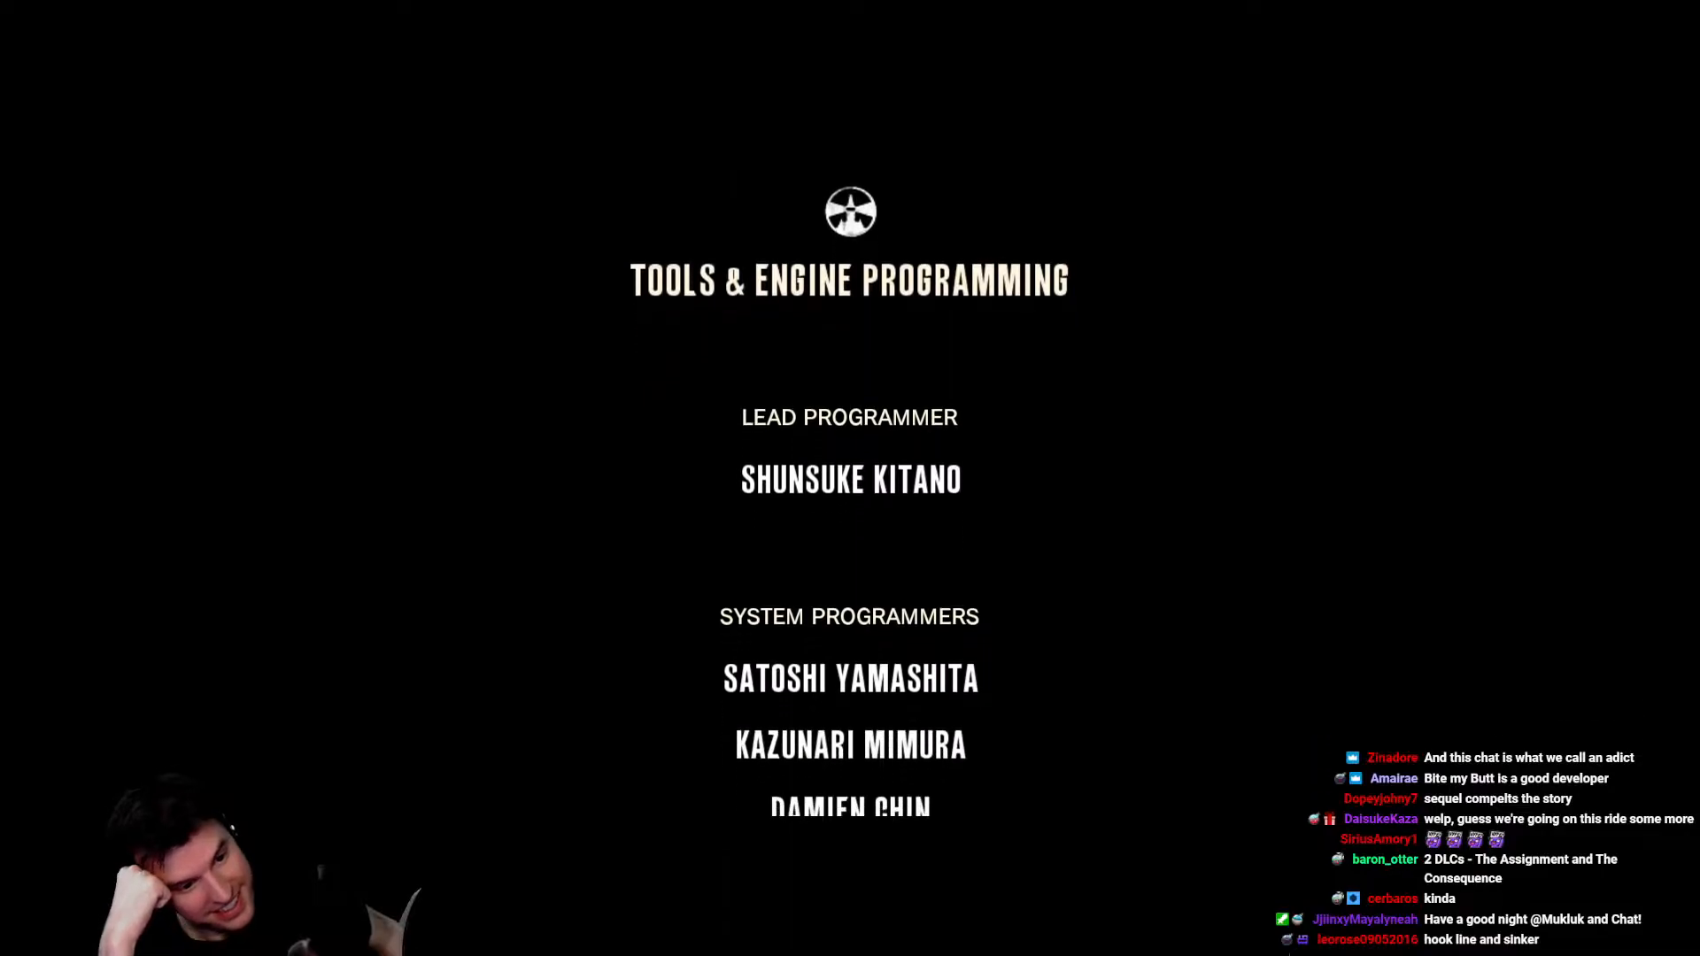
{"action": "scroll", "scroll_direction": "up", "scroll_amount": 3}
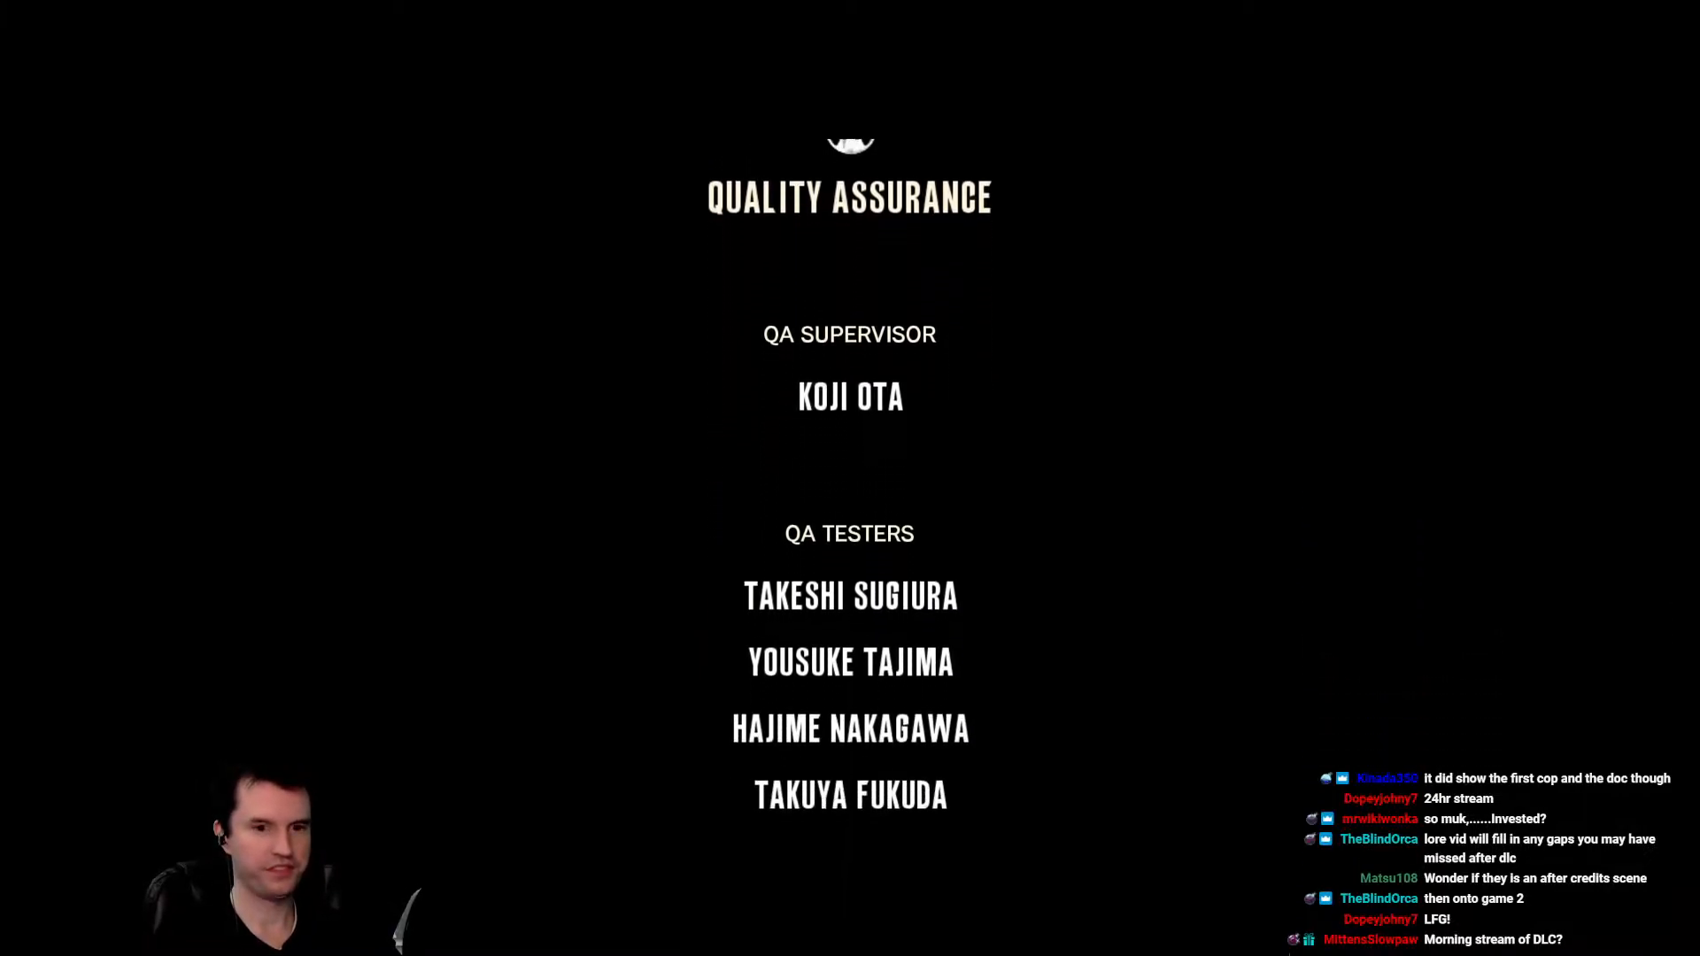
{"action": "scroll", "scroll_direction": "up", "scroll_amount": 3}
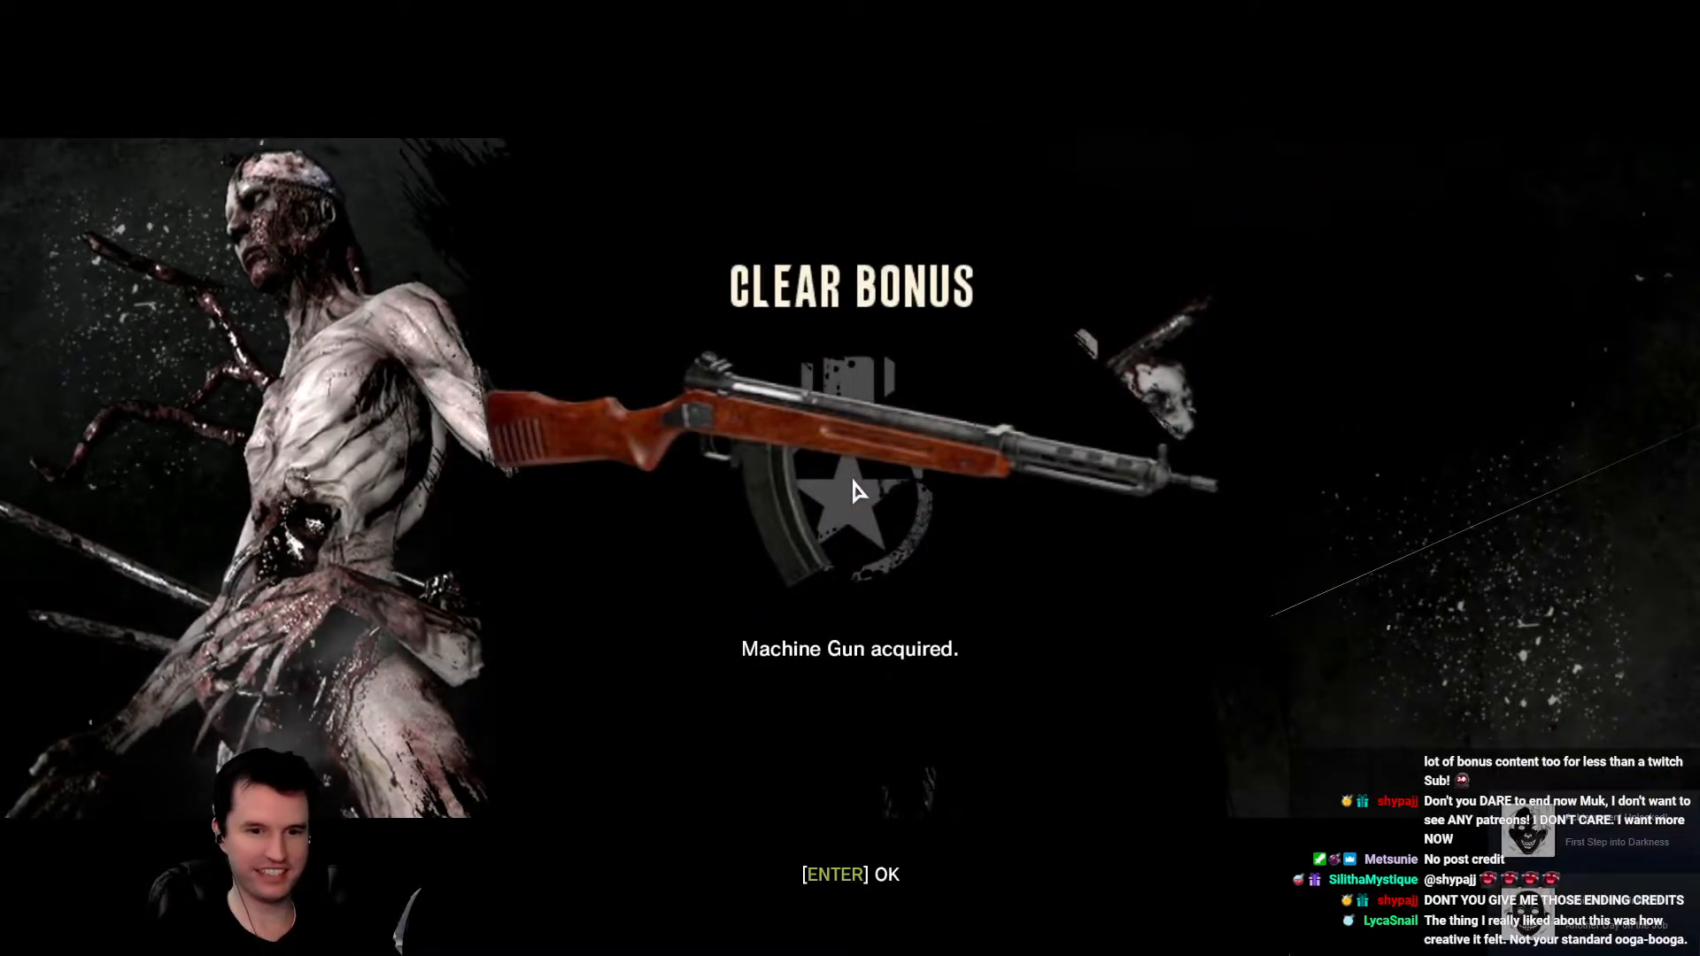
Bring up the Steam overlay and scroll into The Evil Within's achievements past Unstoppable Arsenal.
{"action": "key", "text": "shift+tab"}
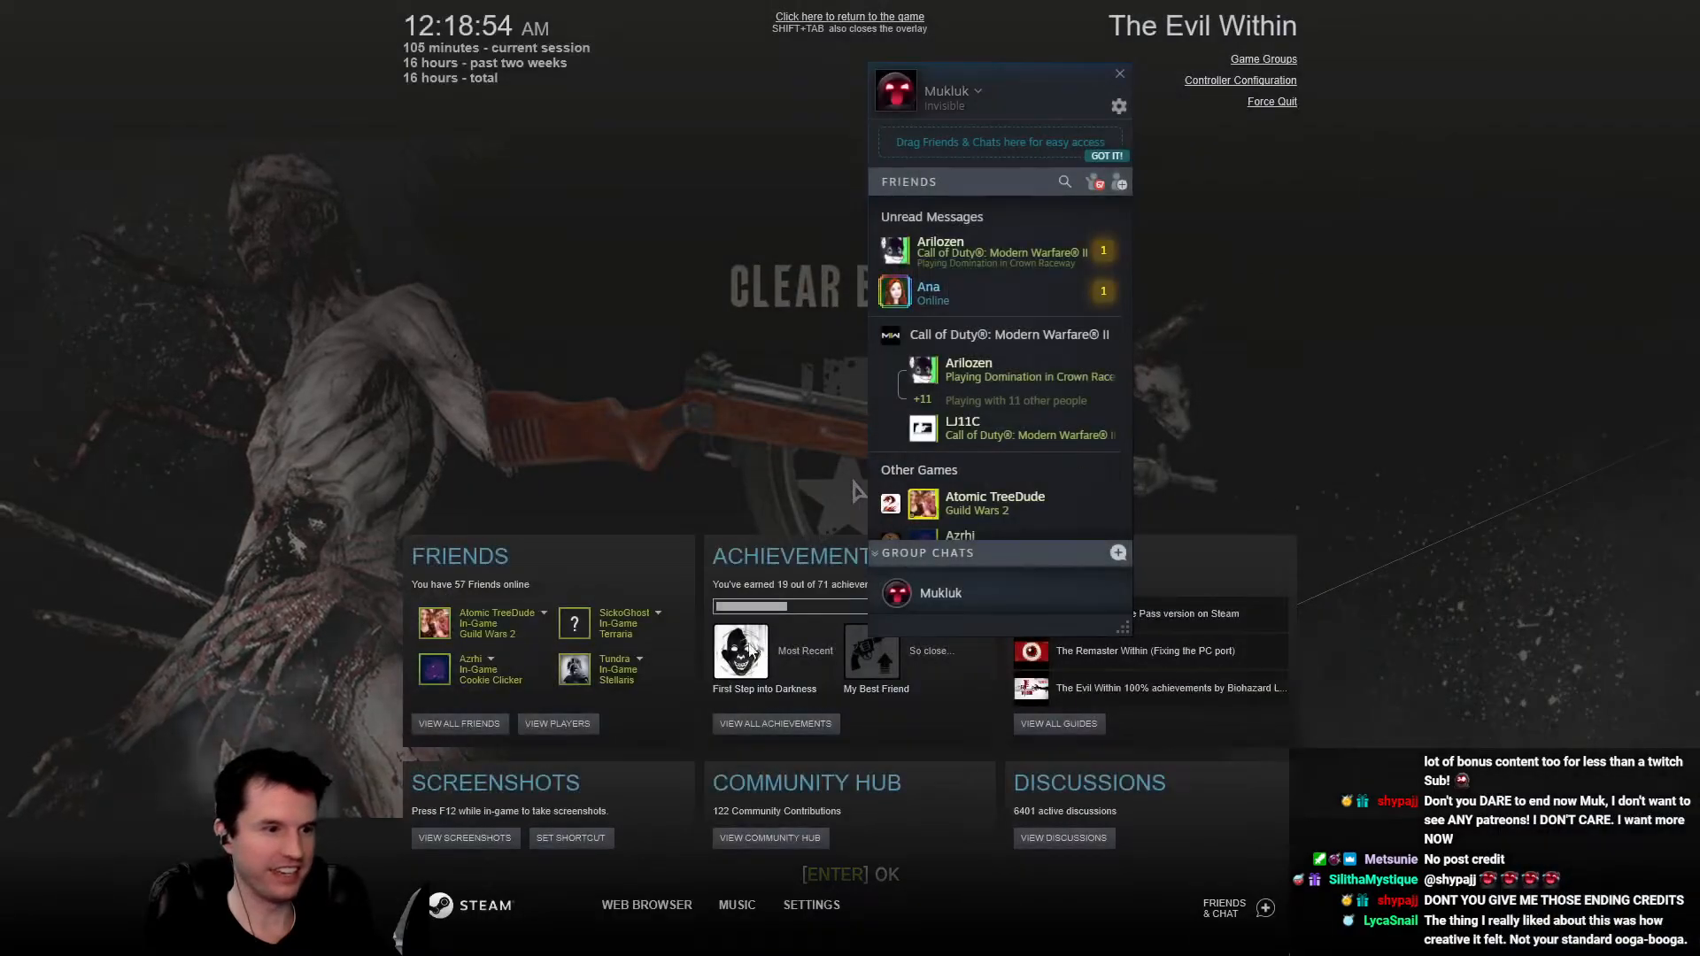
{"action": "mouse_move", "coordinate": [873, 655]}
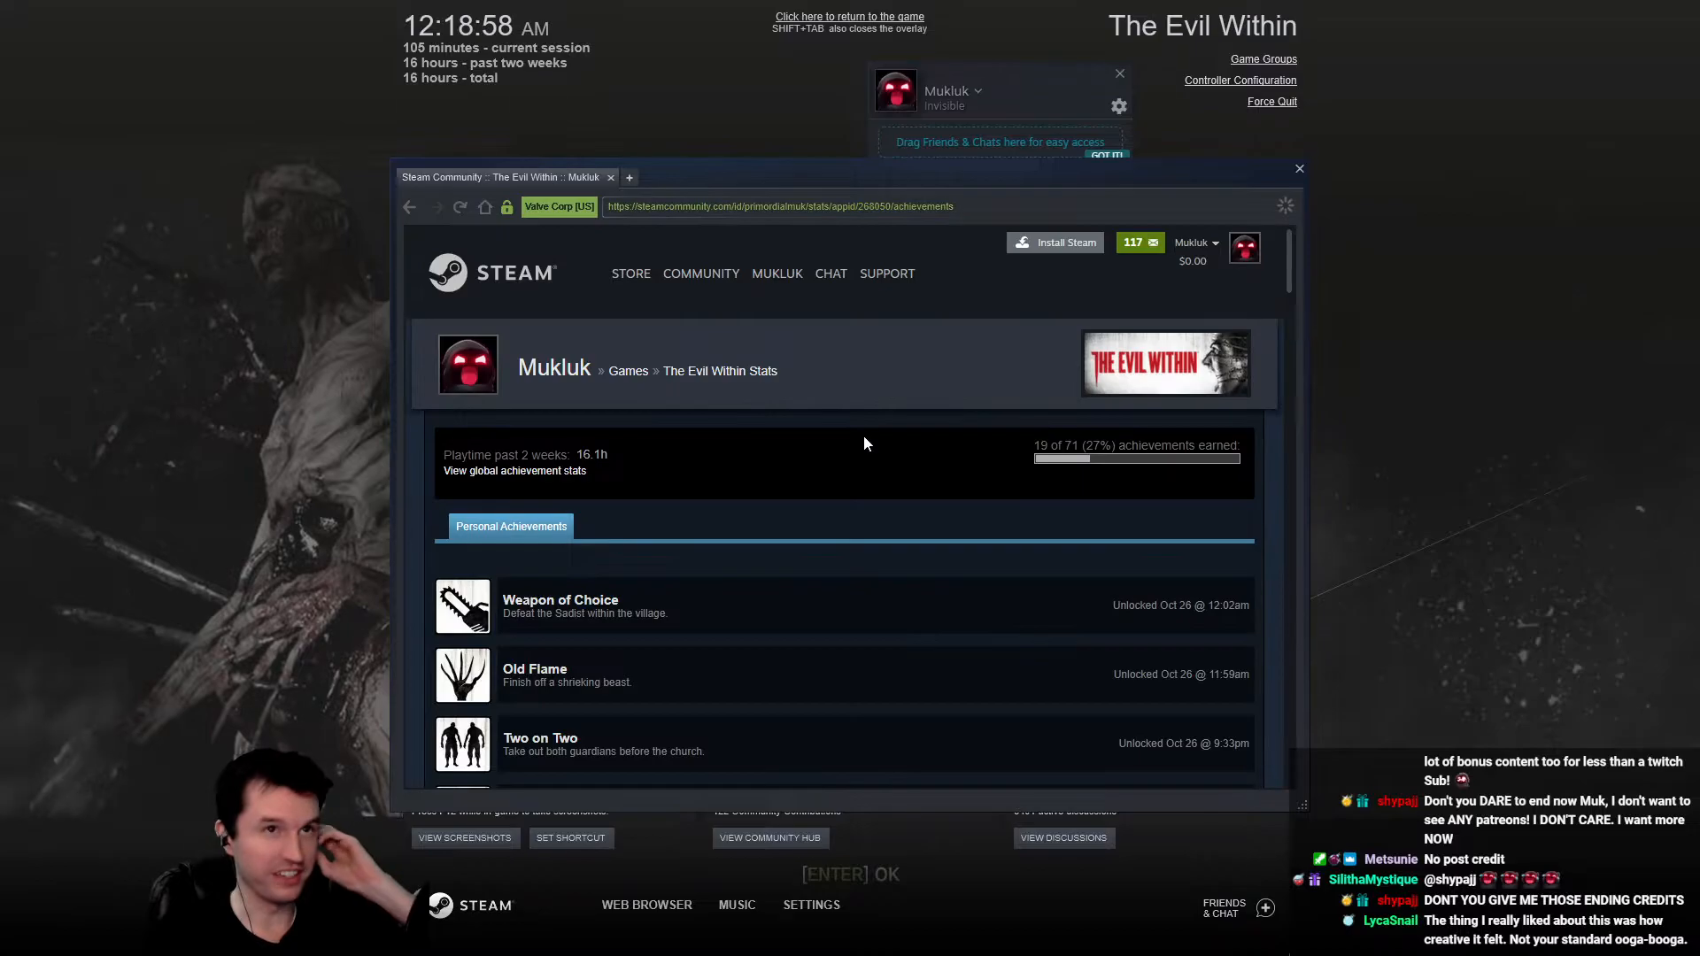
{"action": "scroll", "scroll_direction": "down", "scroll_amount": 3}
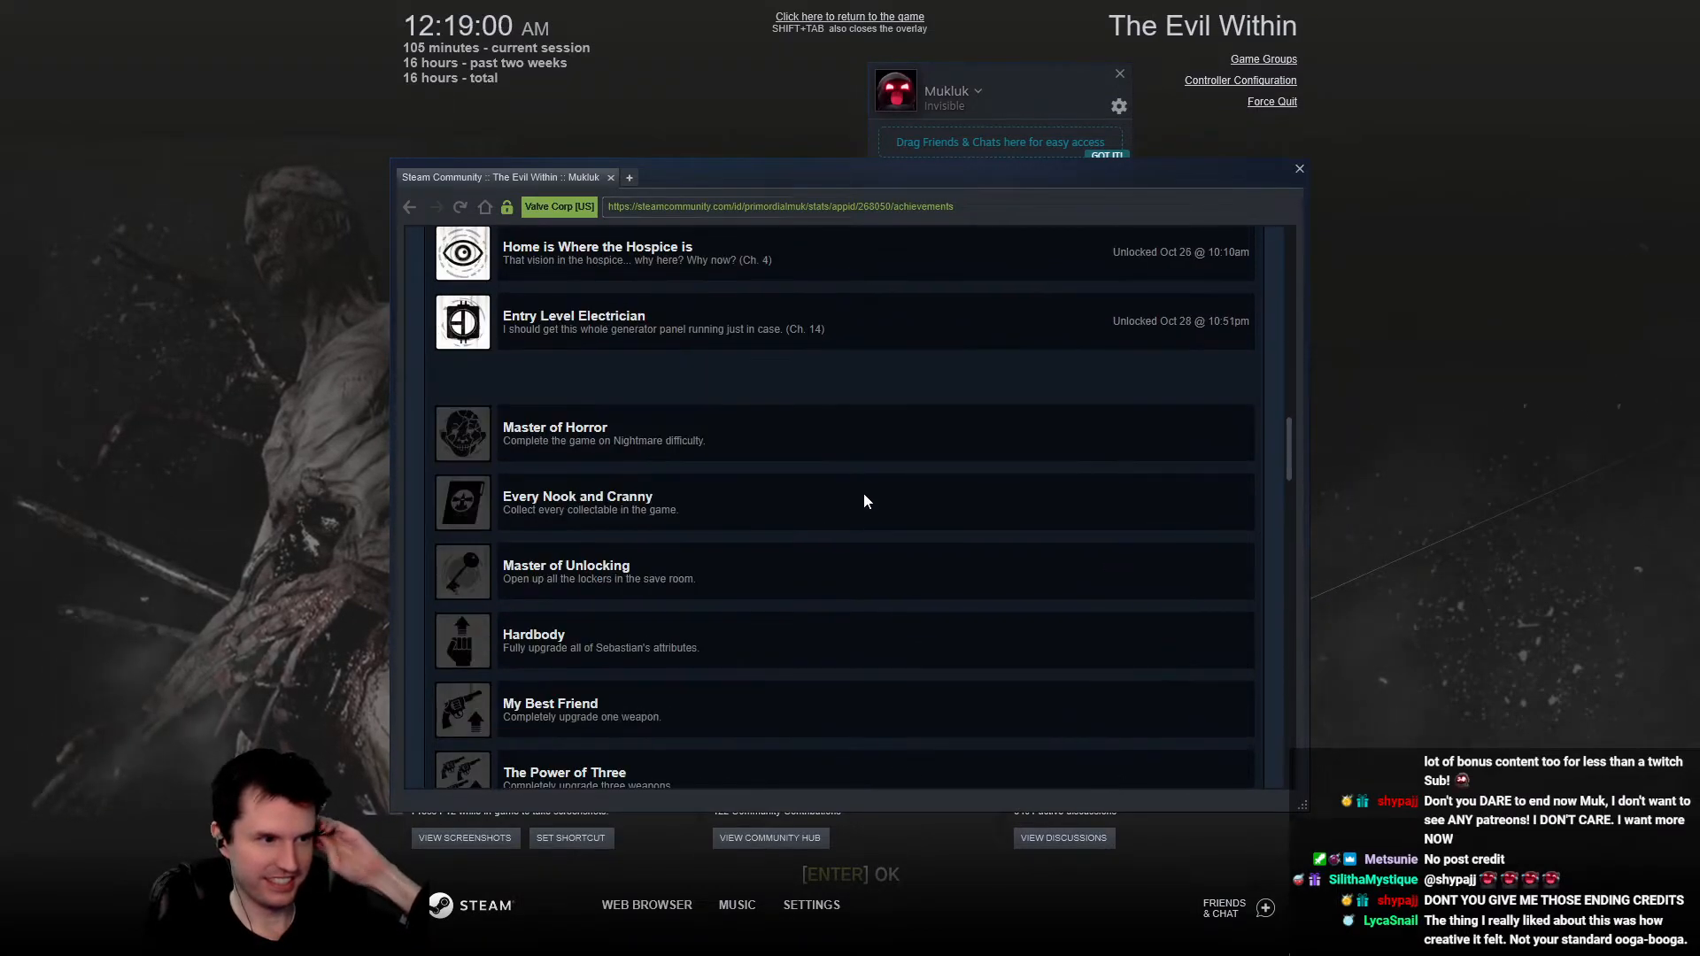
{"action": "scroll", "scroll_direction": "down", "scroll_amount": 3}
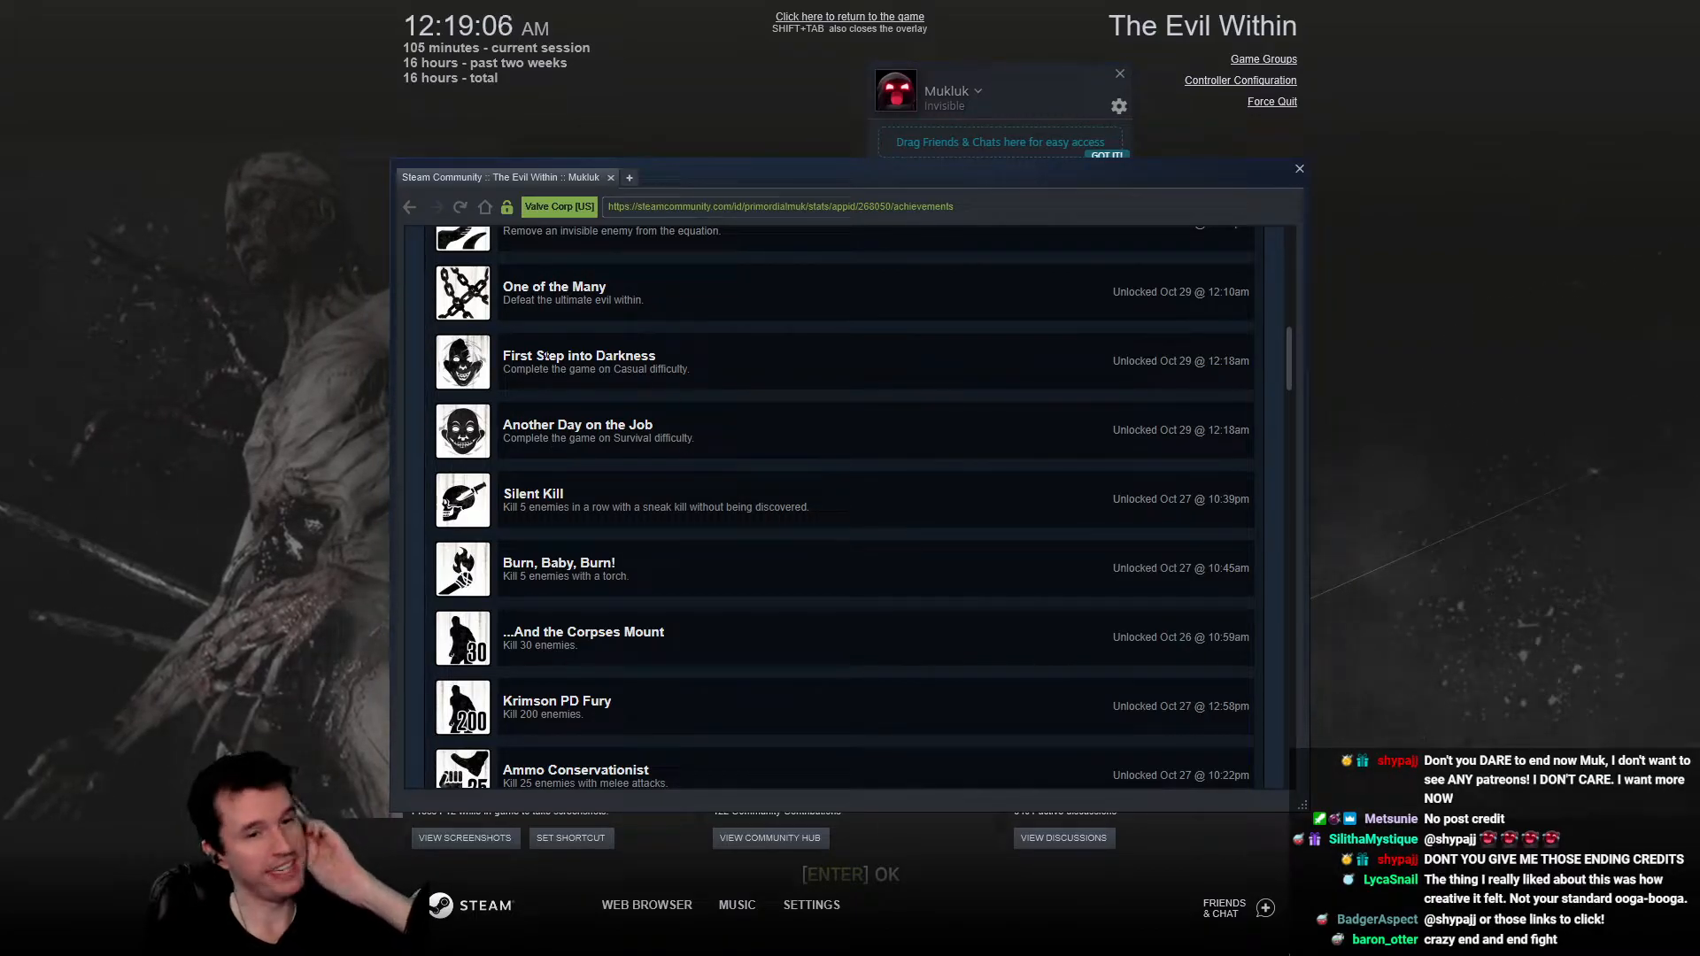
{"action": "scroll", "scroll_direction": "down", "scroll_amount": 3}
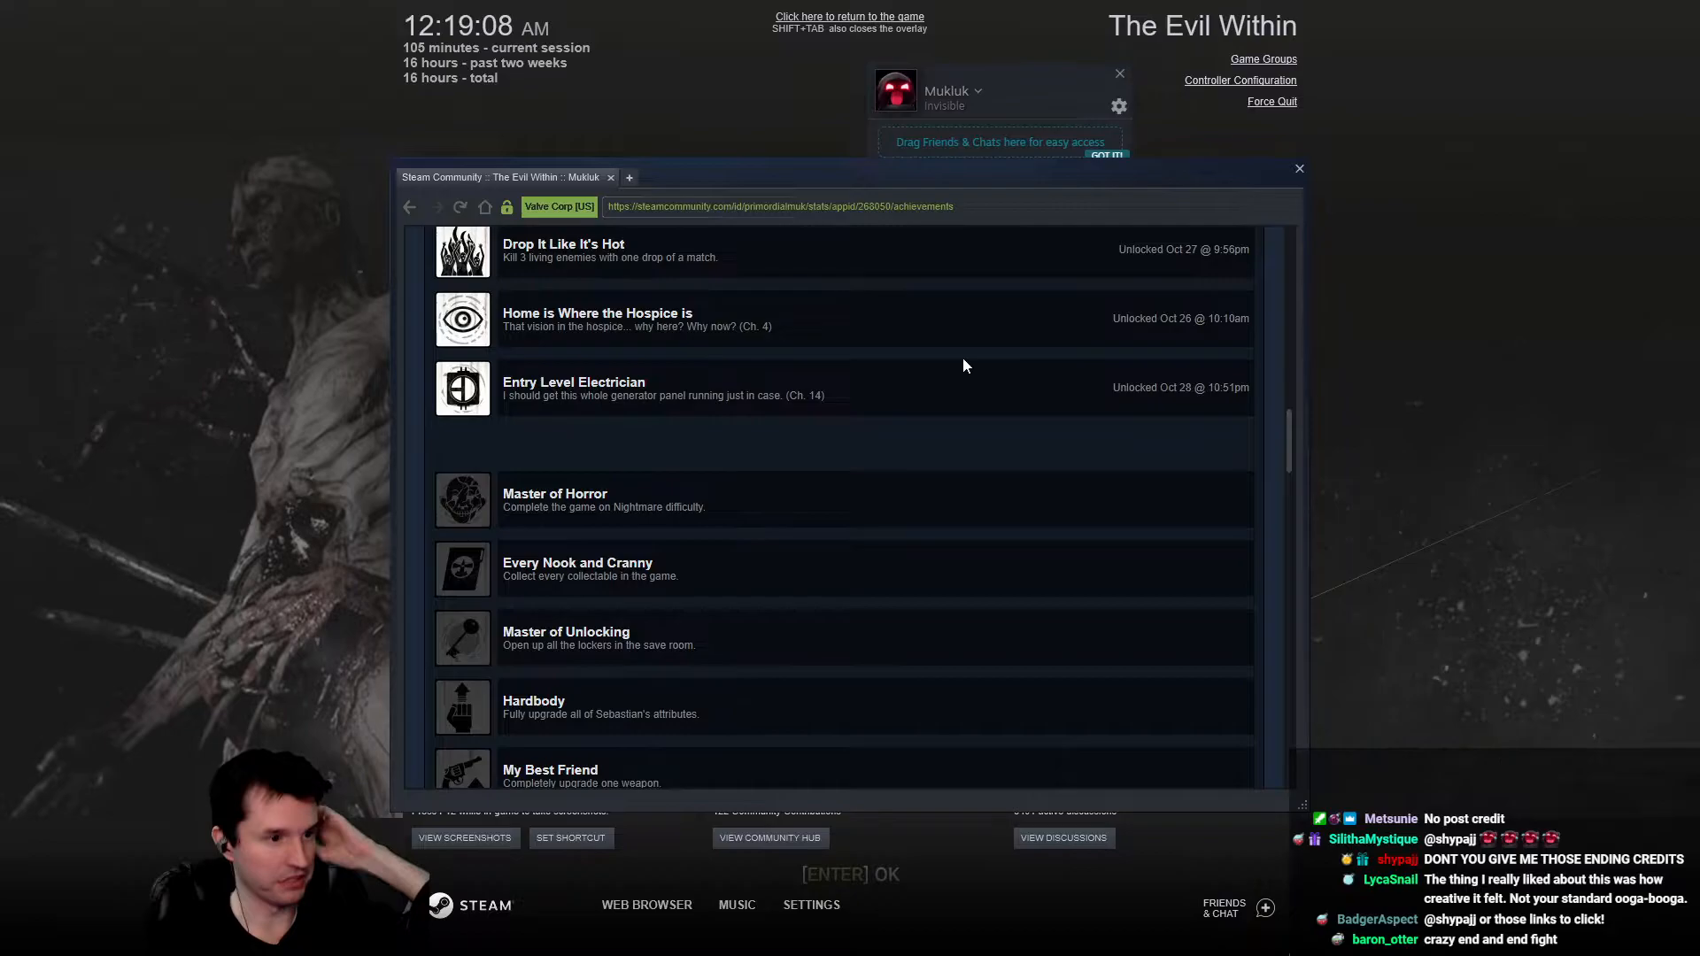
{"action": "scroll", "scroll_direction": "down", "scroll_amount": 3}
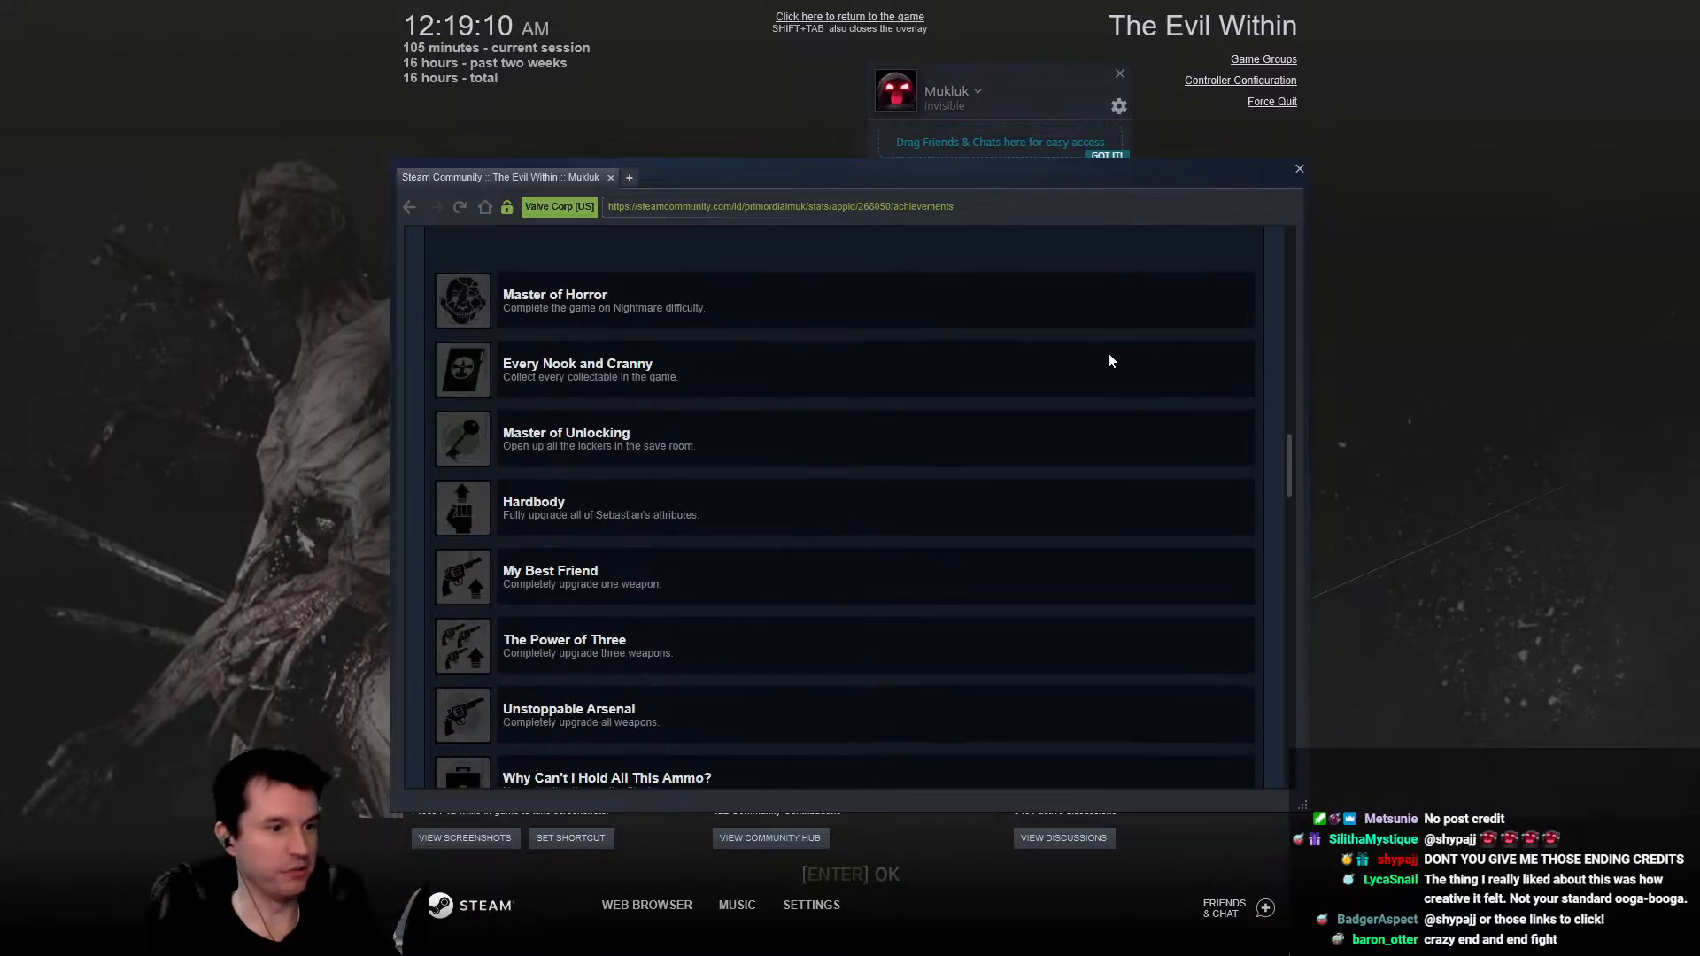
{"action": "mouse_move", "coordinate": [705, 326]}
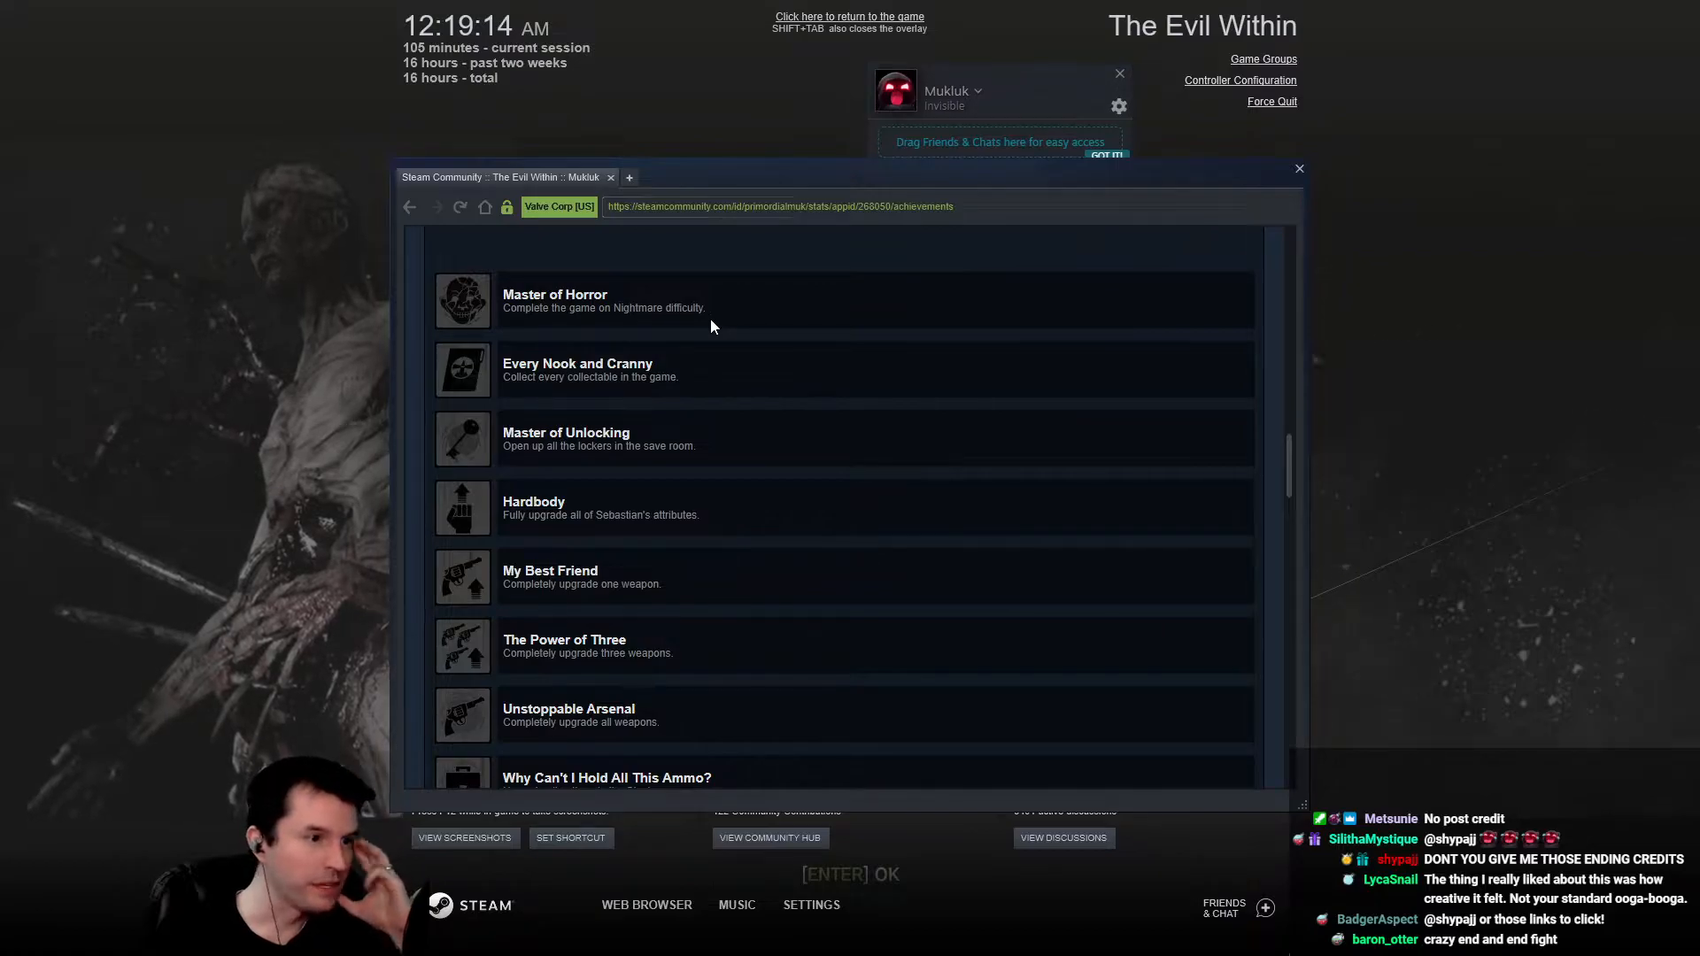
{"action": "mouse_move", "coordinate": [634, 361]}
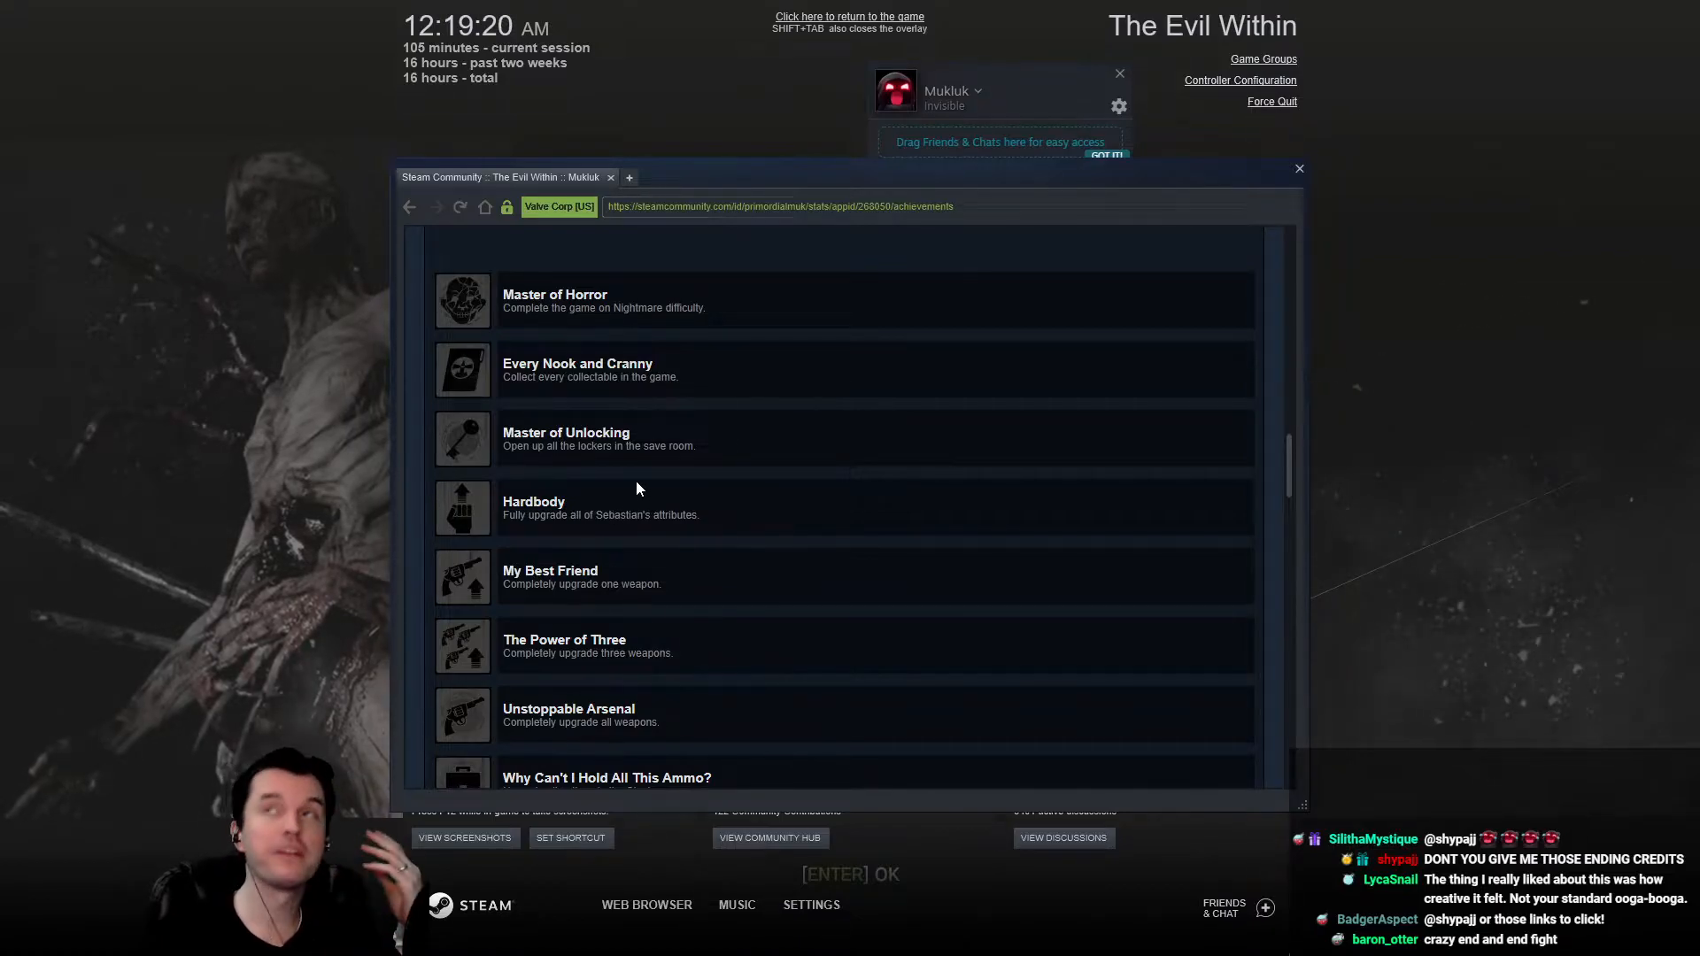
{"action": "mouse_move", "coordinate": [638, 439]}
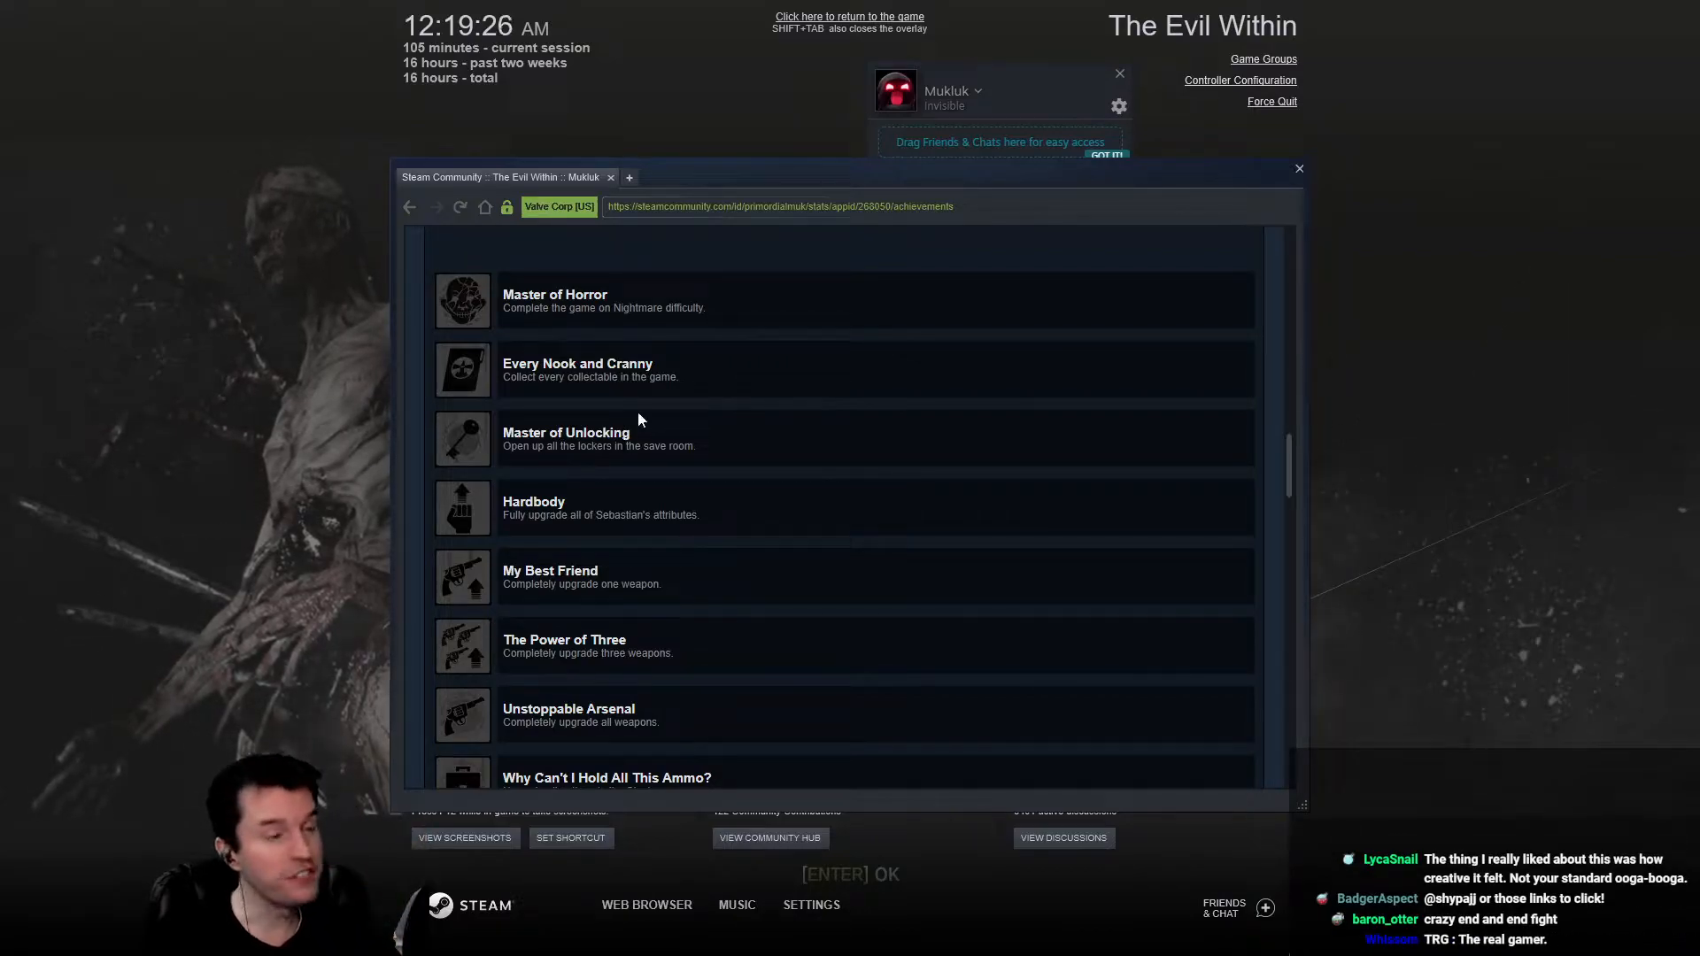
{"action": "mouse_move", "coordinate": [556, 515]}
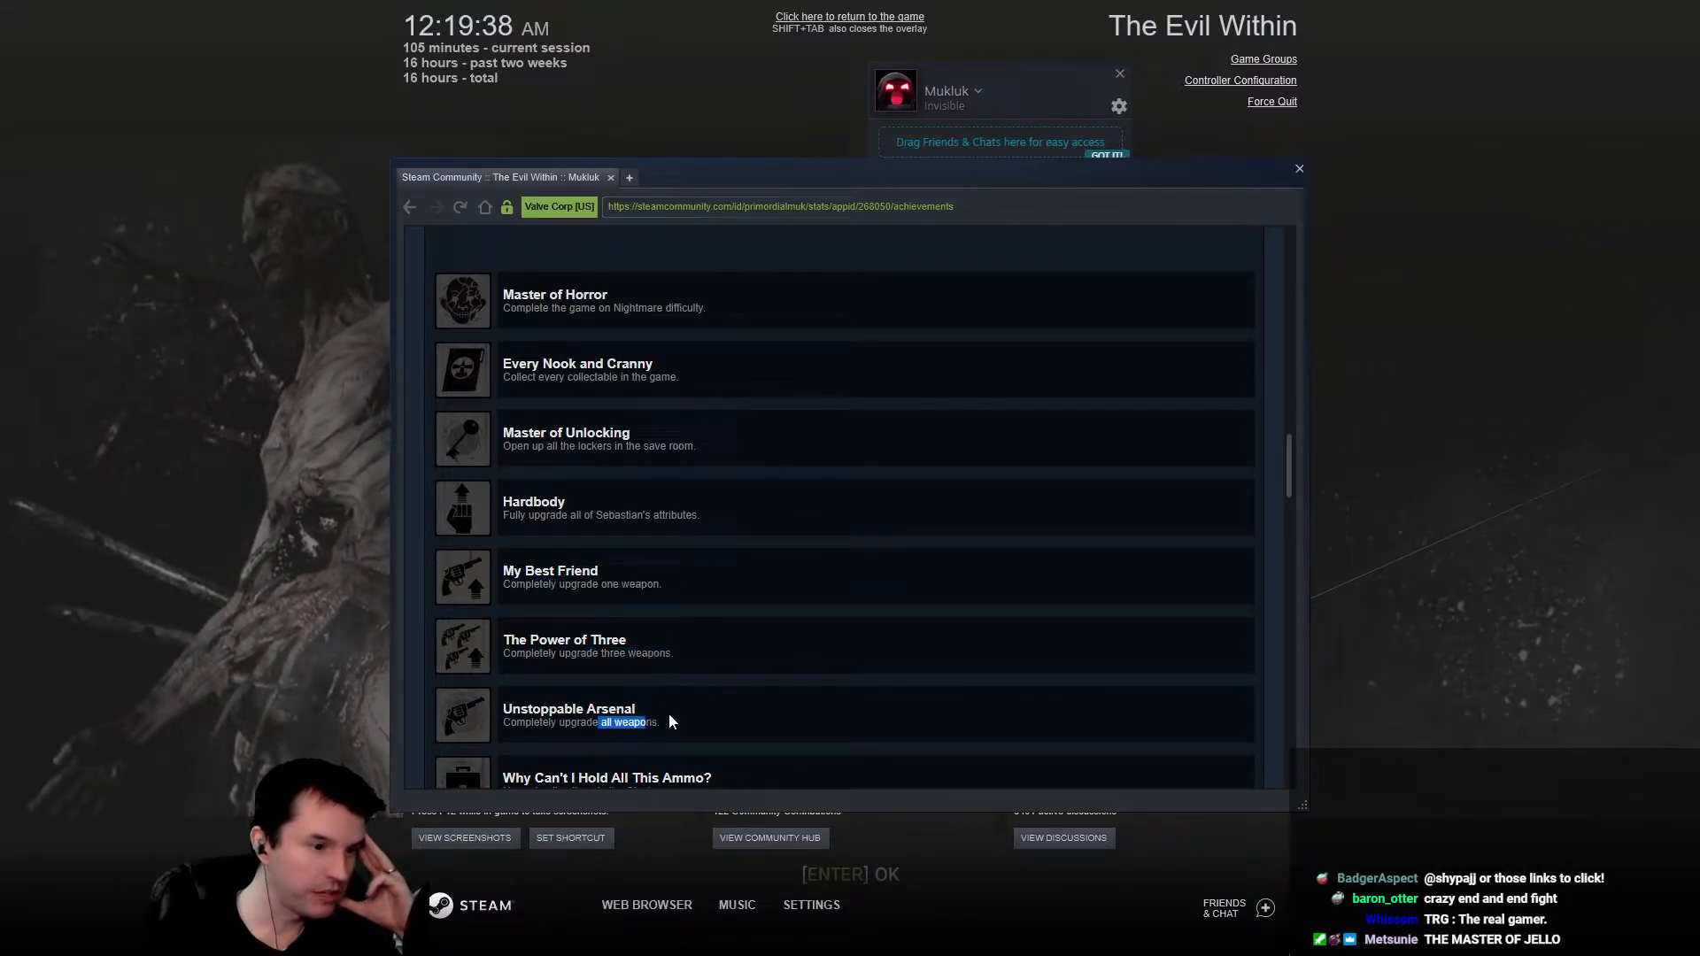
Continue down the achievements to You Asked For It and Knife Beats Chainsaw.
{"action": "scroll", "scroll_direction": "down", "scroll_amount": 3}
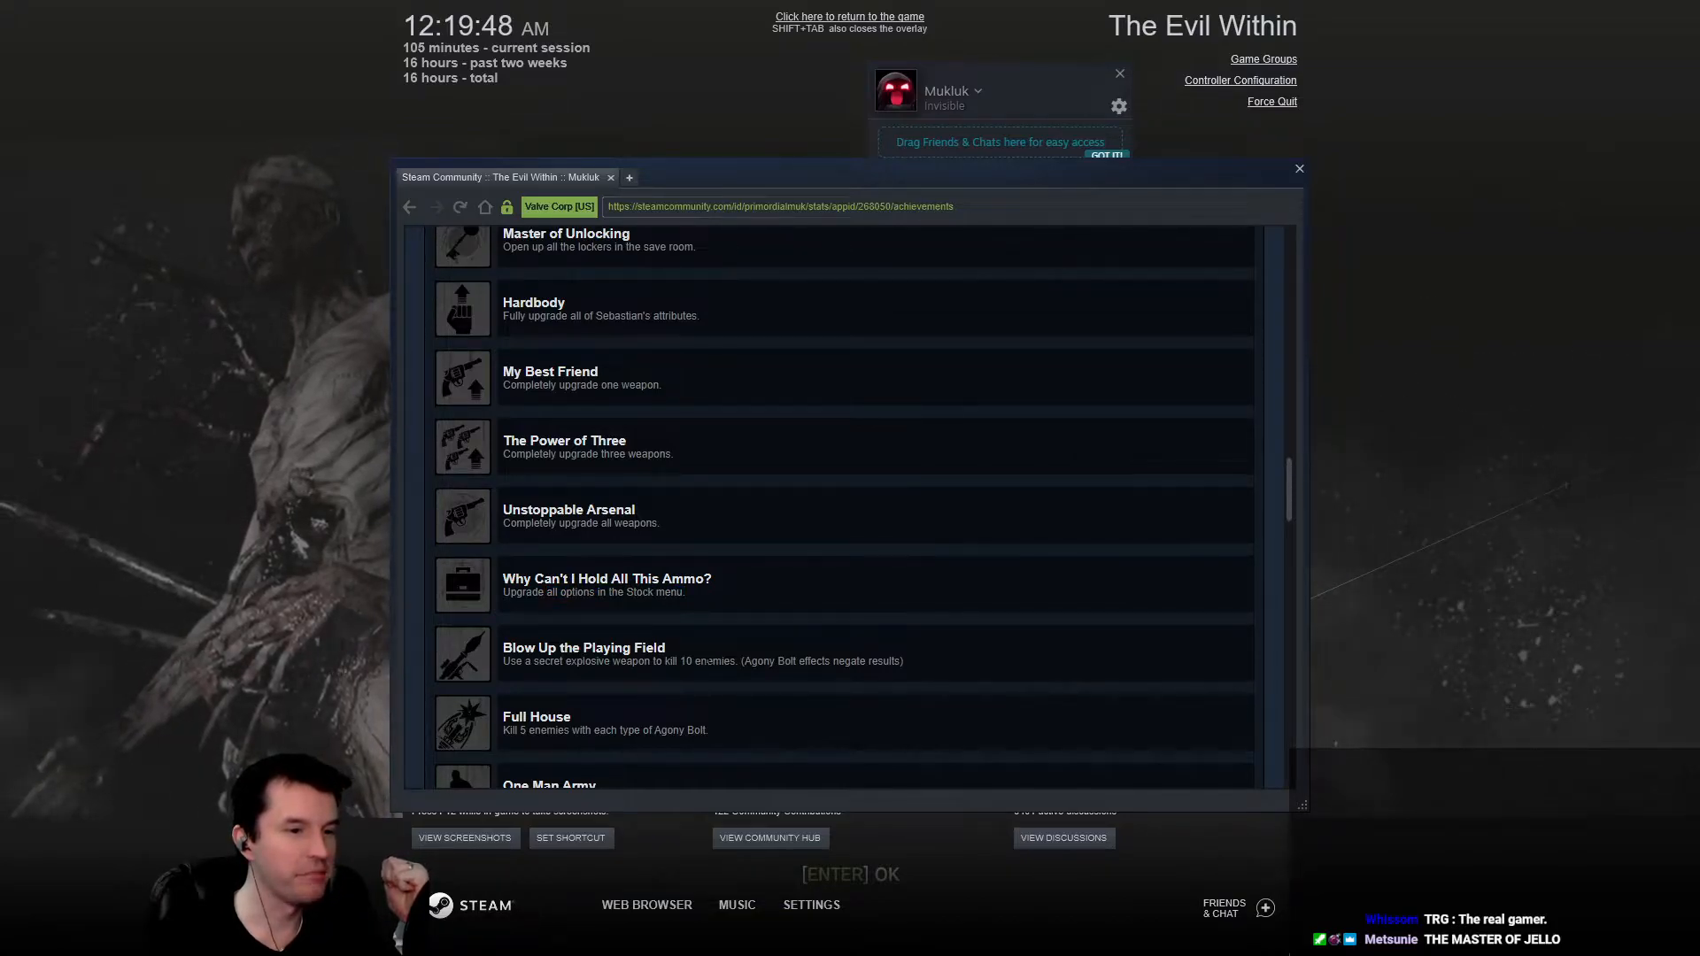
{"action": "scroll", "scroll_direction": "down", "scroll_amount": 3}
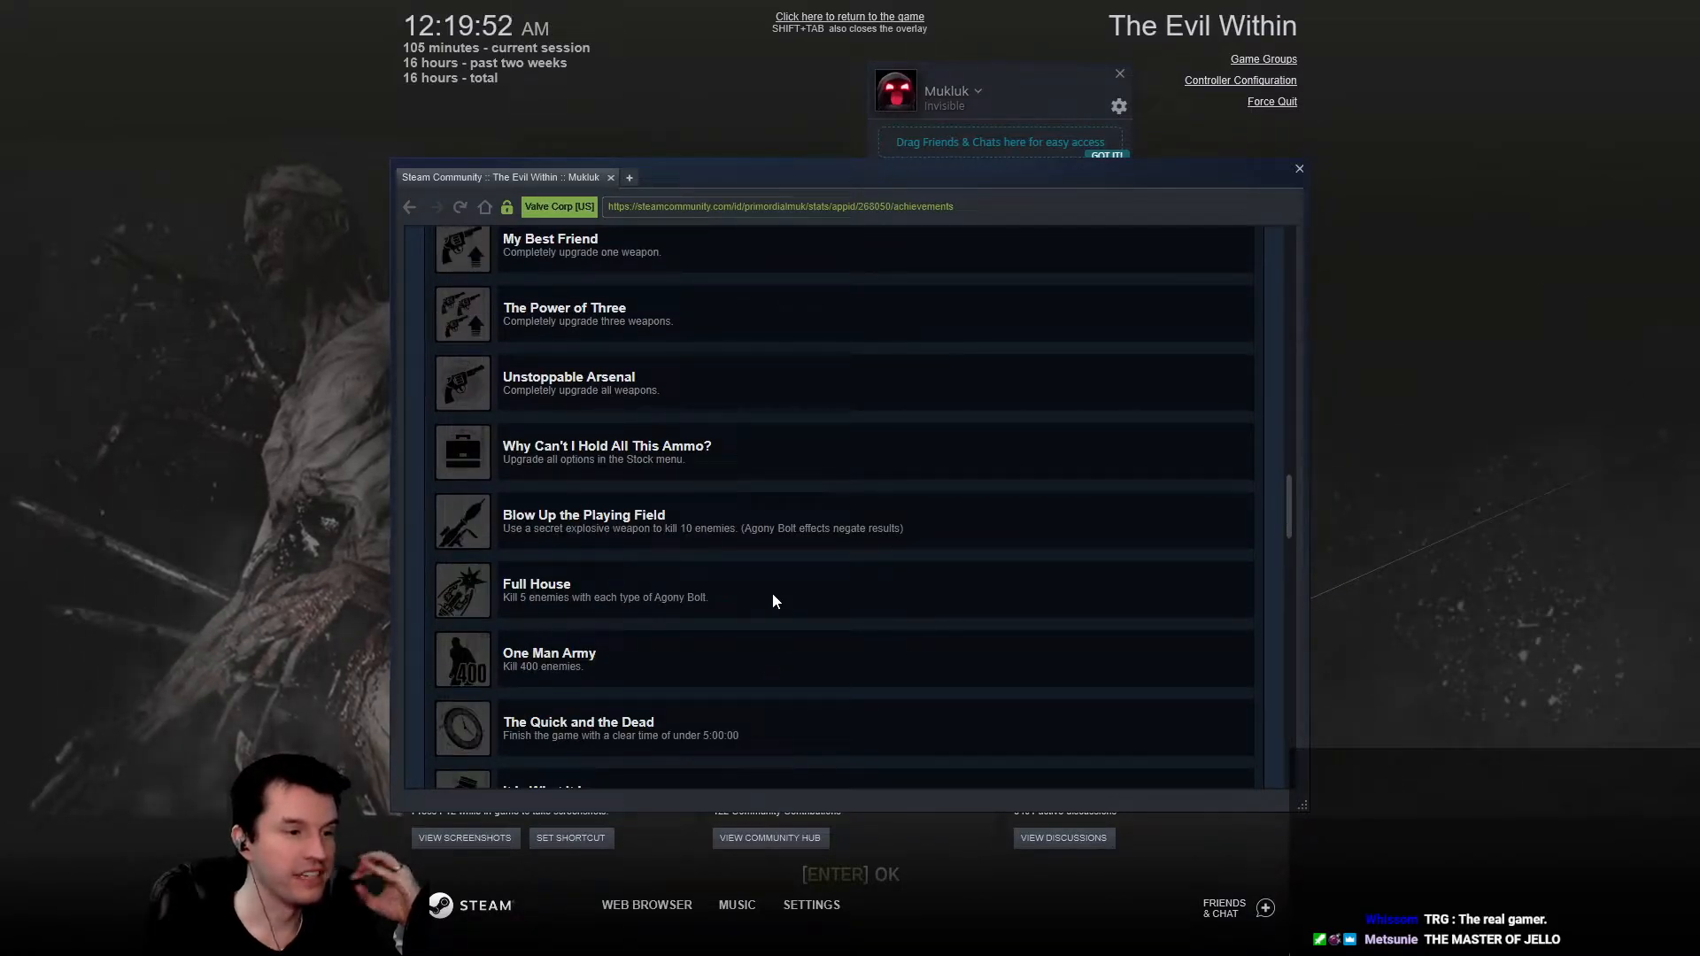
{"action": "mouse_move", "coordinate": [634, 591]}
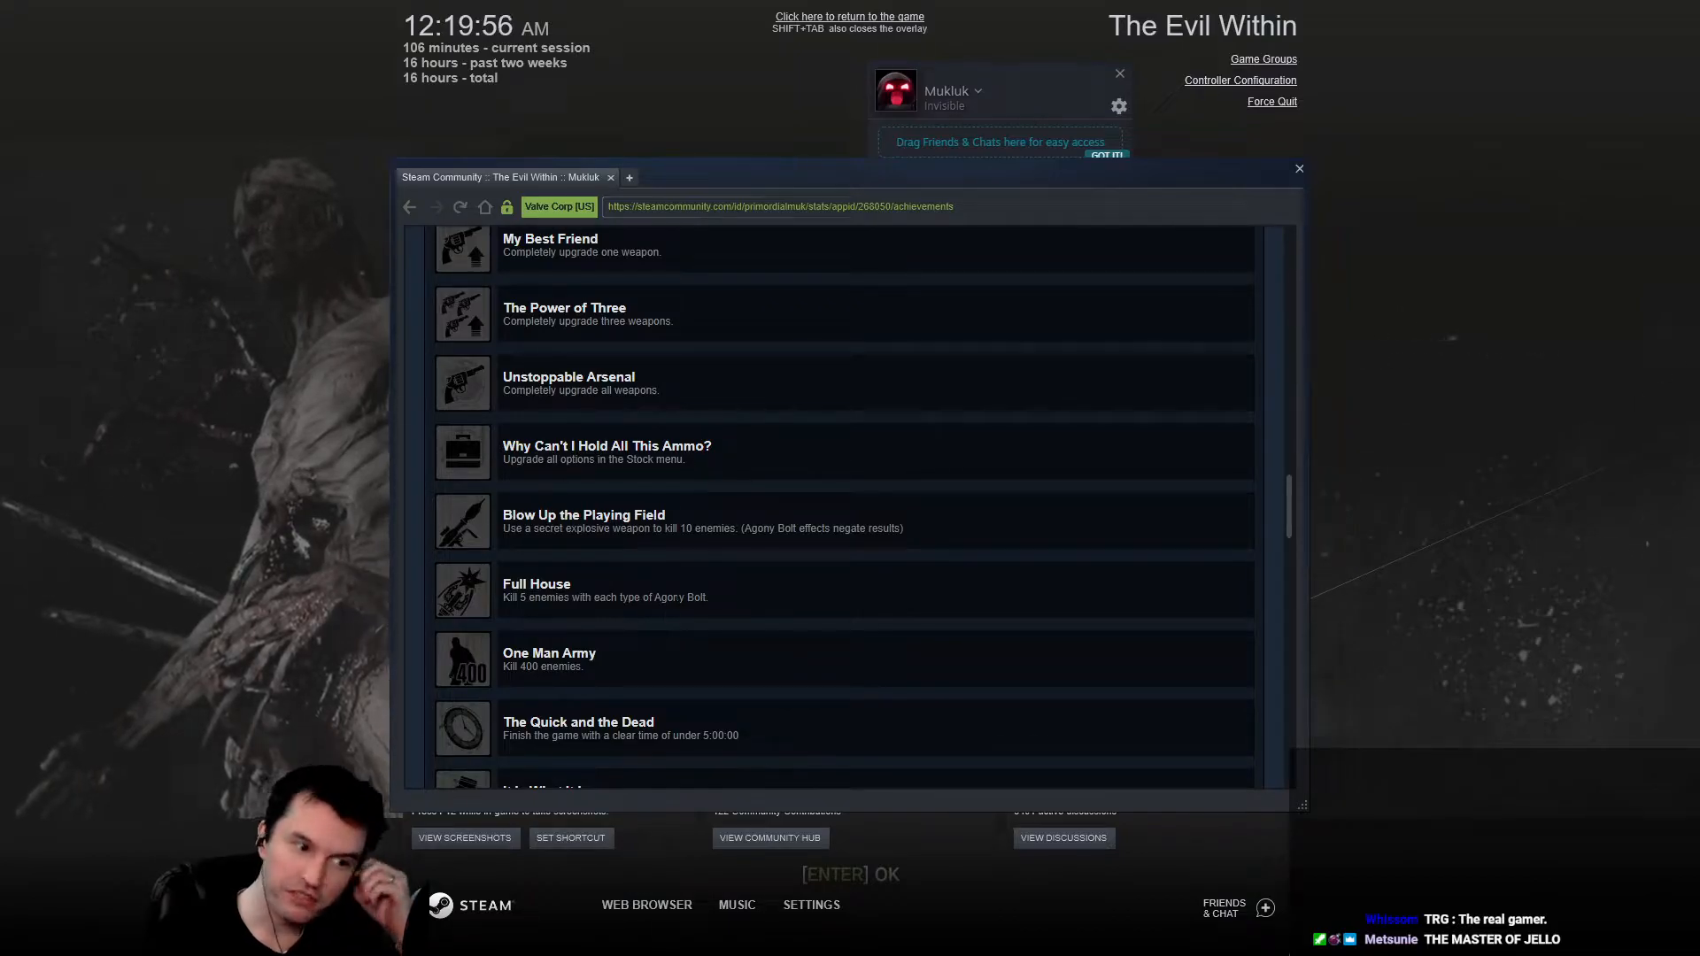
{"action": "scroll", "scroll_direction": "down", "scroll_amount": 3}
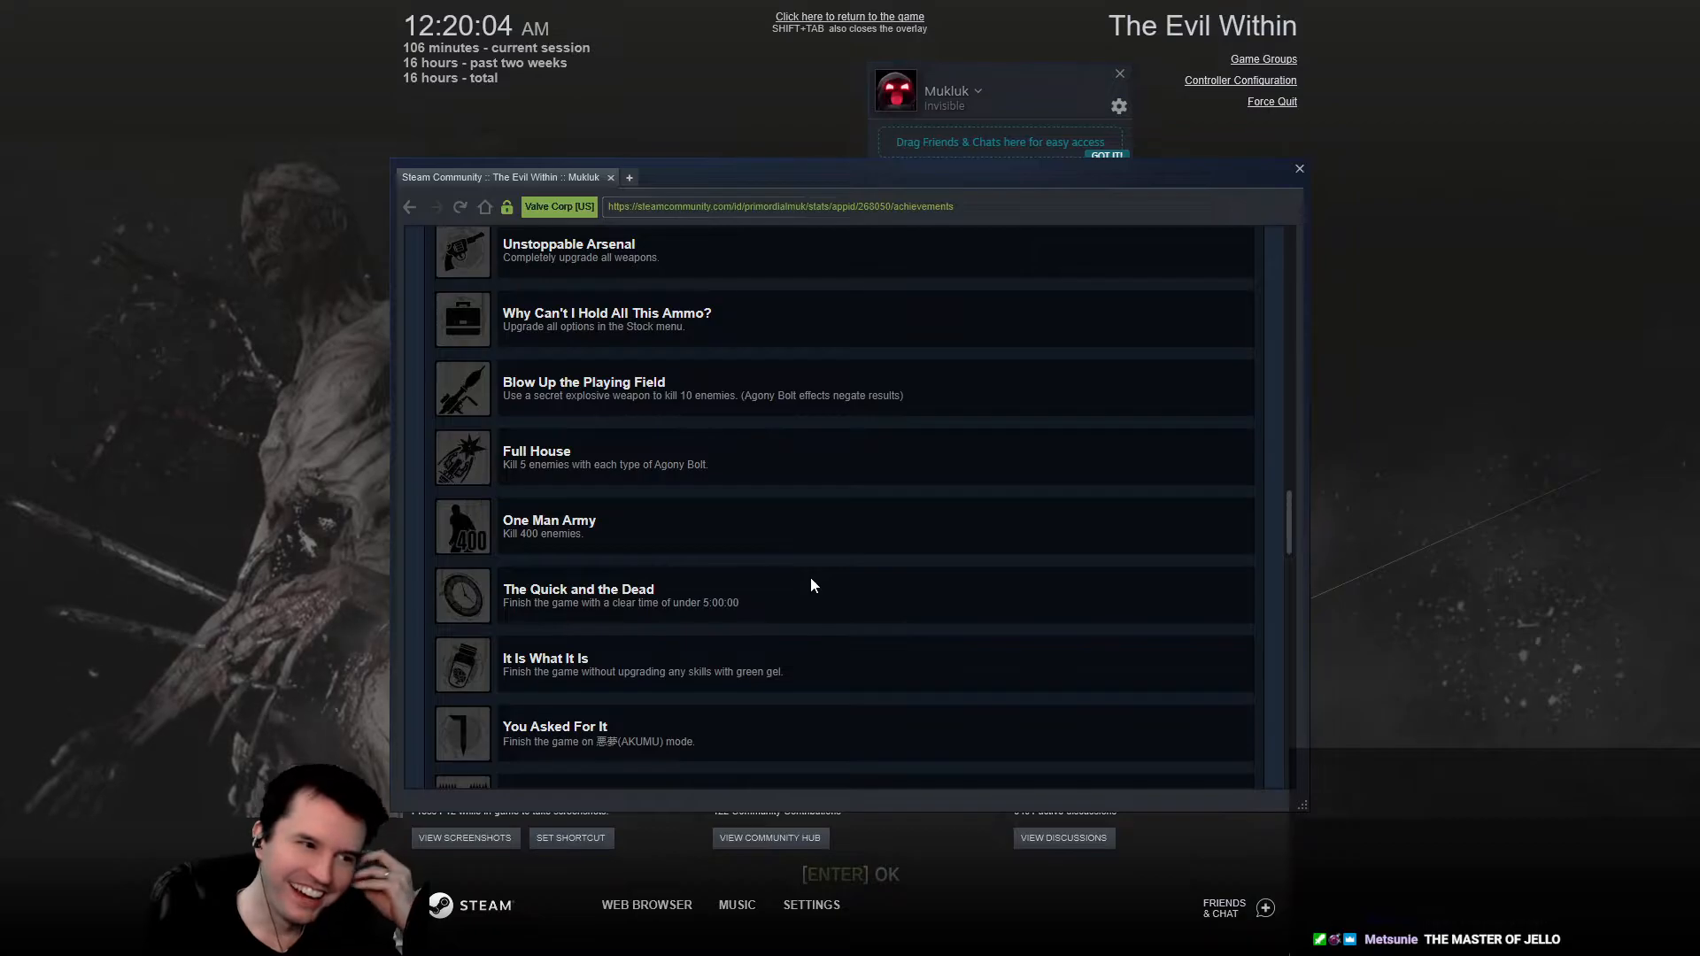
{"action": "scroll", "scroll_direction": "down", "scroll_amount": 3}
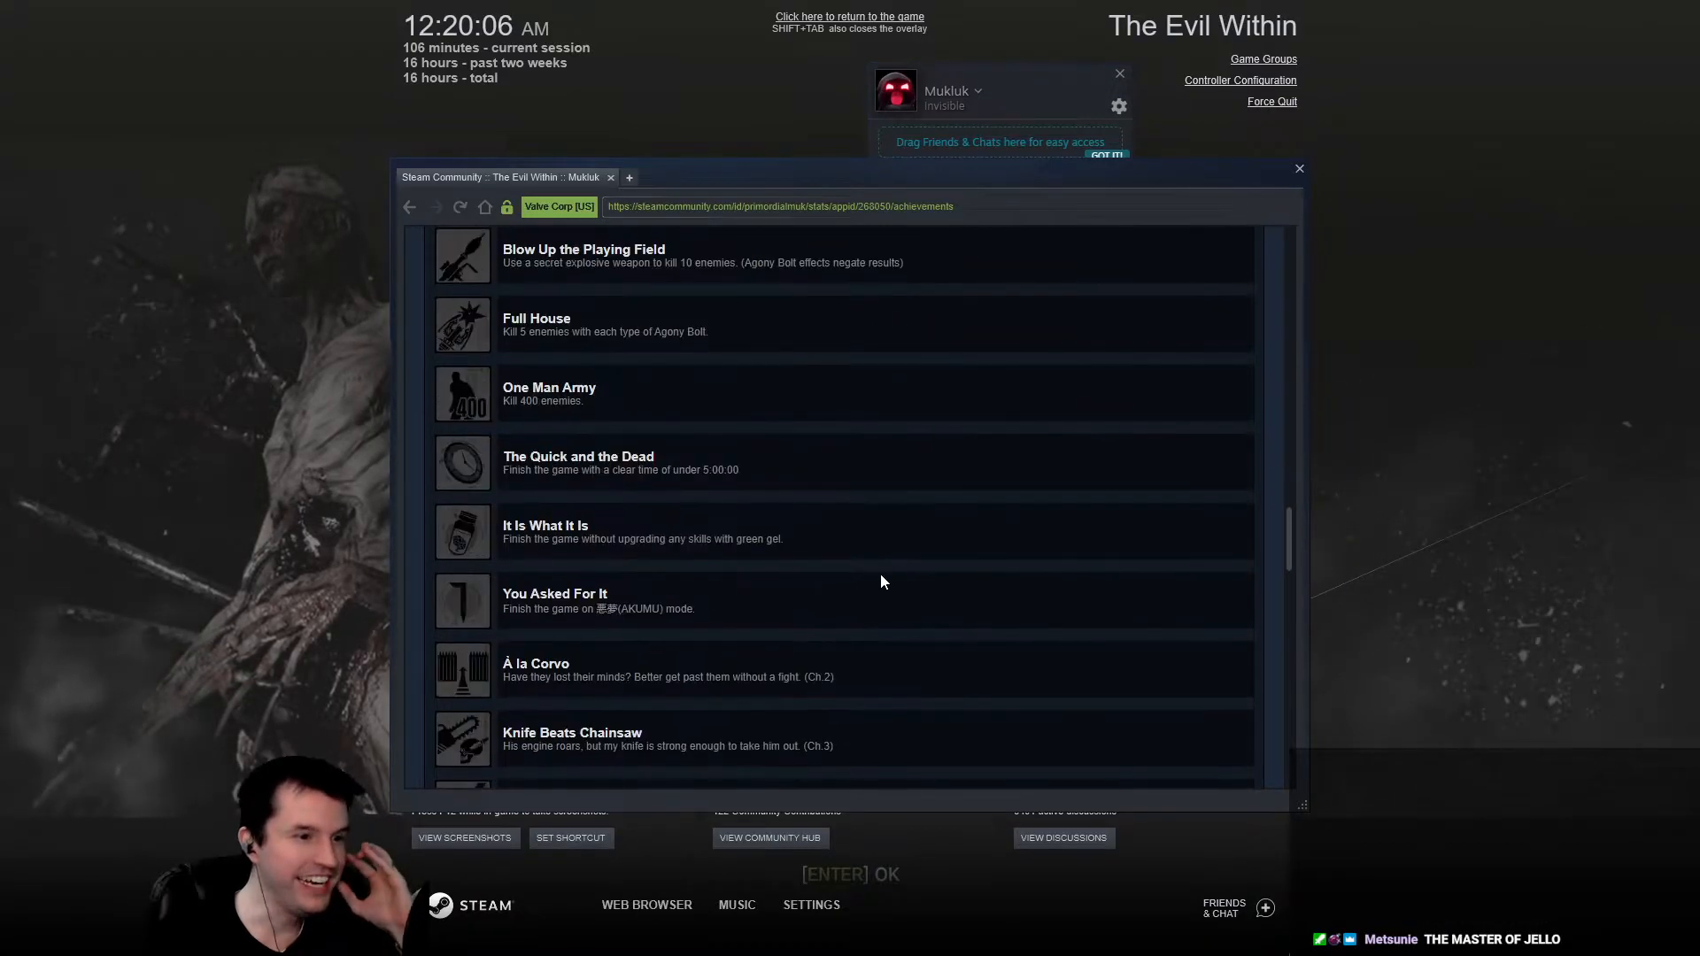
{"action": "mouse_move", "coordinate": [832, 529]}
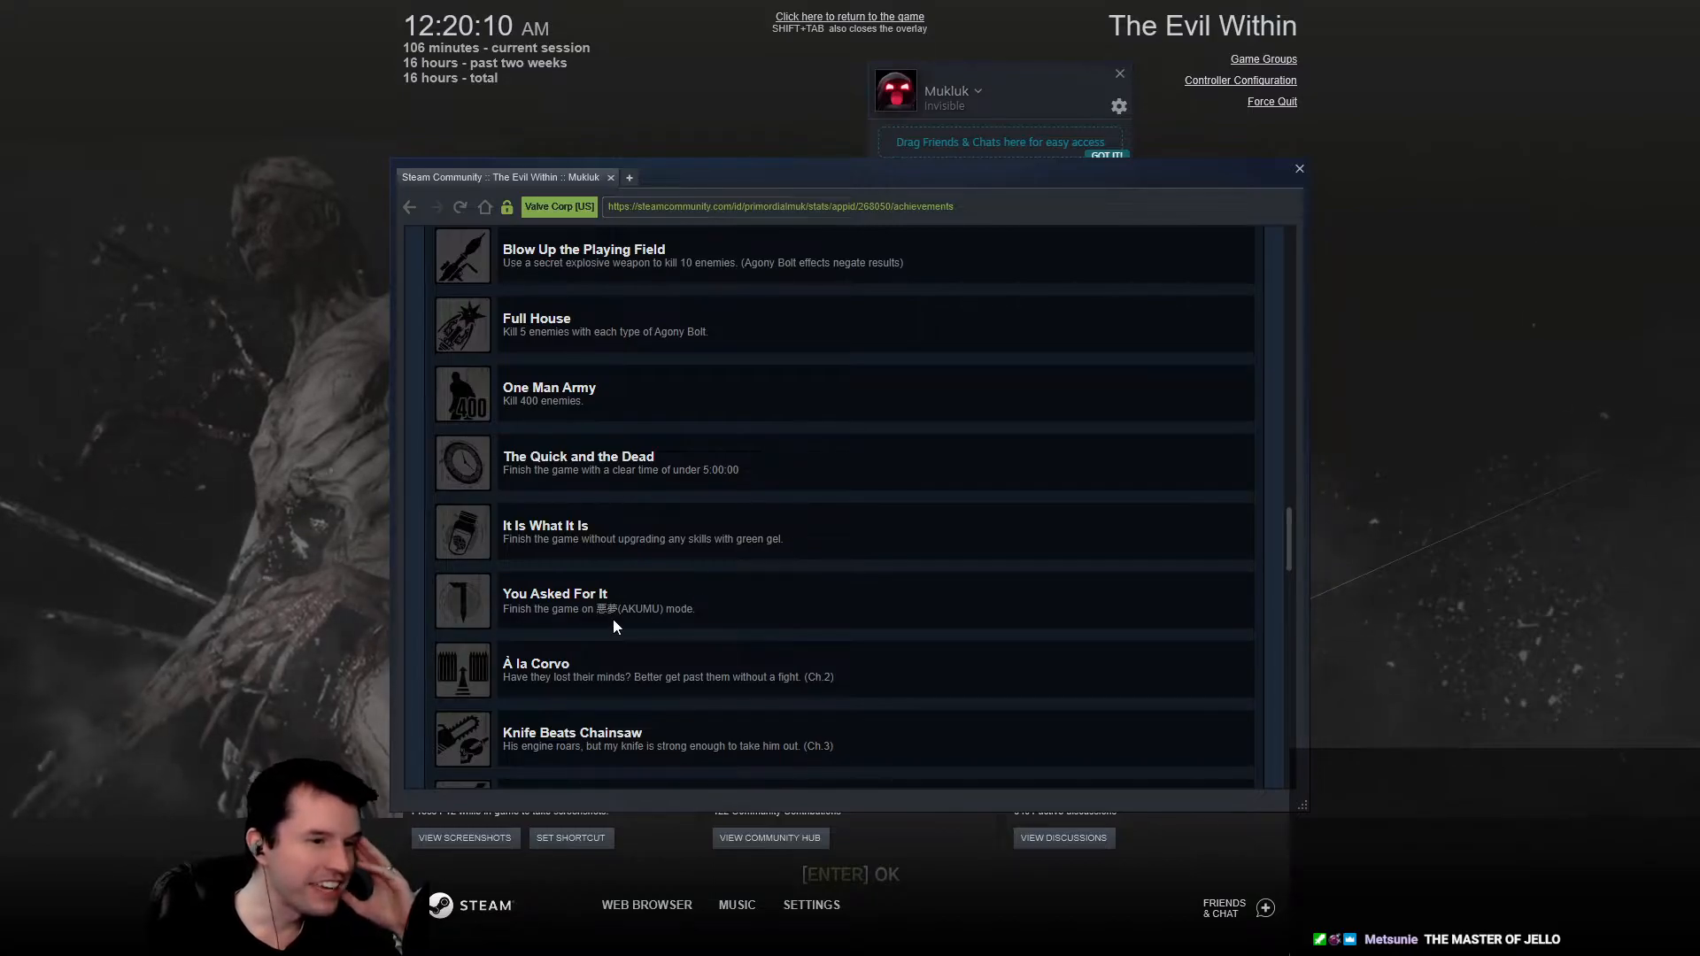
{"action": "double_click", "coordinate": [639, 608]}
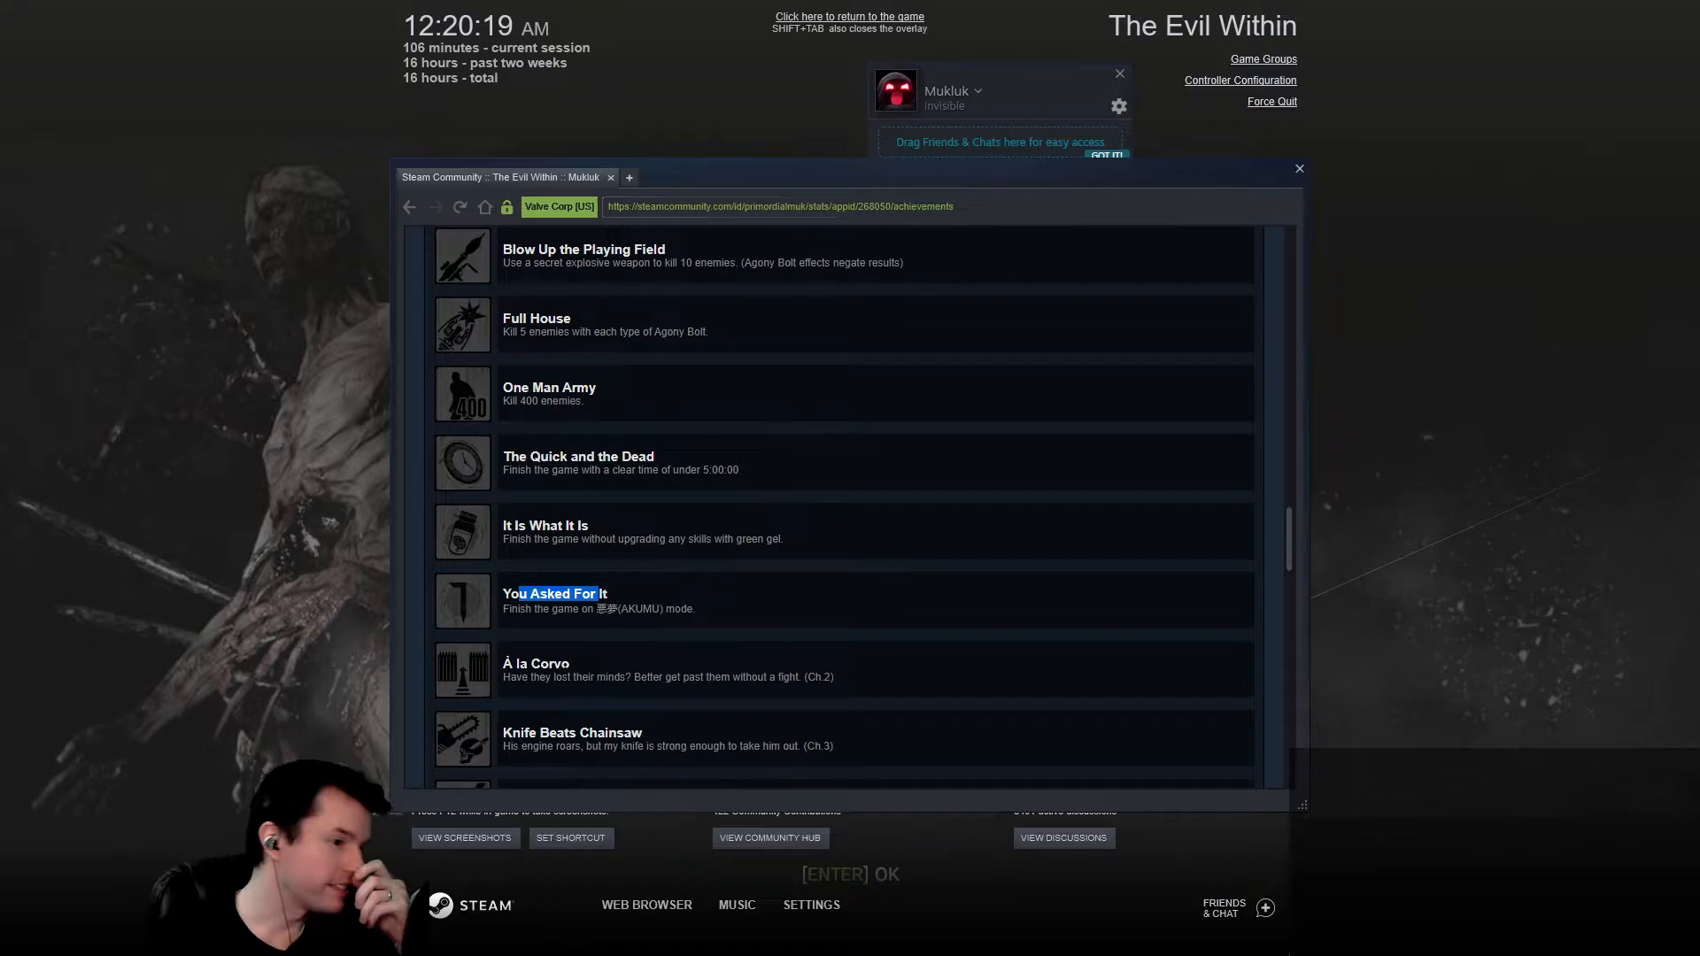
{"action": "mouse_move", "coordinate": [699, 692]}
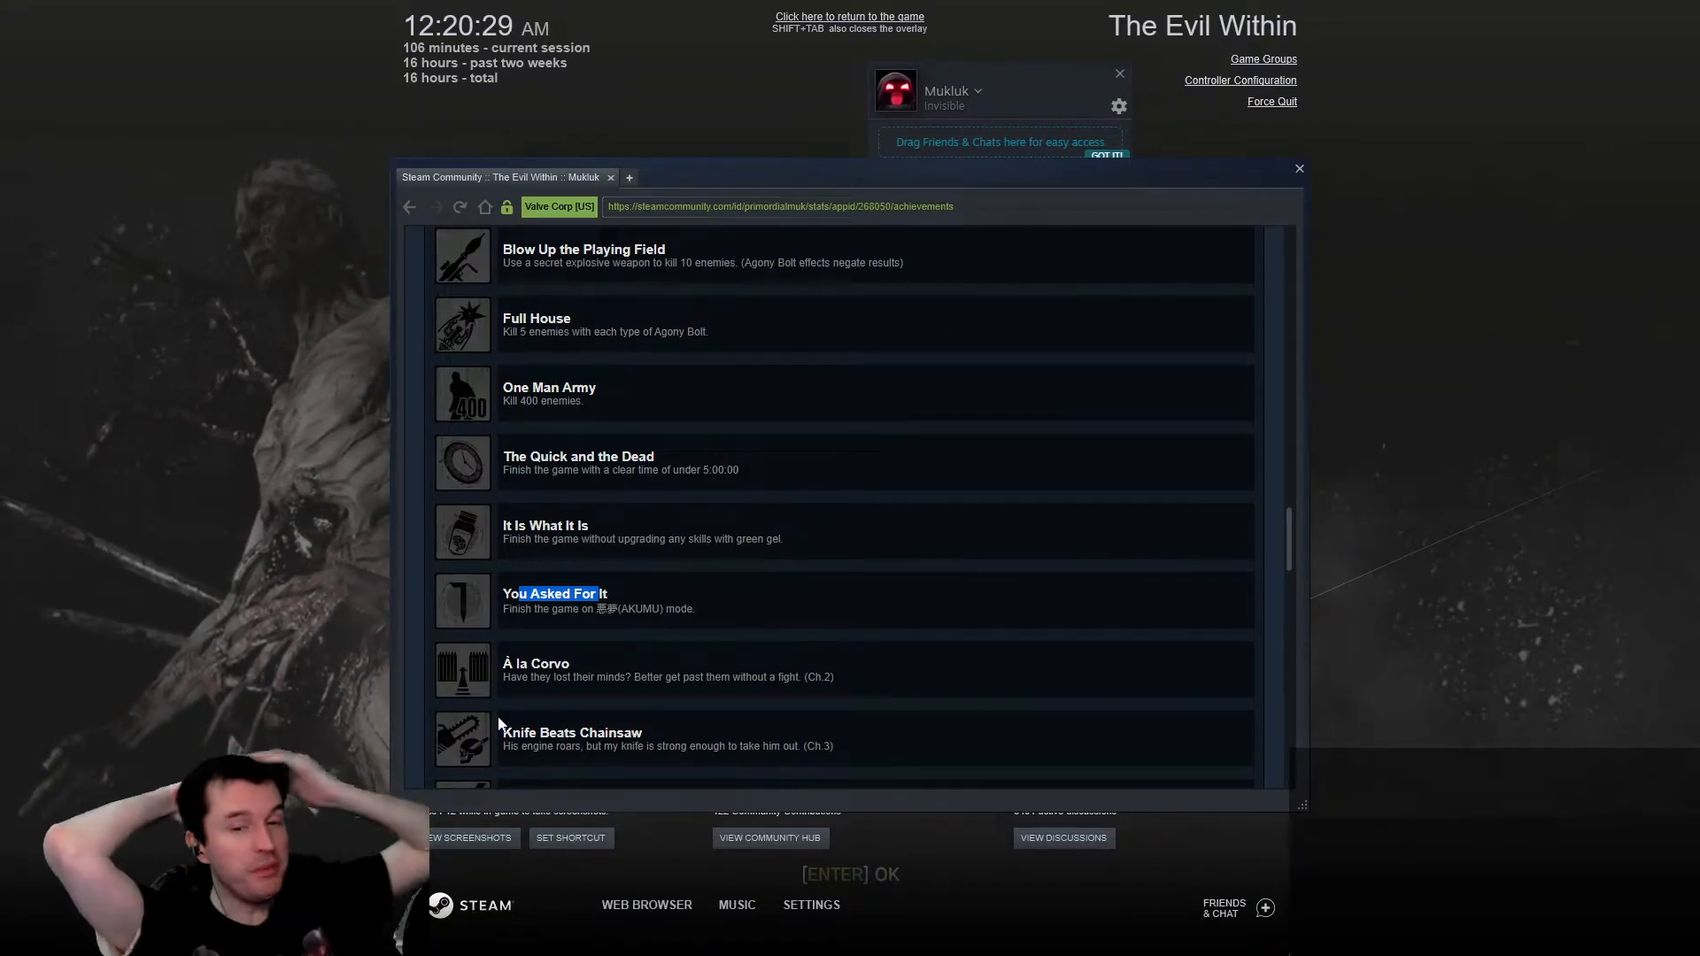
{"action": "mouse_move", "coordinate": [673, 558]}
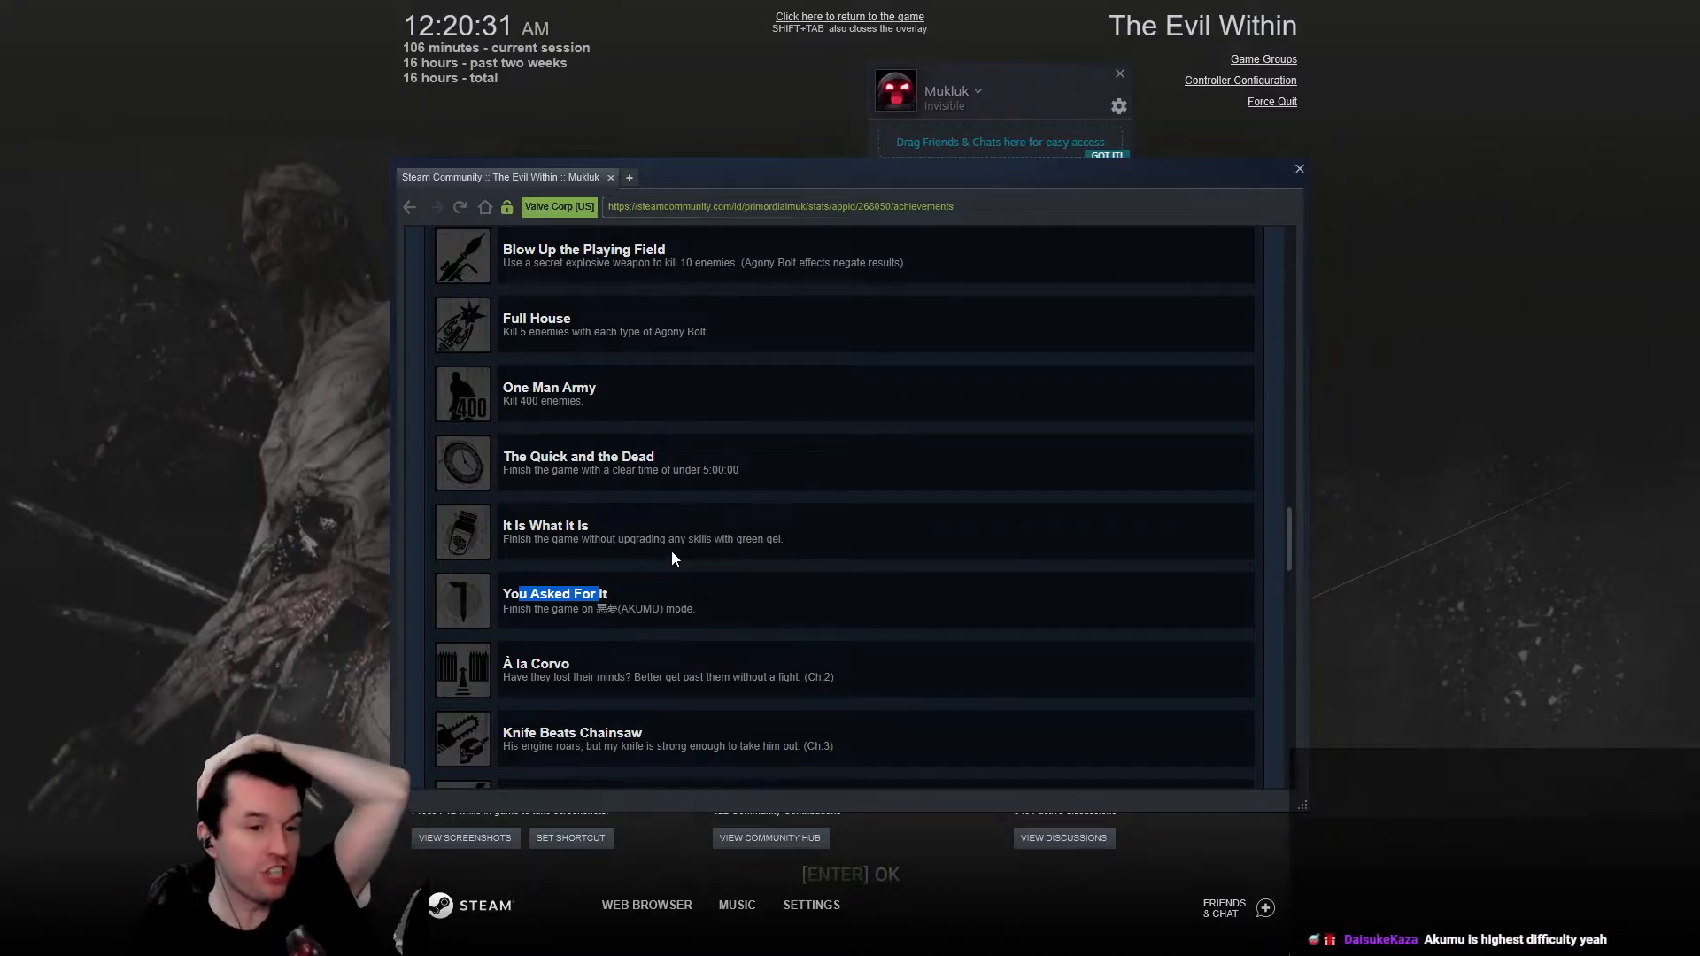
Scroll further down the achievements list through the later story and challenge entries.
{"action": "scroll", "scroll_direction": "down", "scroll_amount": 3}
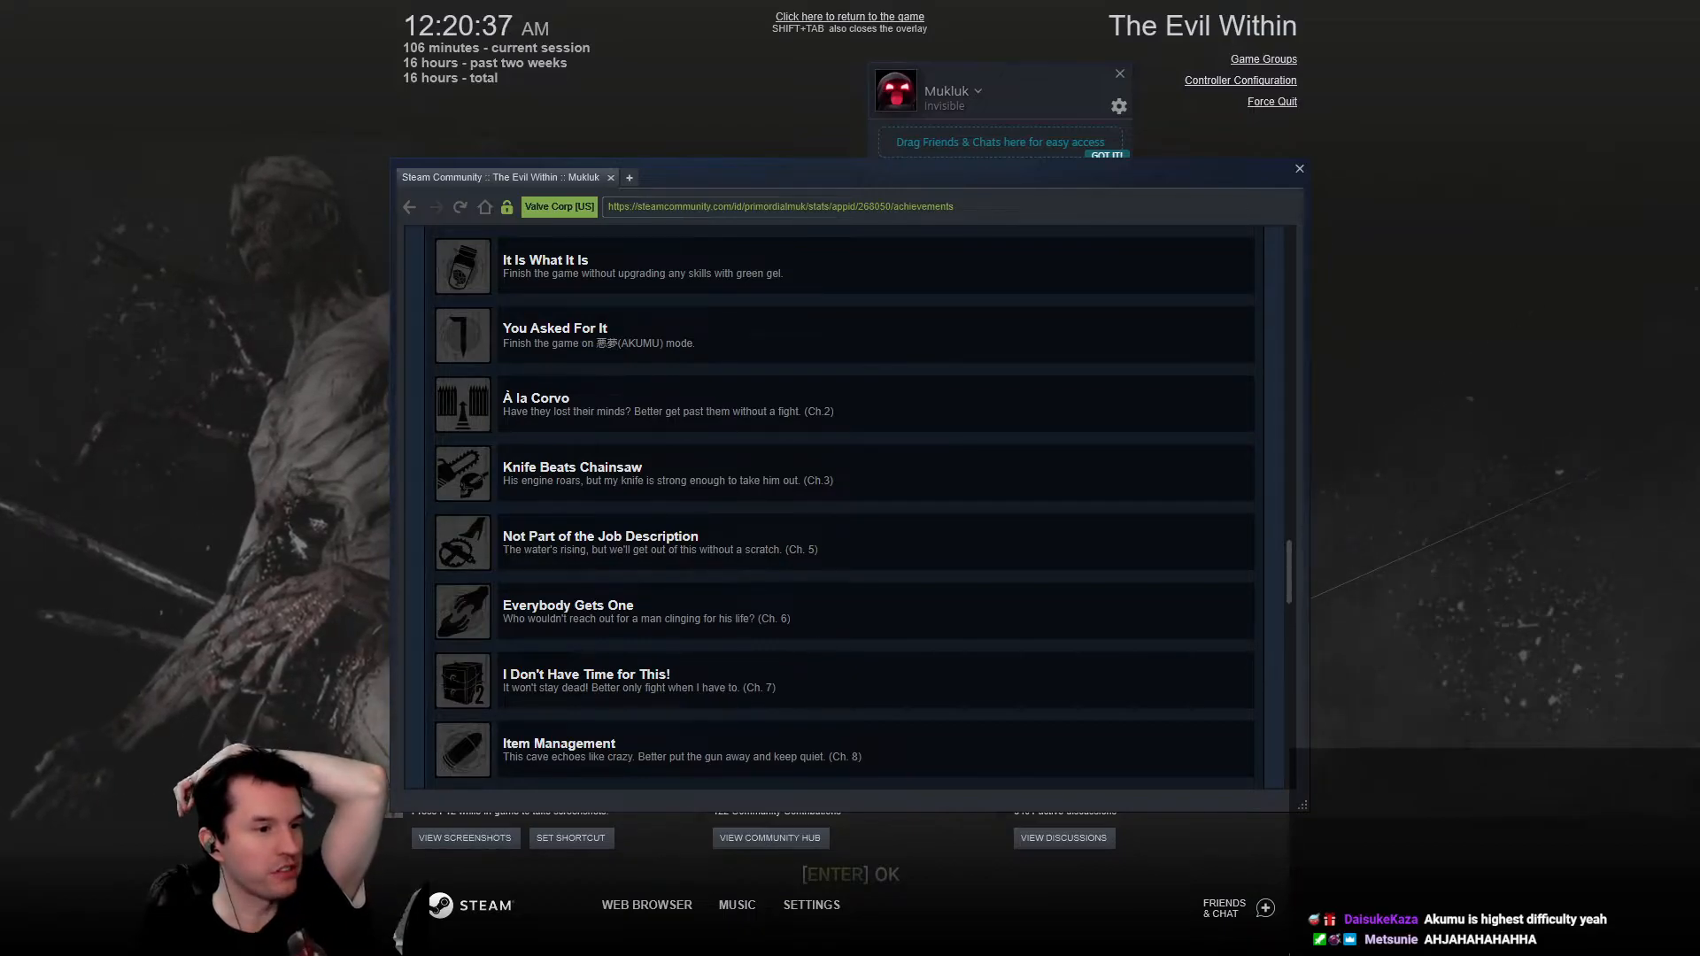
{"action": "mouse_move", "coordinate": [553, 578]}
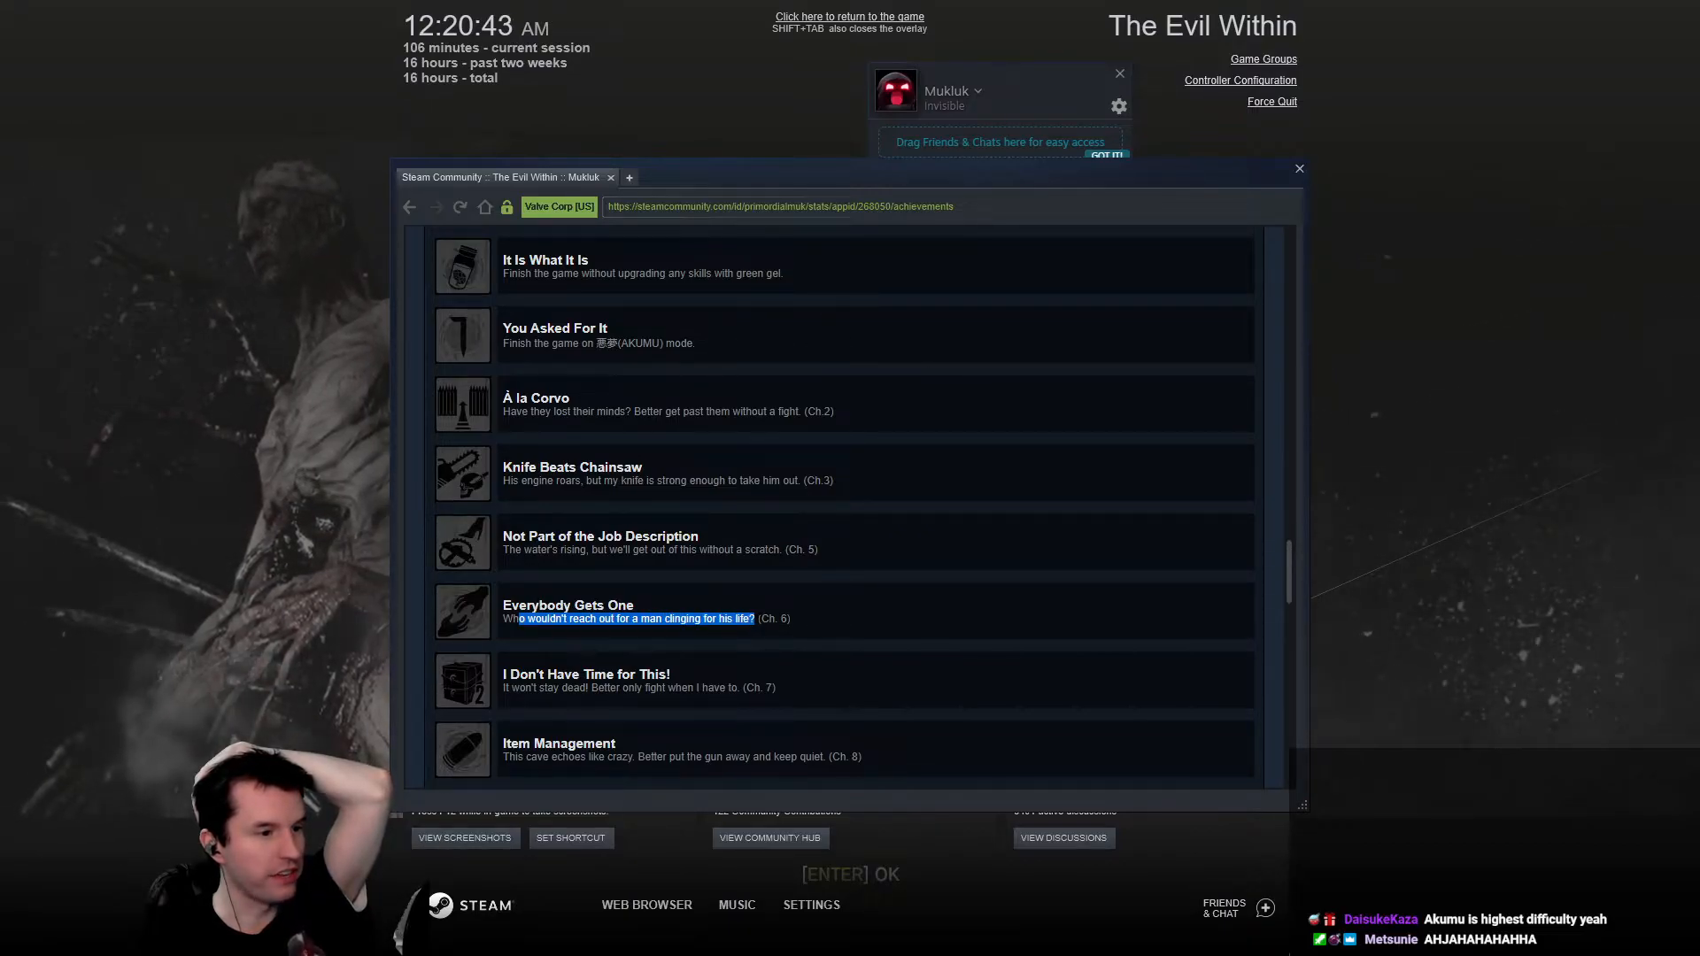
{"action": "scroll", "scroll_direction": "down", "scroll_amount": 3}
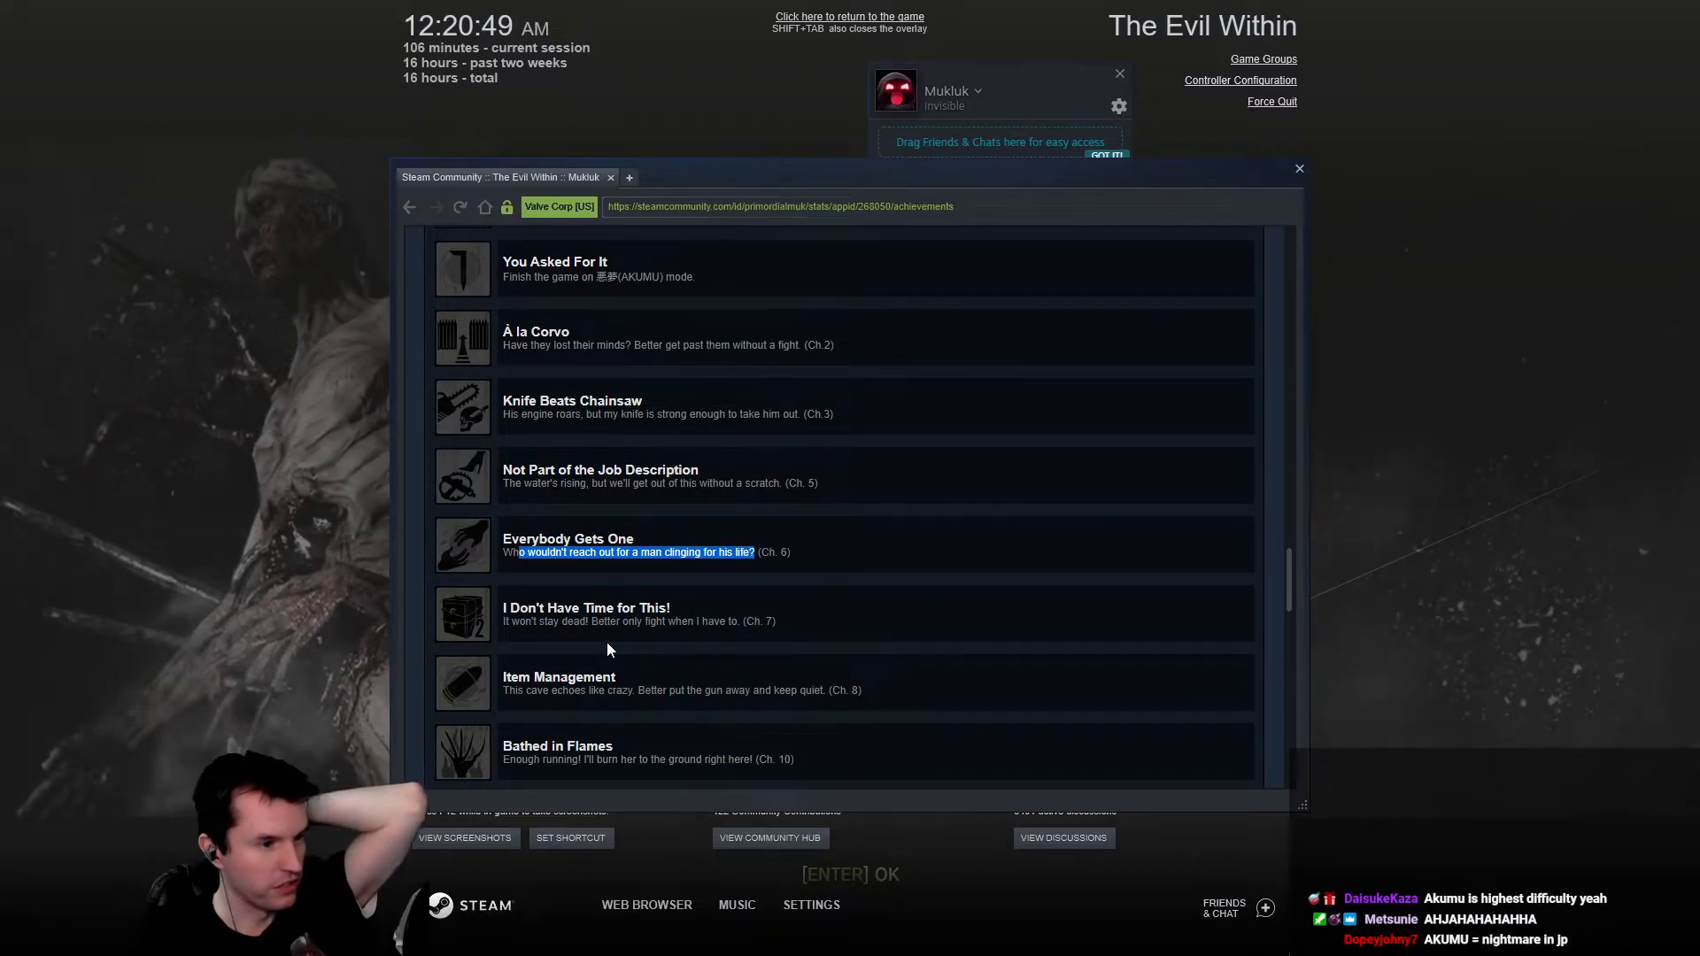
{"action": "mouse_move", "coordinate": [542, 703]}
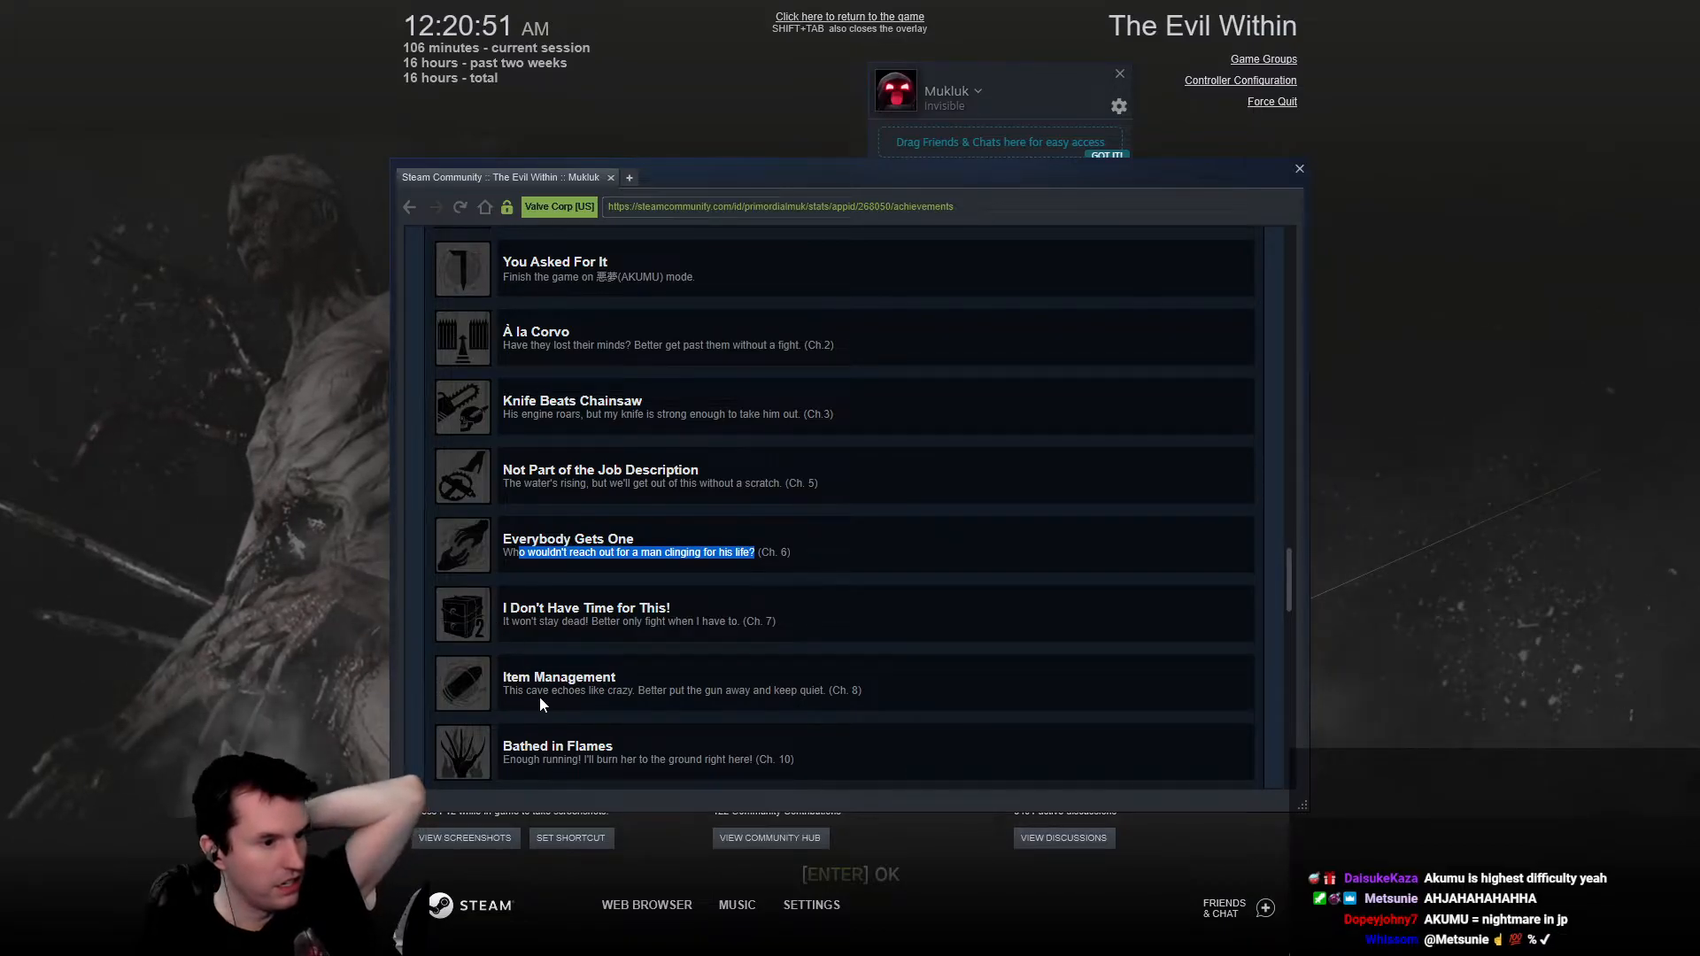
{"action": "mouse_move", "coordinate": [471, 623]}
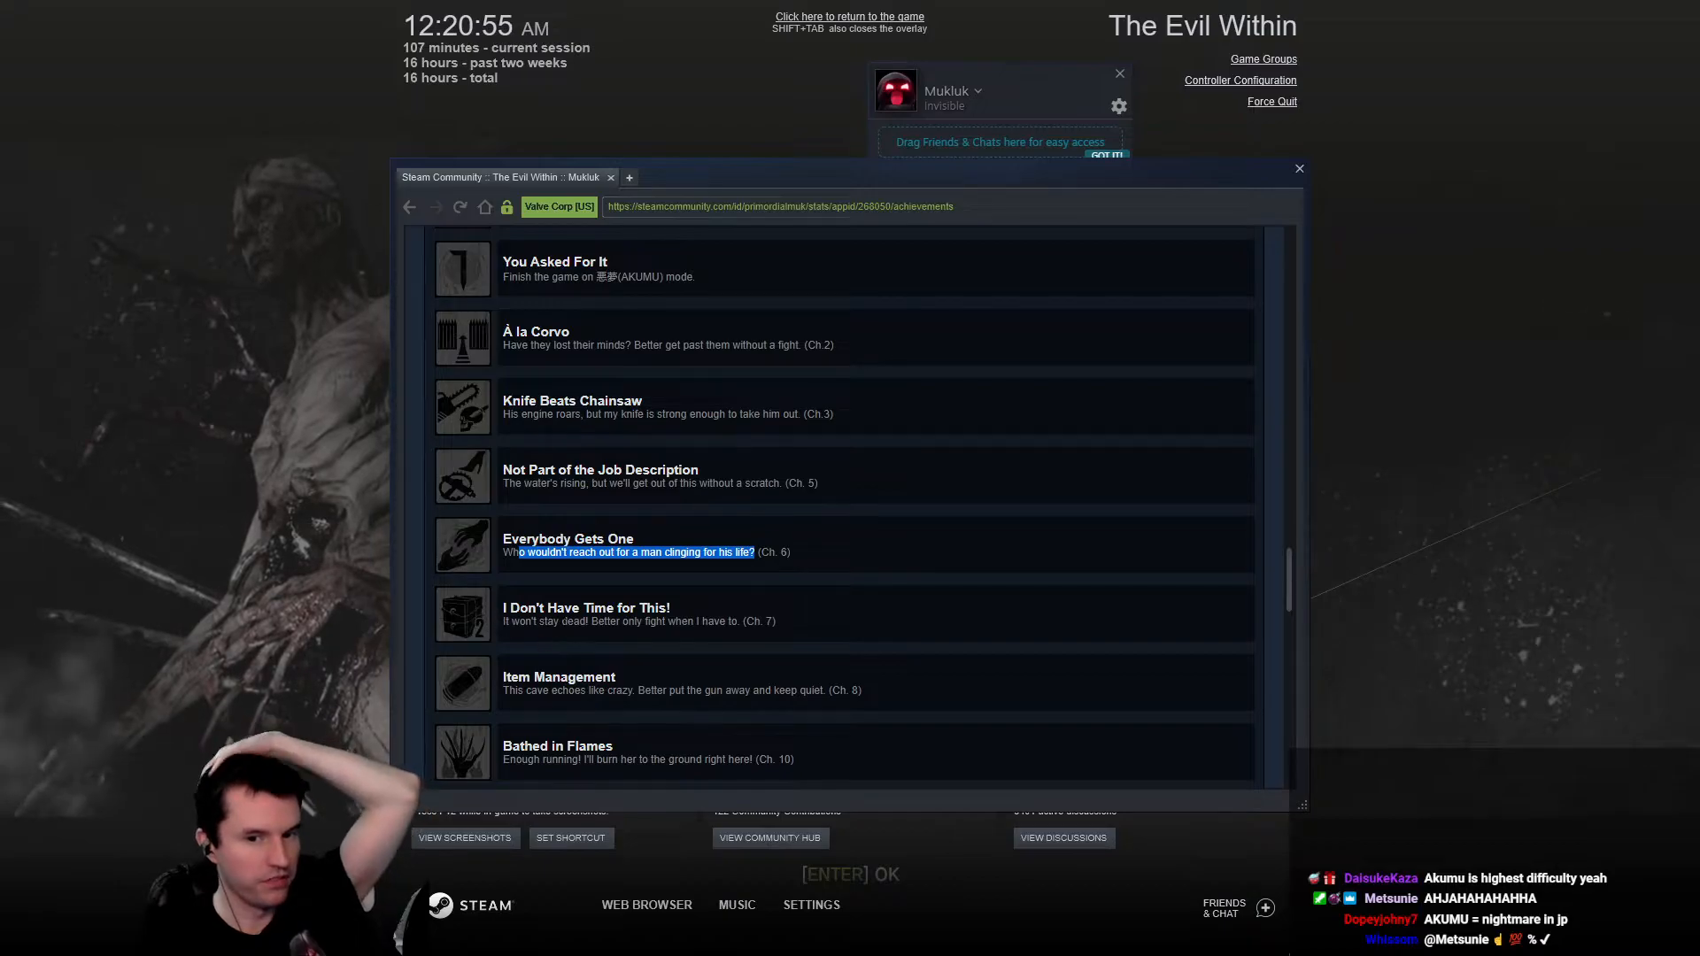
{"action": "scroll", "scroll_direction": "down", "scroll_amount": 3}
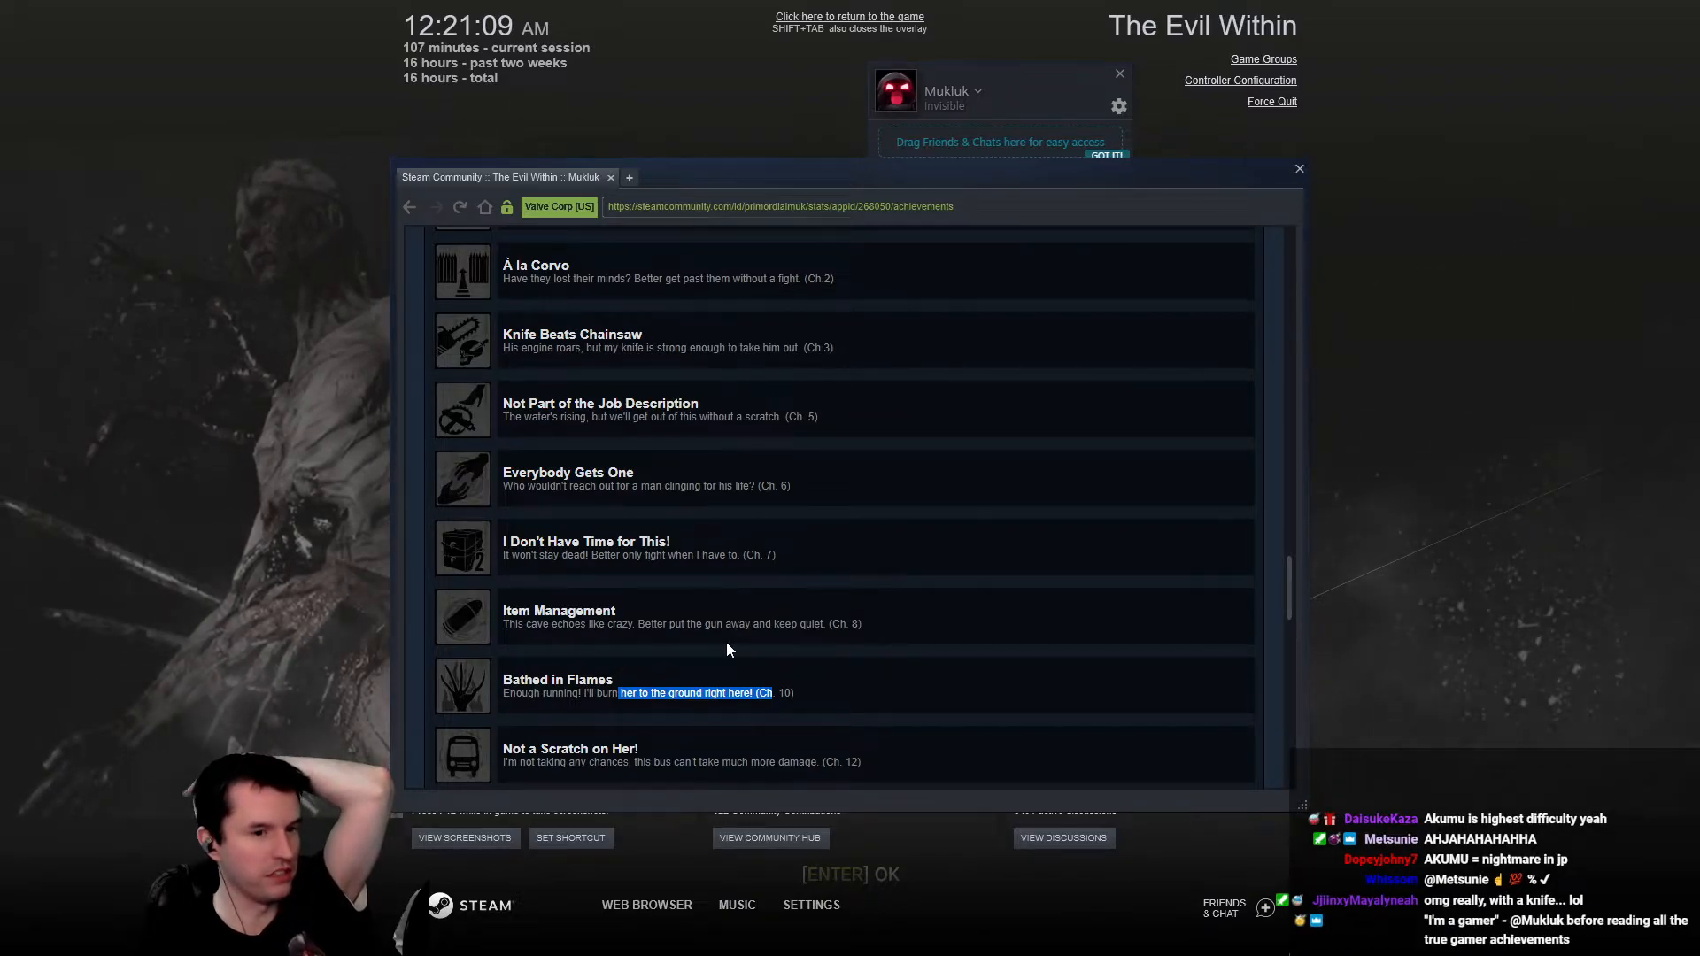
{"action": "scroll", "scroll_direction": "down", "scroll_amount": 3}
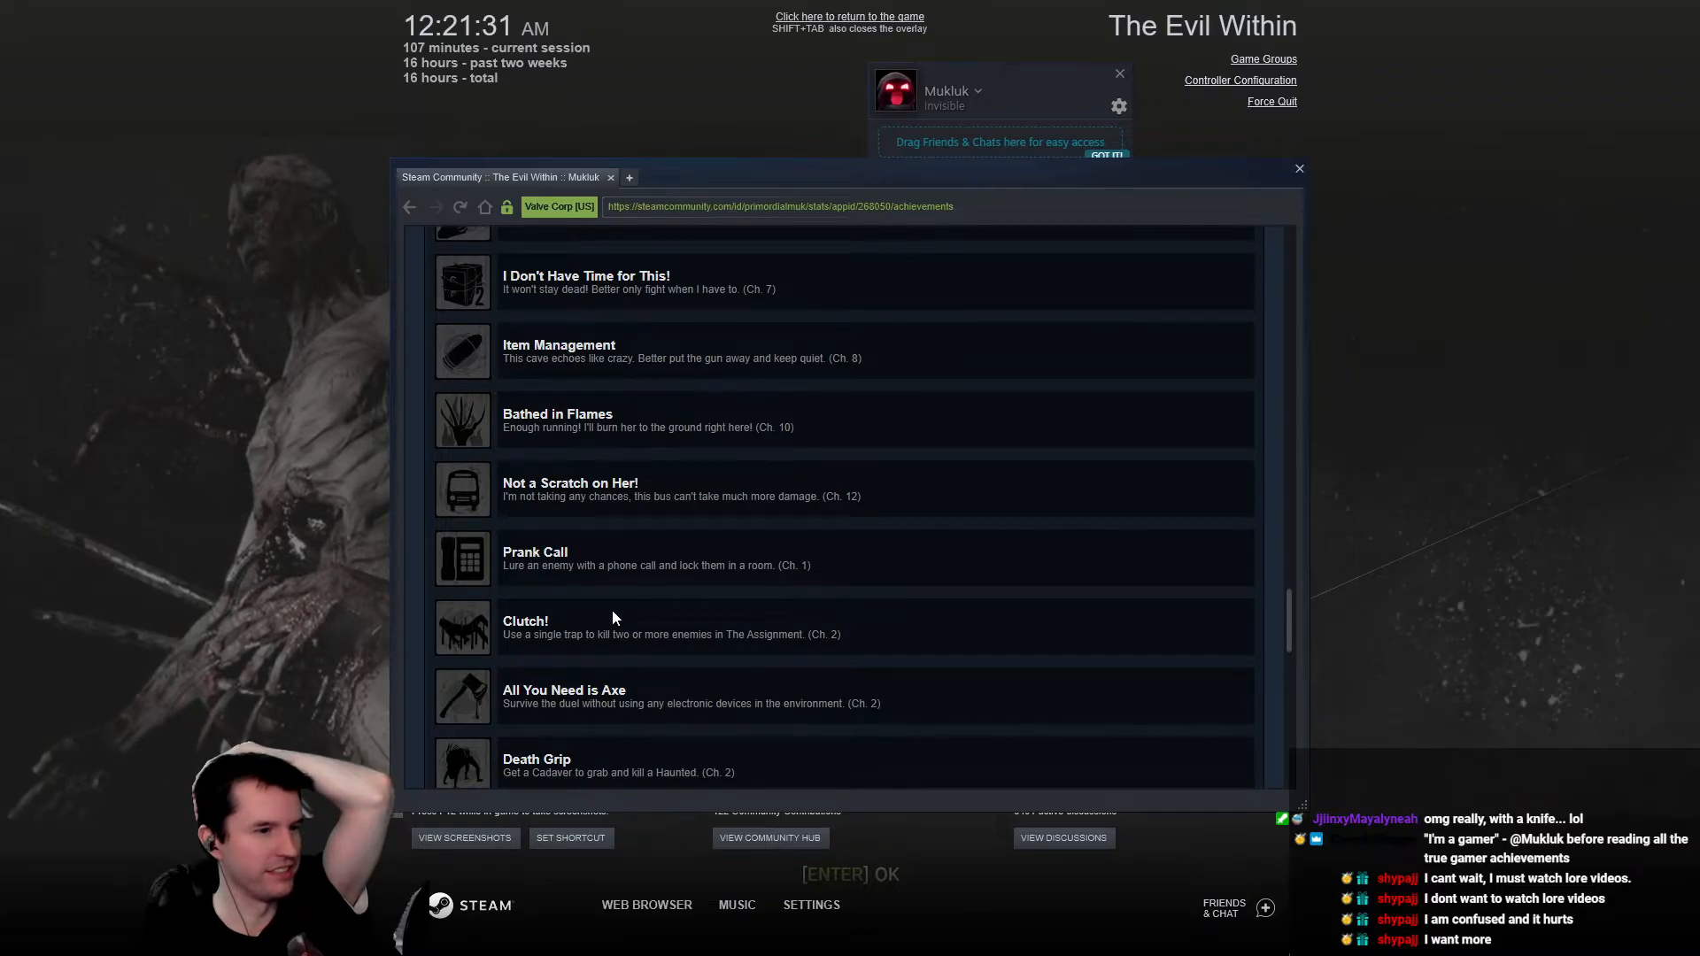
{"action": "mouse_move", "coordinate": [643, 716]}
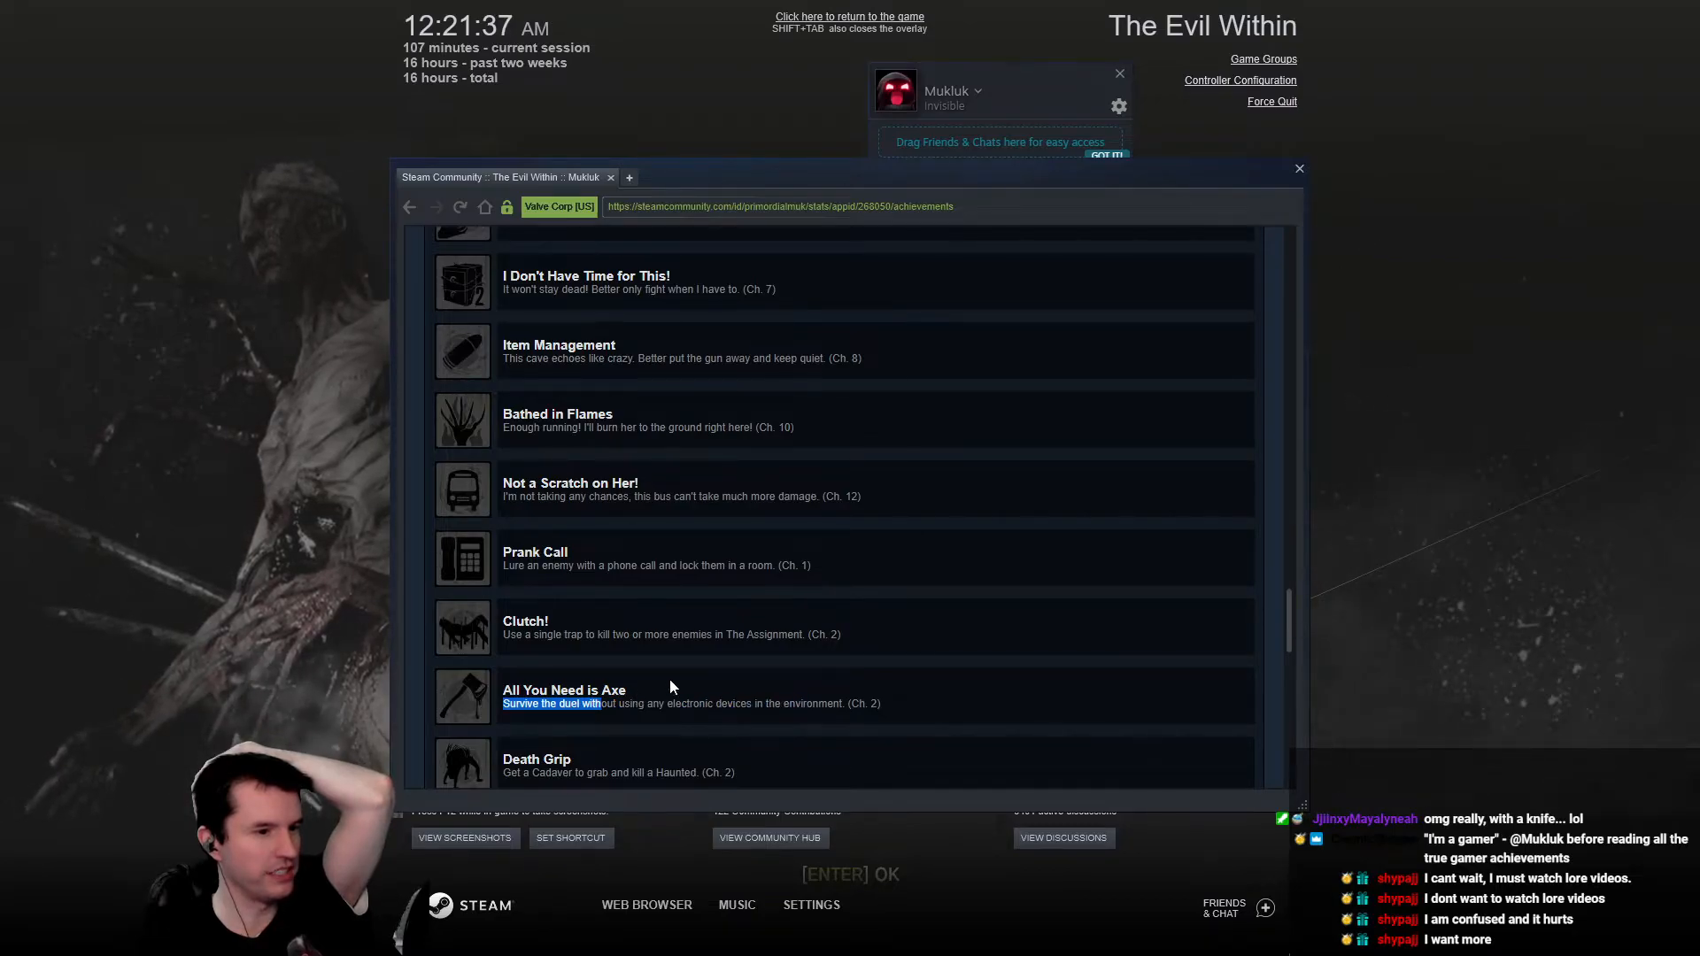
{"action": "scroll", "scroll_direction": "down", "scroll_amount": 3}
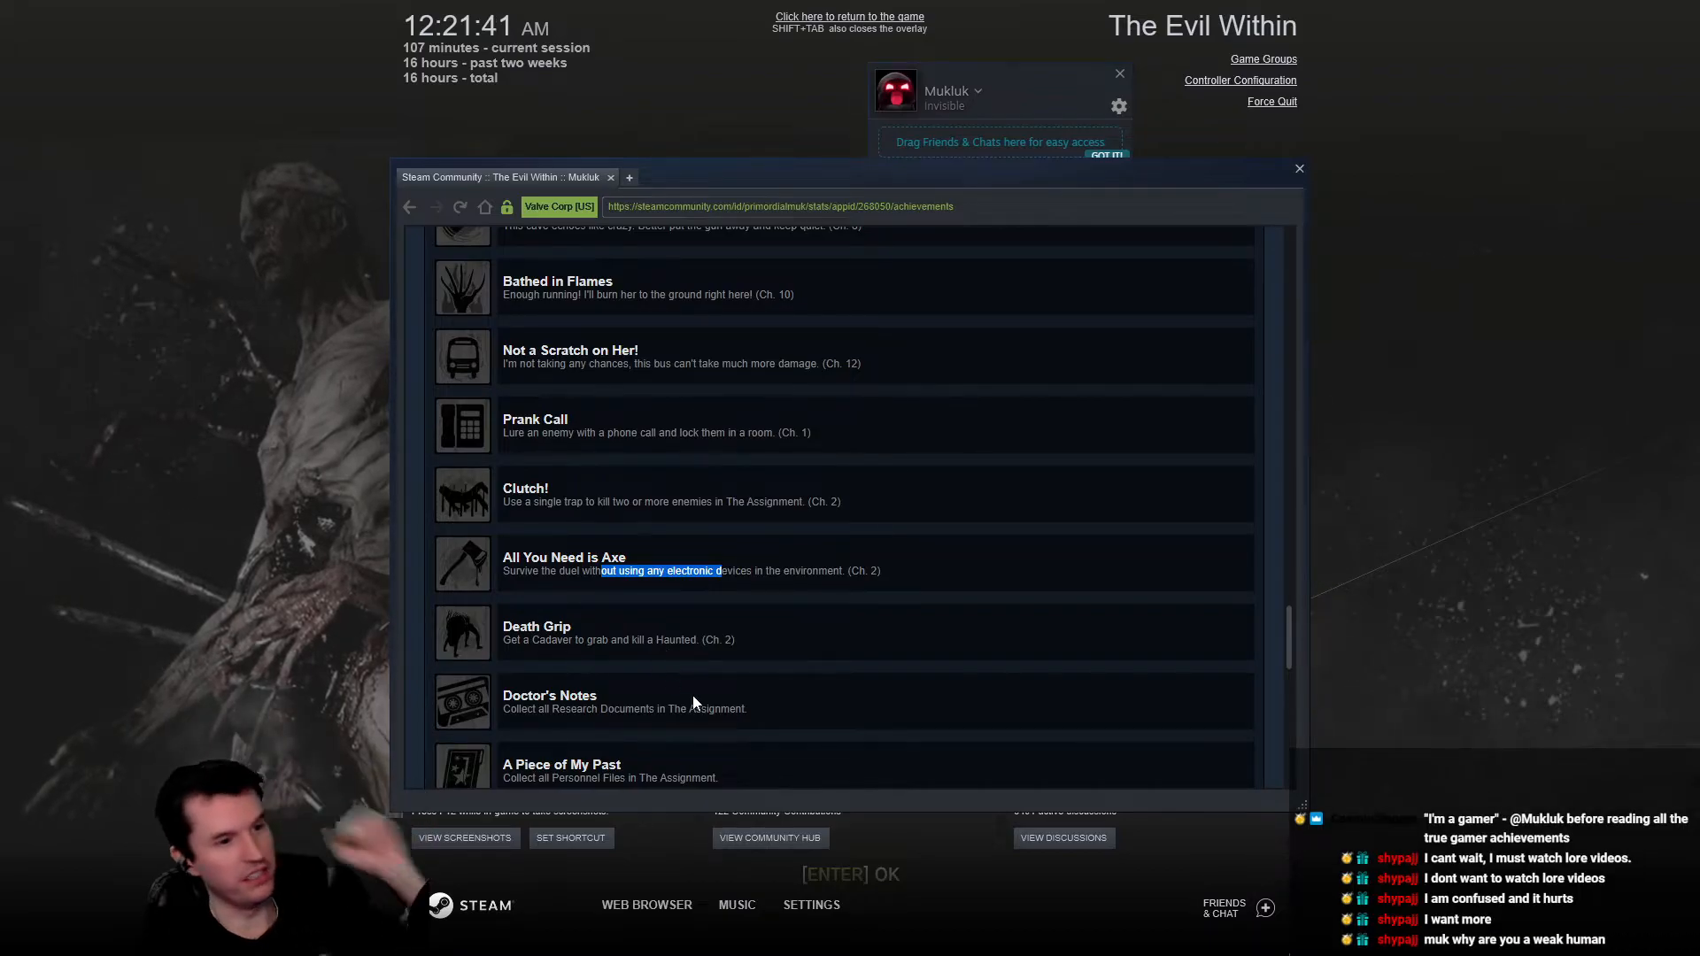
{"action": "mouse_move", "coordinate": [832, 674]}
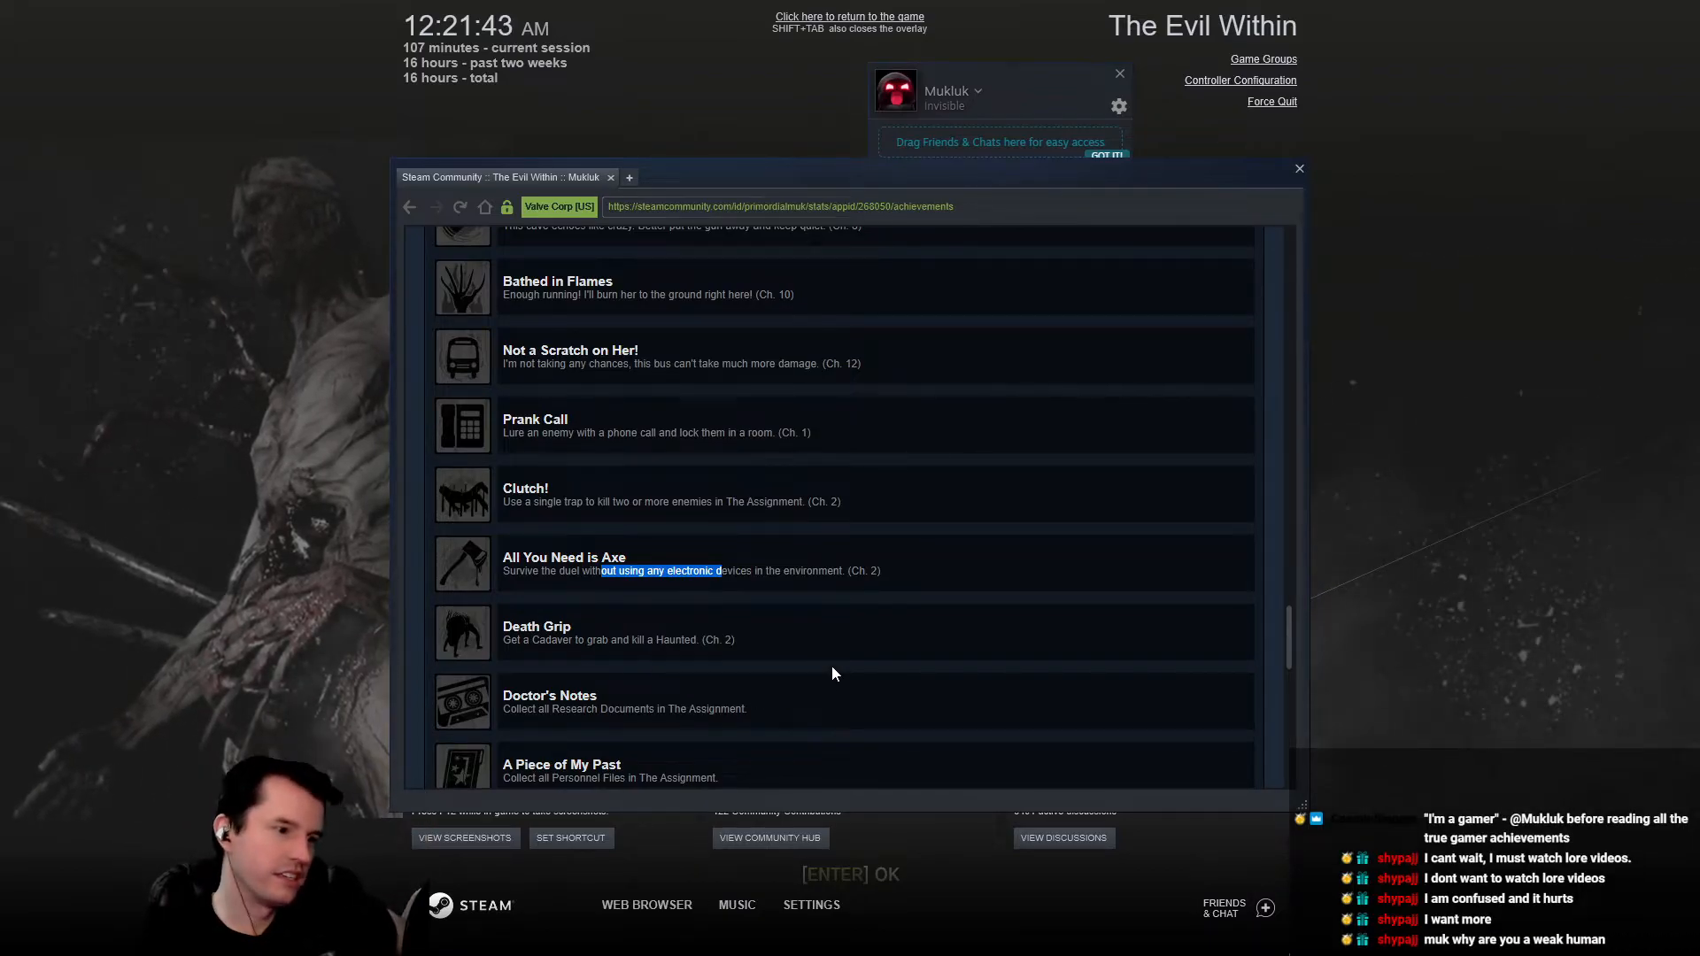
Reach the list's end showing None More Dark and 15 hidden achievements remaining.
{"action": "scroll", "scroll_direction": "down", "scroll_amount": 3}
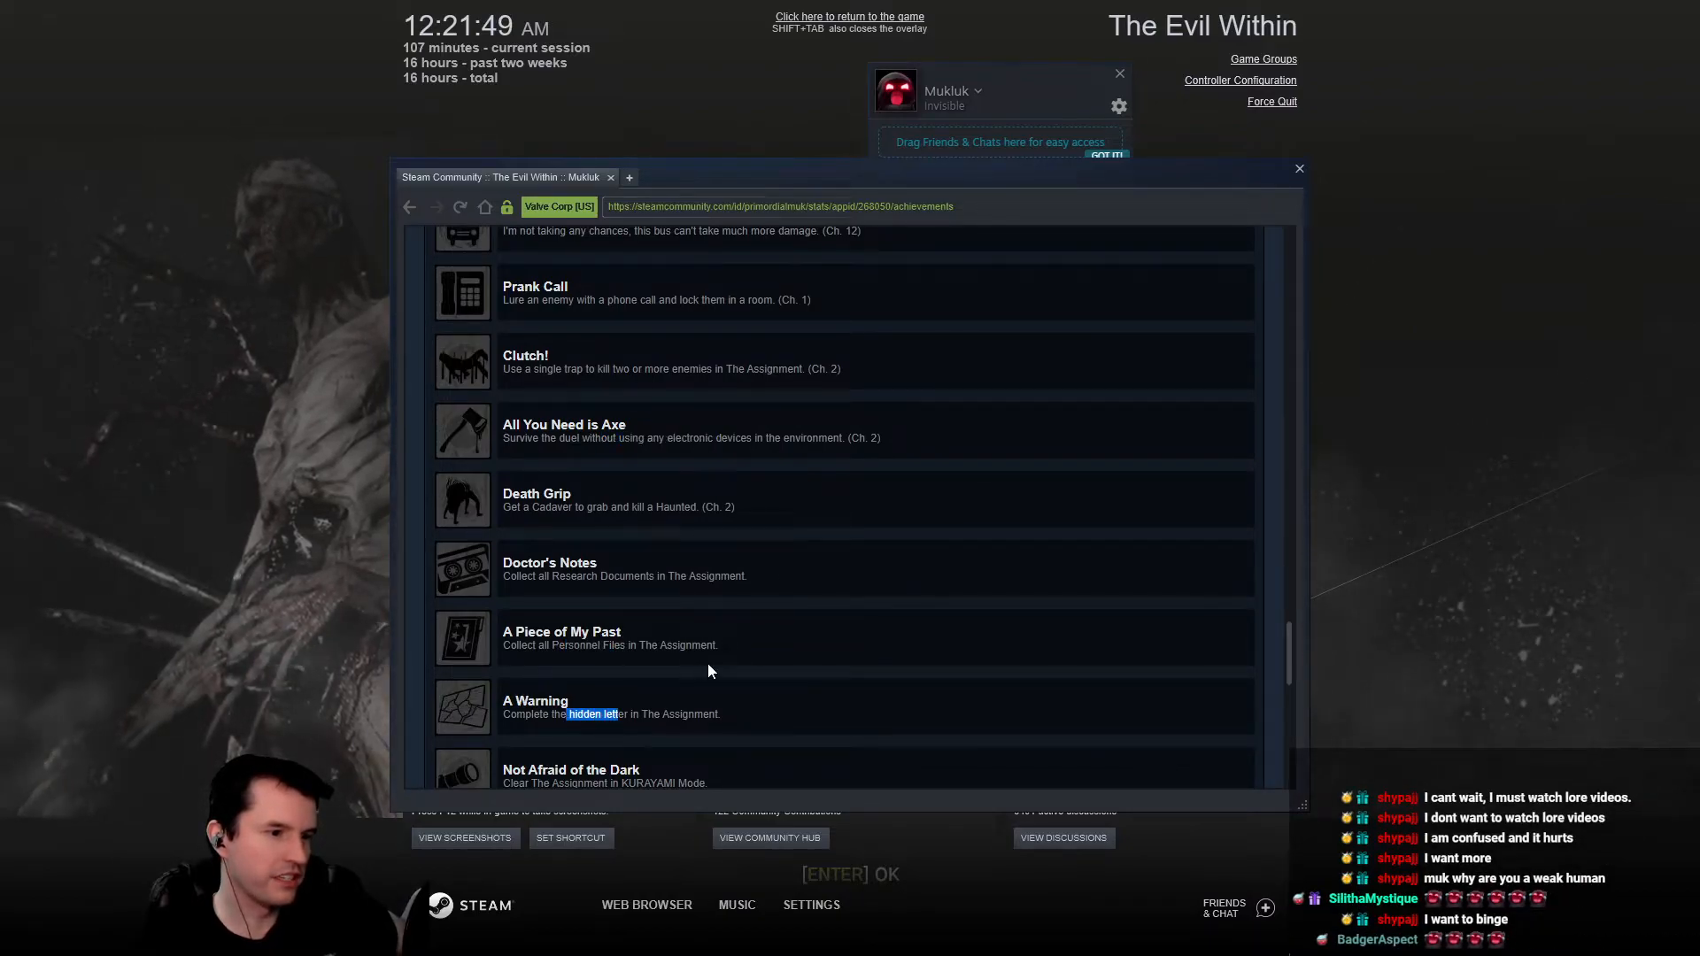
{"action": "scroll", "scroll_direction": "down", "scroll_amount": 3}
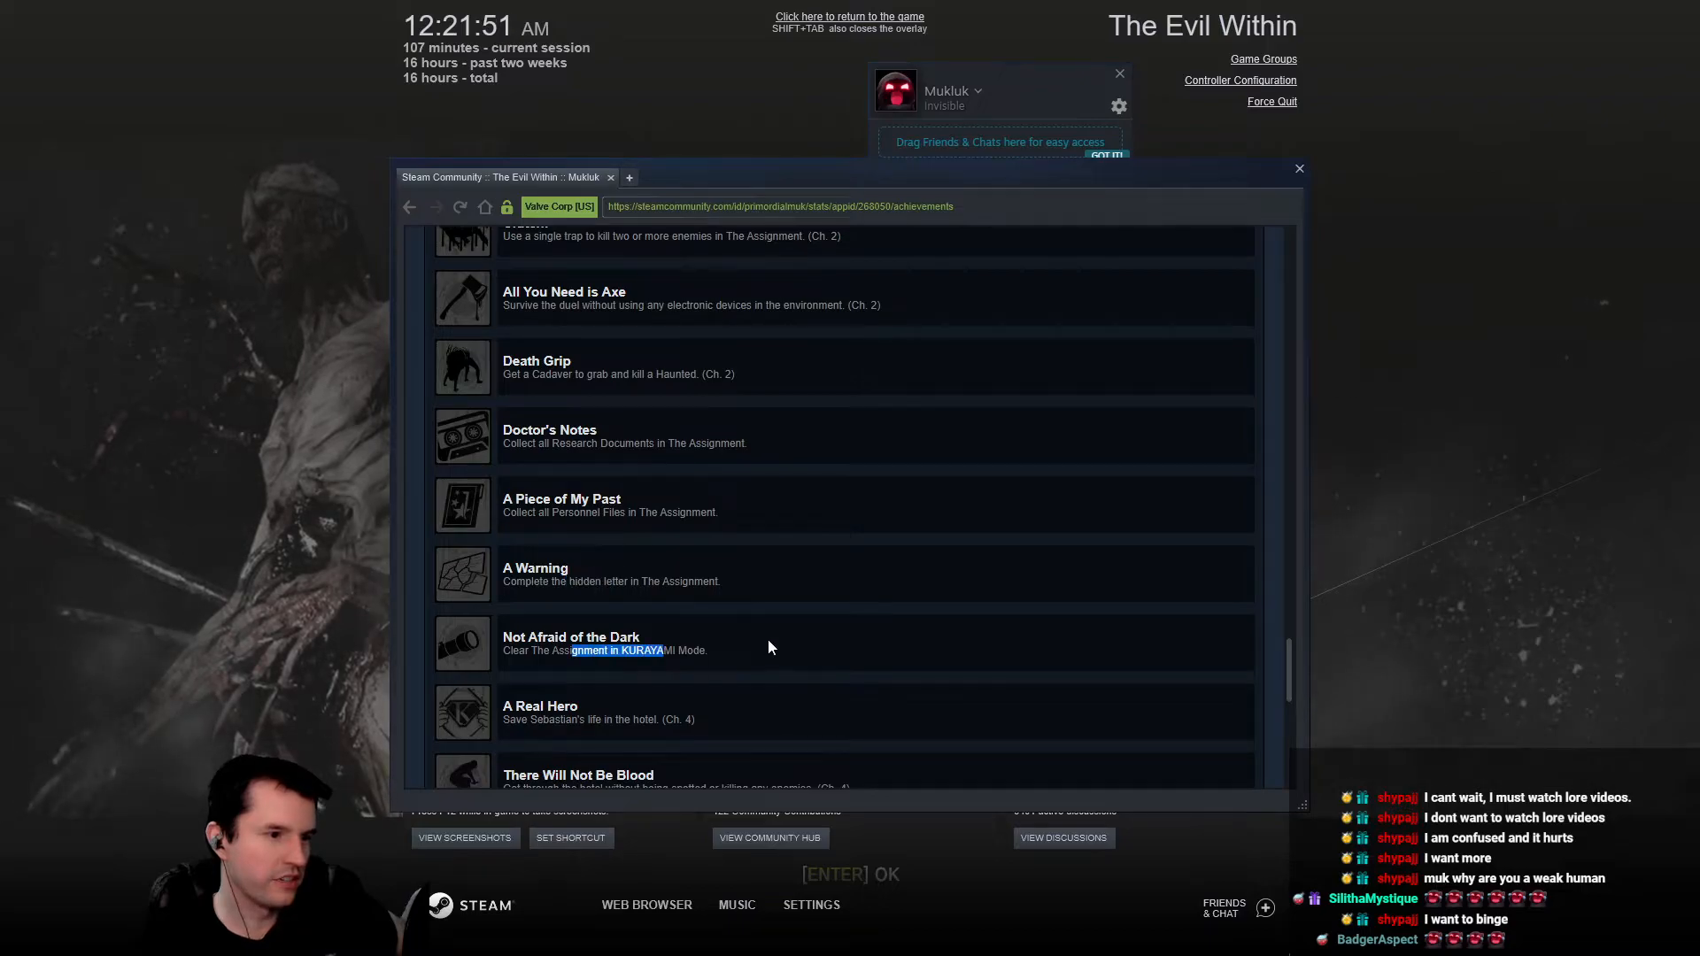
{"action": "scroll", "scroll_direction": "down", "scroll_amount": 3}
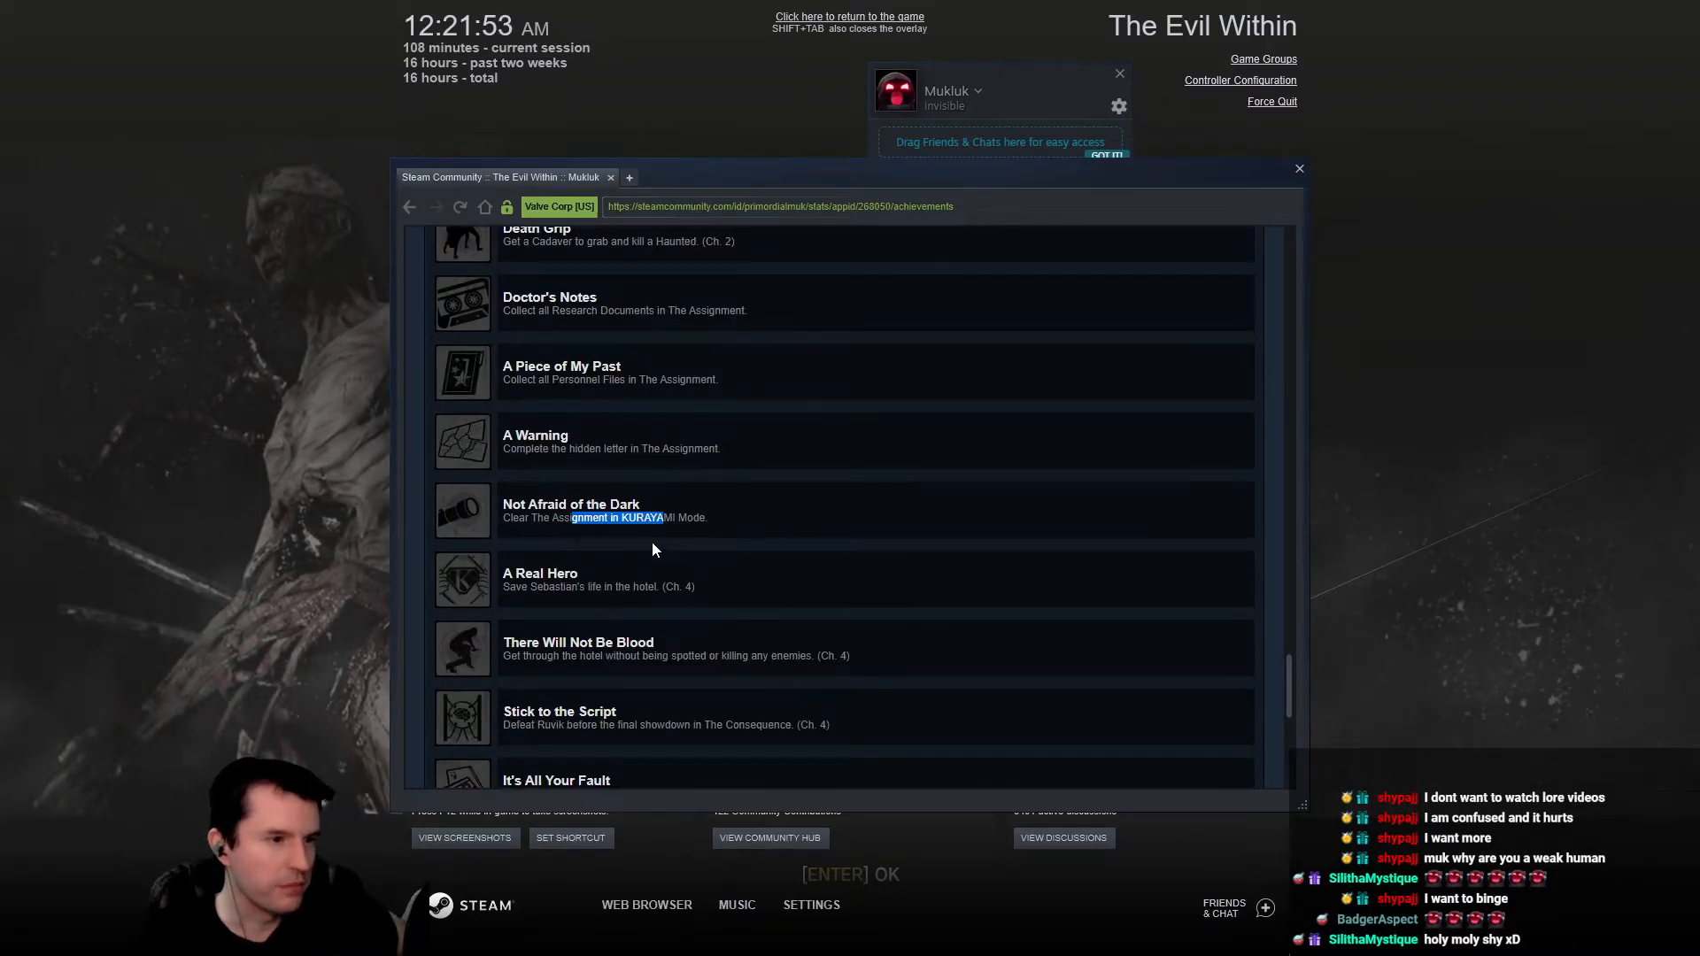
{"action": "mouse_move", "coordinate": [624, 625]}
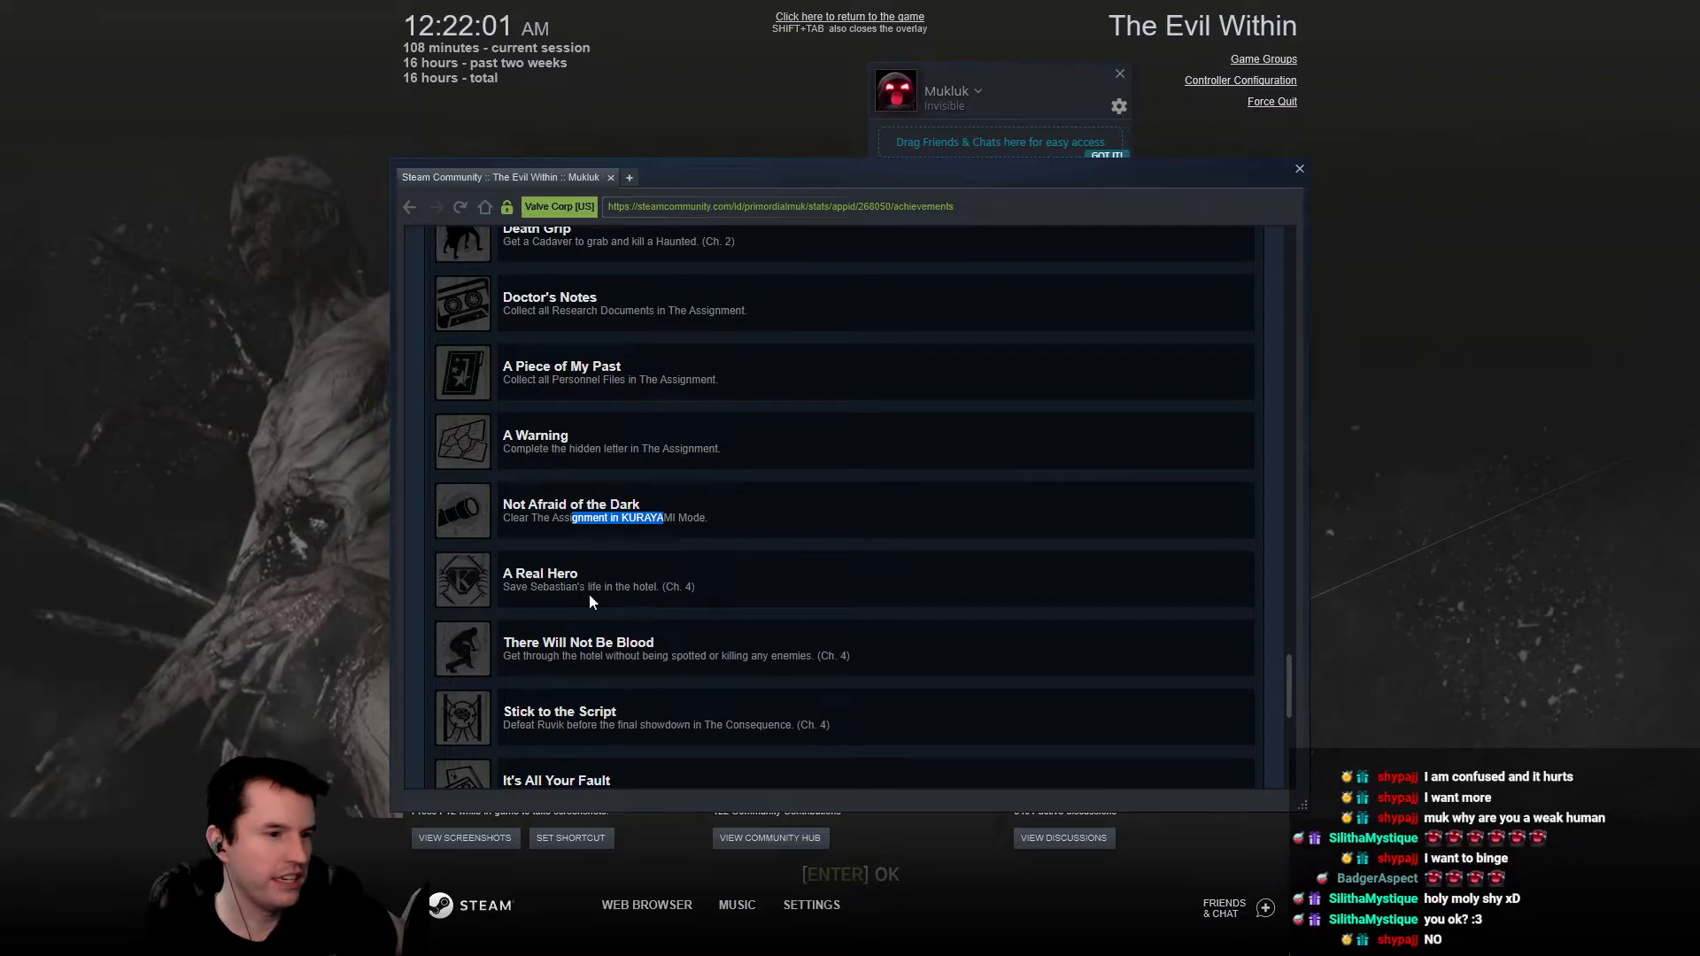
{"action": "scroll", "scroll_direction": "down", "scroll_amount": 3}
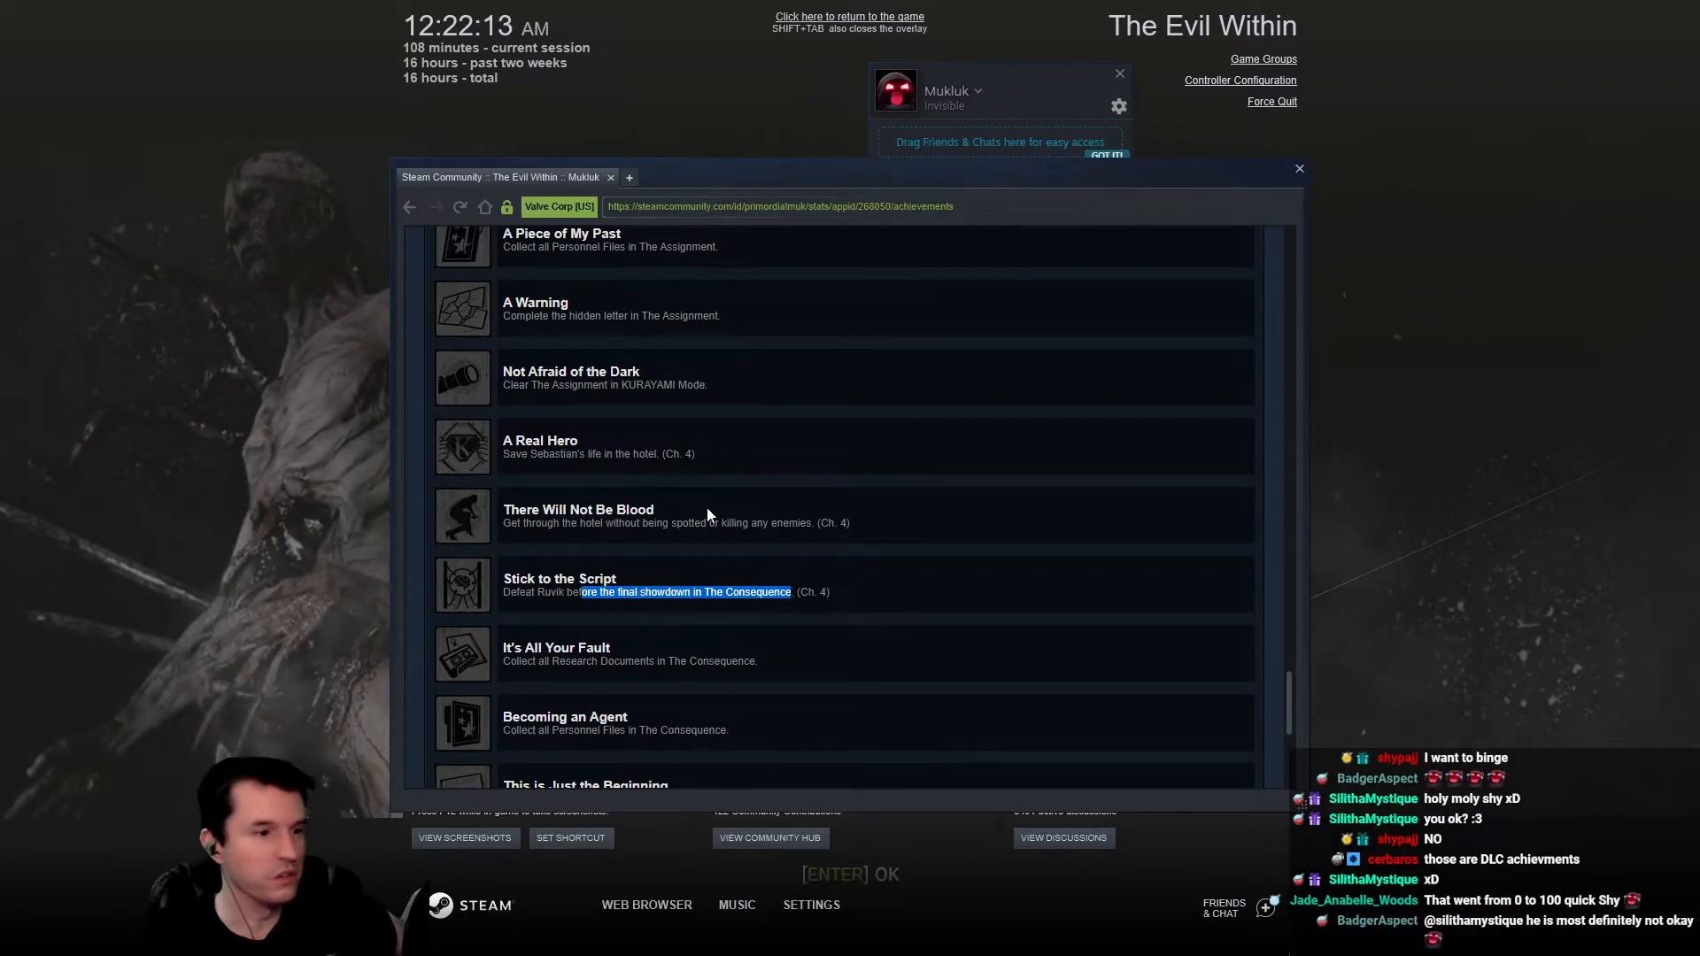
{"action": "scroll", "scroll_direction": "down", "scroll_amount": 3}
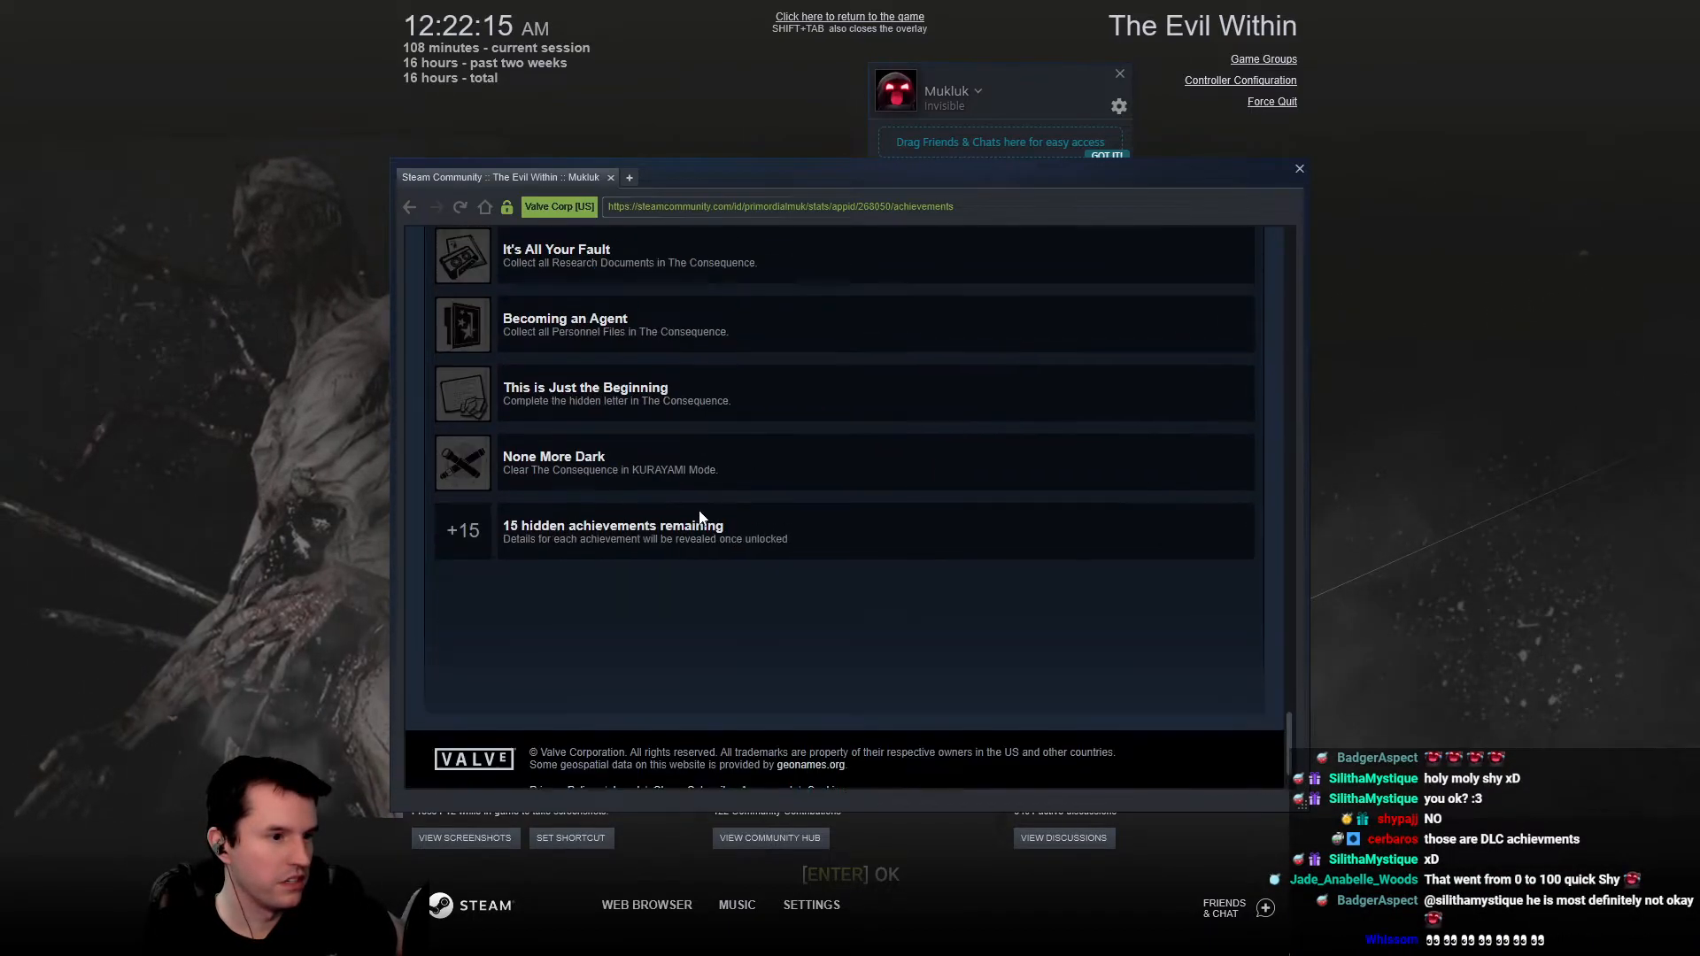
Close the overlay browser, return to the game and choose SAVE GAME on the Chapter 15 Clear menu.
{"action": "left_click", "coordinate": [1224, 908]}
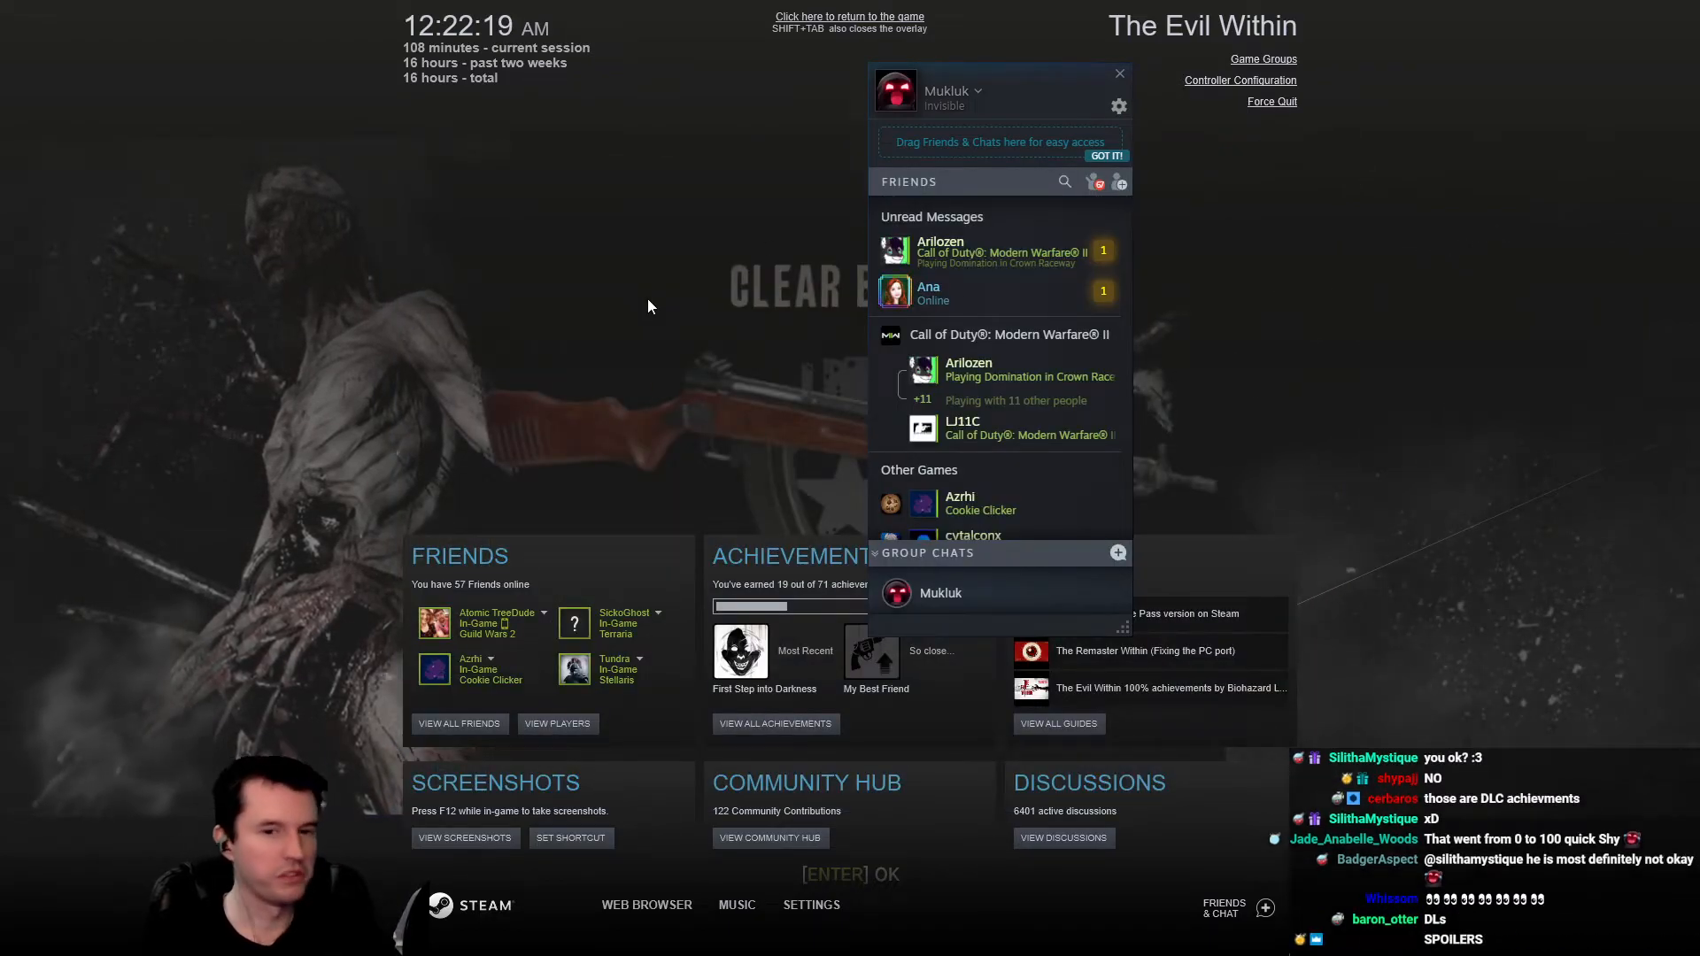
{"action": "left_click", "coordinate": [1119, 75]}
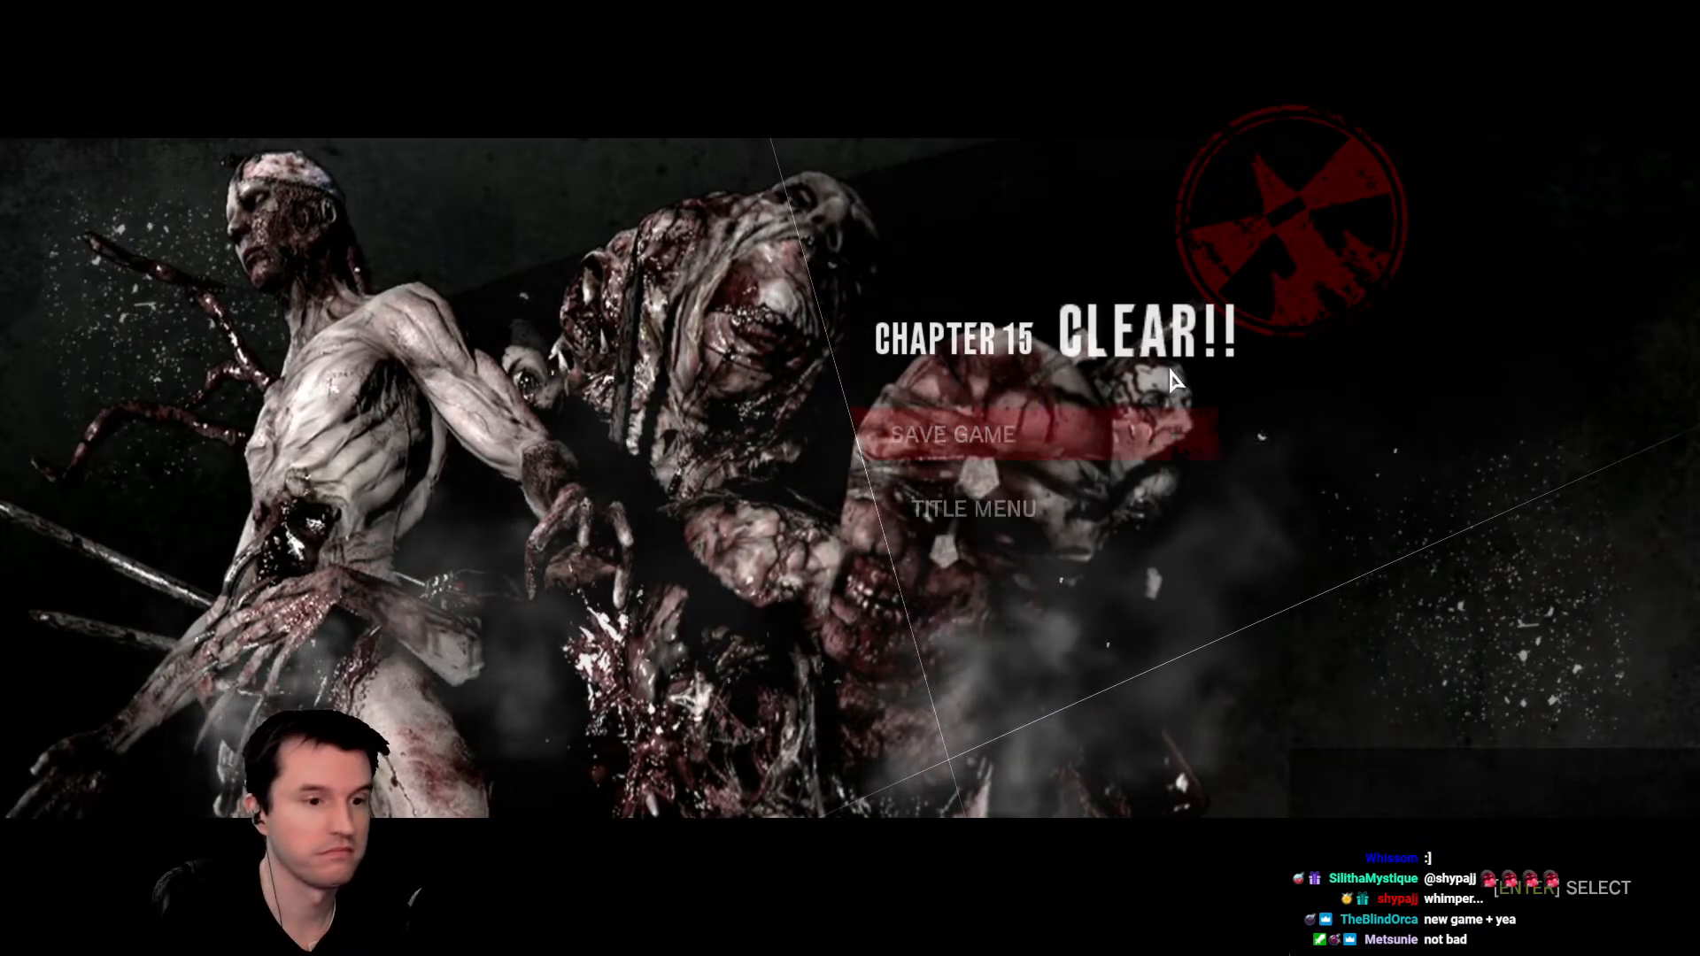
{"action": "left_click", "coordinate": [951, 435]}
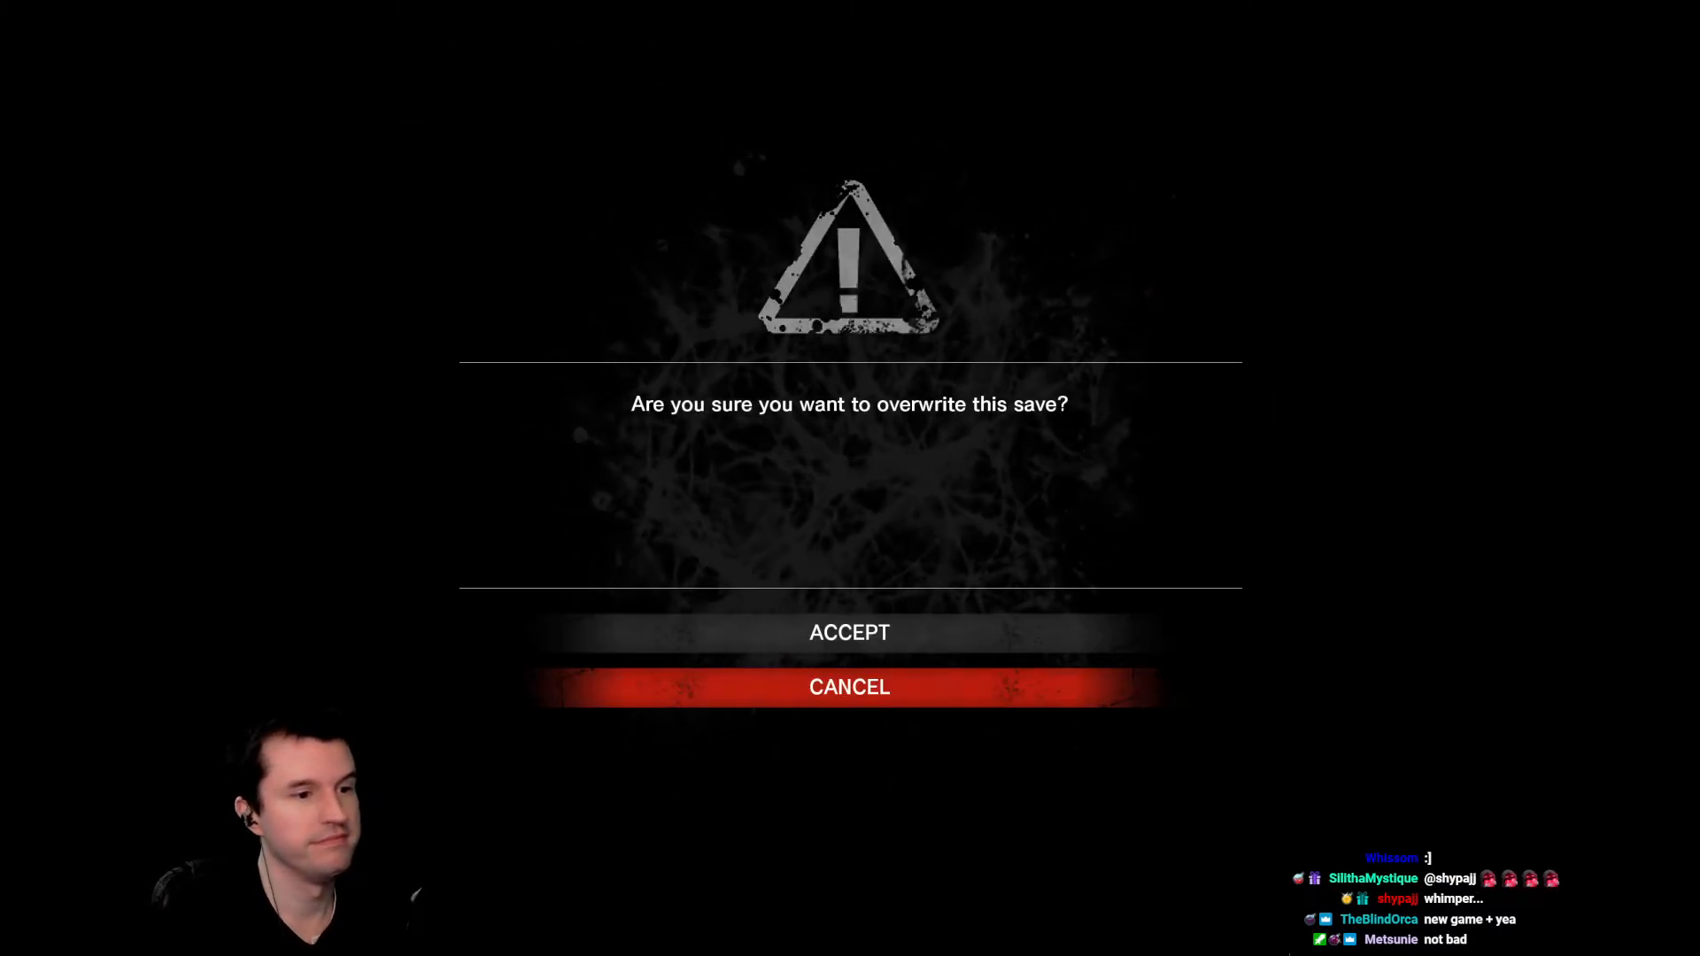
Answer the overwrite confirmation and move the cursor to TITLE MENU.
{"action": "left_click", "coordinate": [848, 632]}
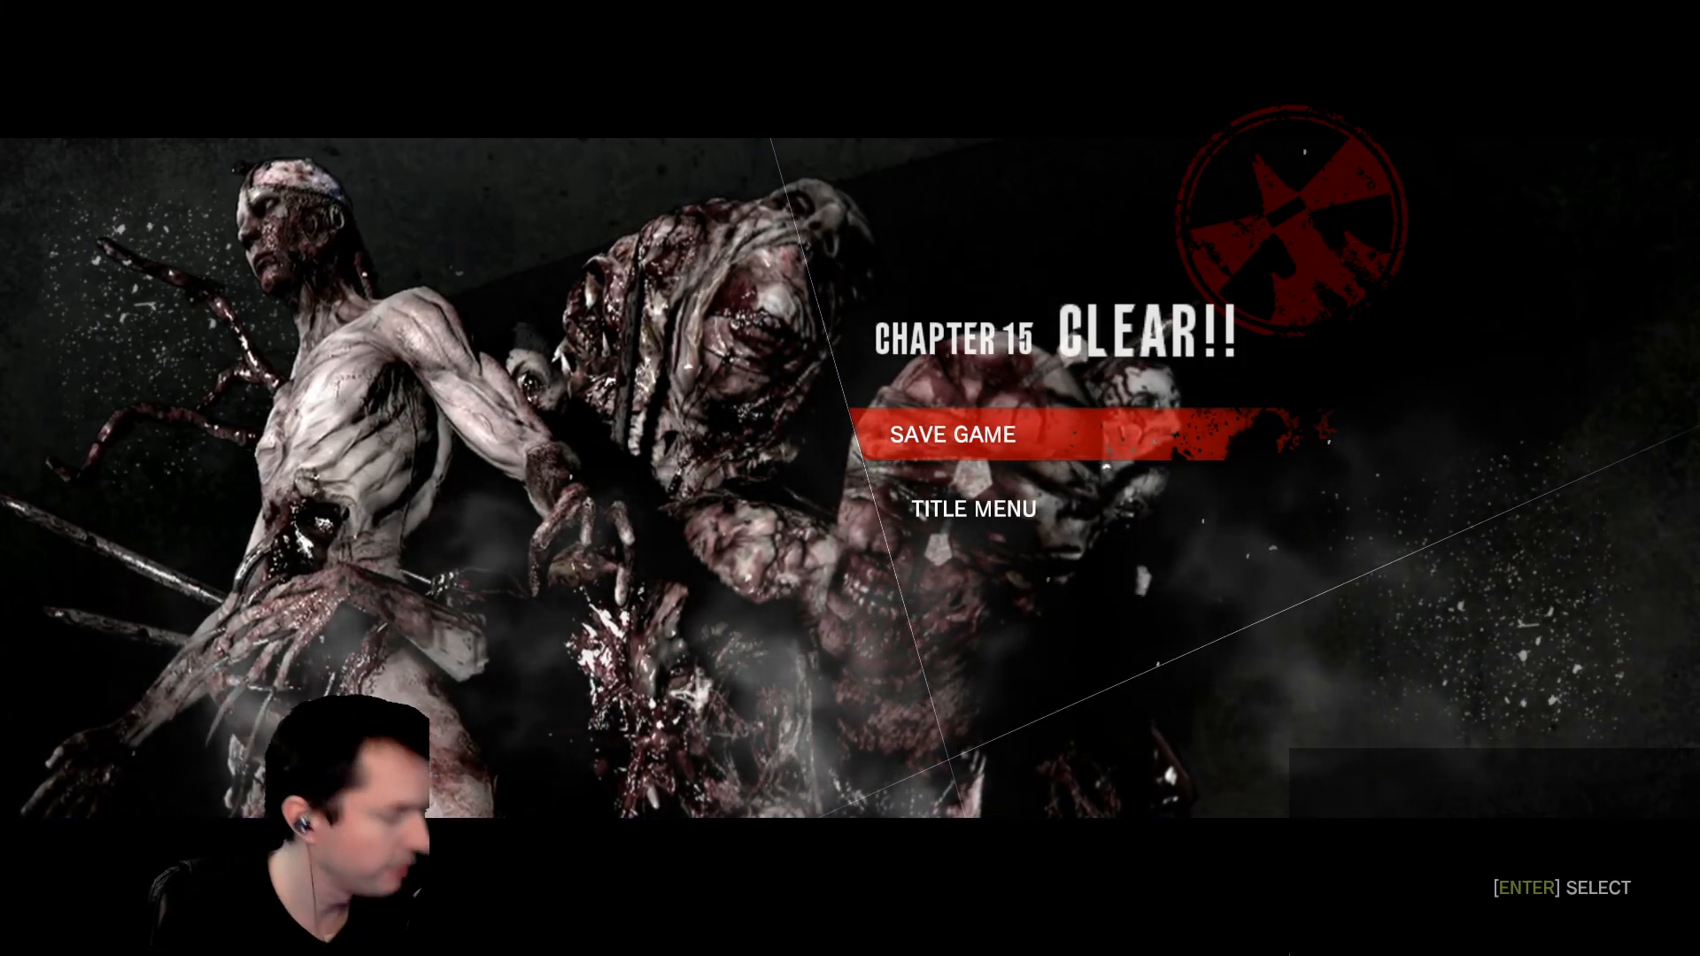
{"action": "key", "text": "Down"}
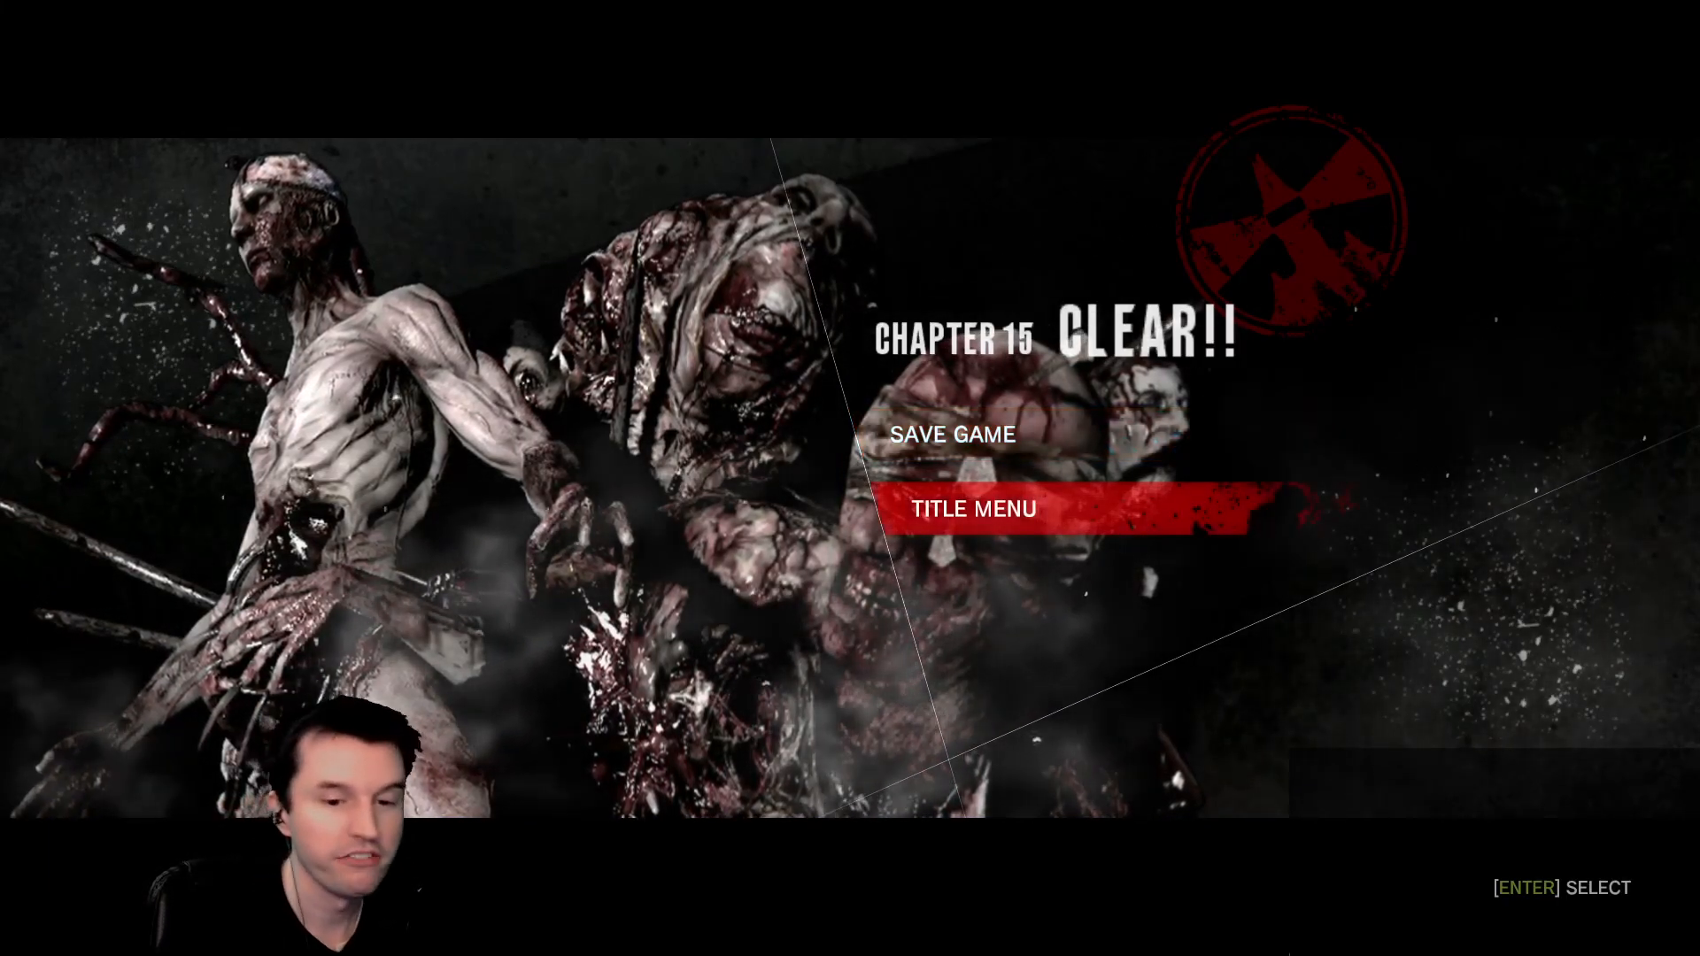